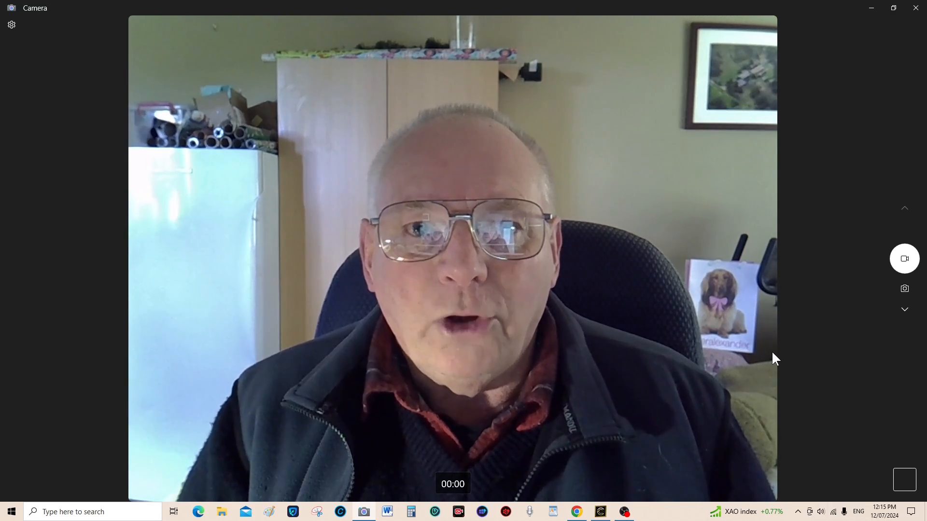
mouse_move(884, 232)
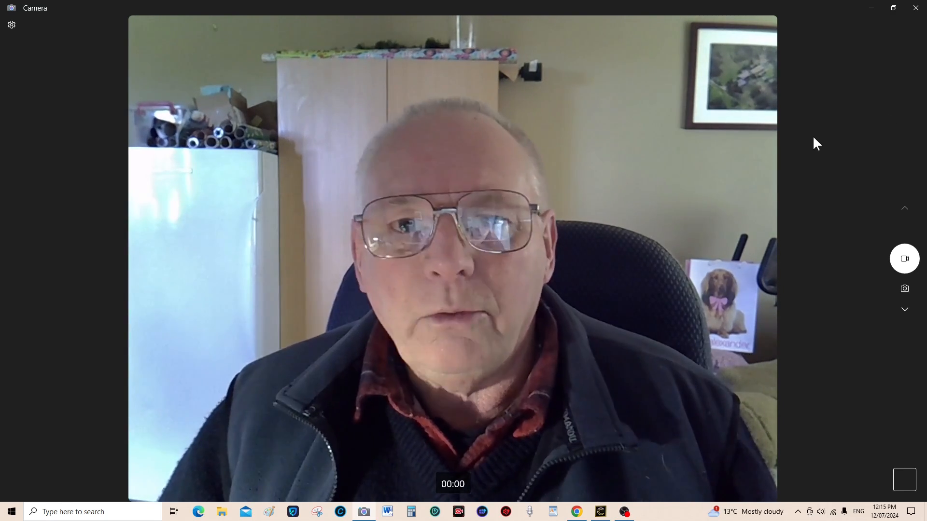
Size the lion-head model to 100 mm height with a 2.0 mm Z relief height
click(893, 7)
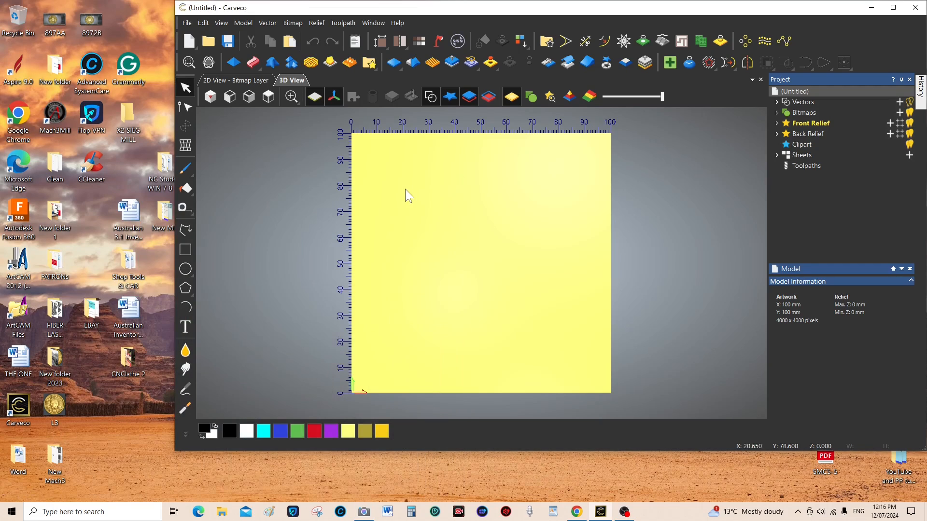
mouse_move(73, 427)
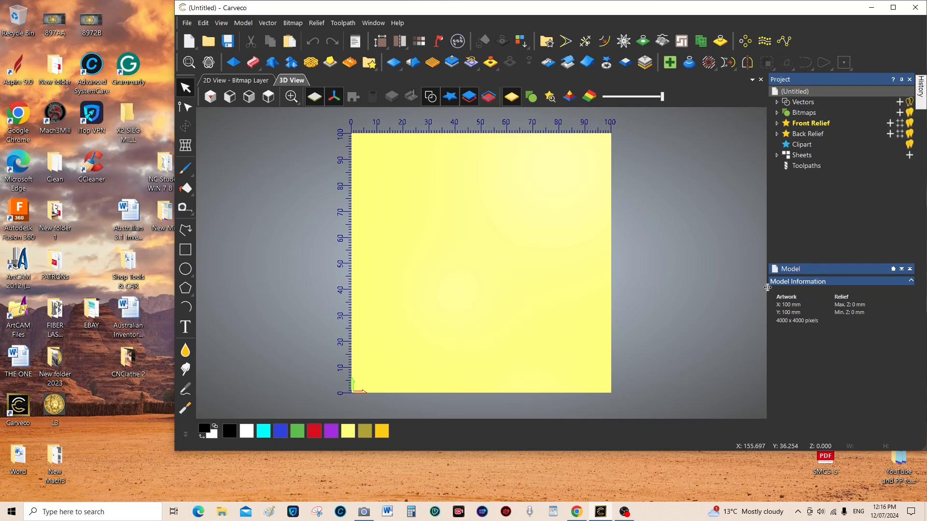
mouse_move(505, 261)
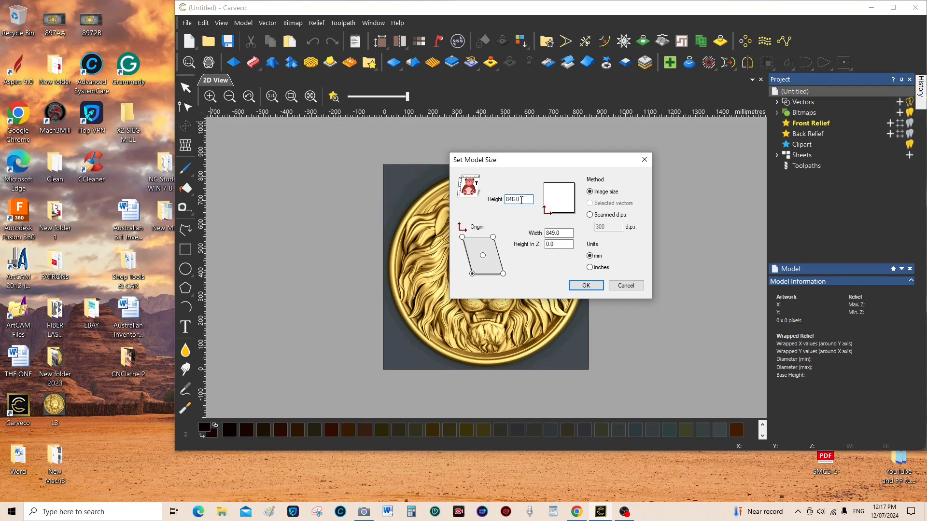
triple_click(517, 199)
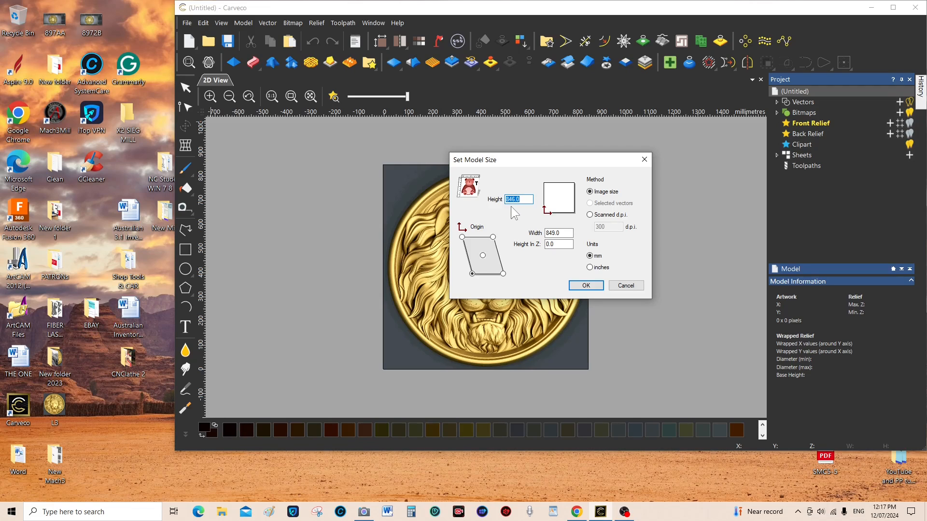
text(100)
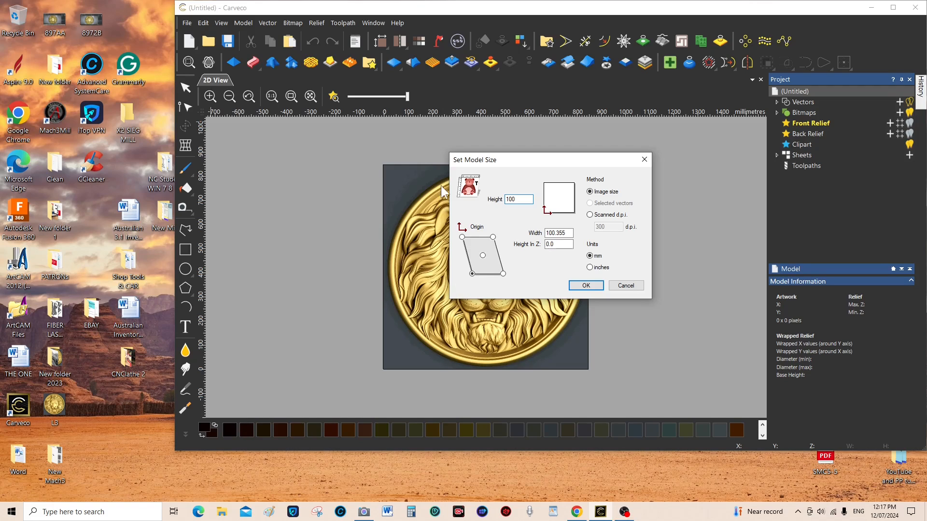
mouse_move(499, 329)
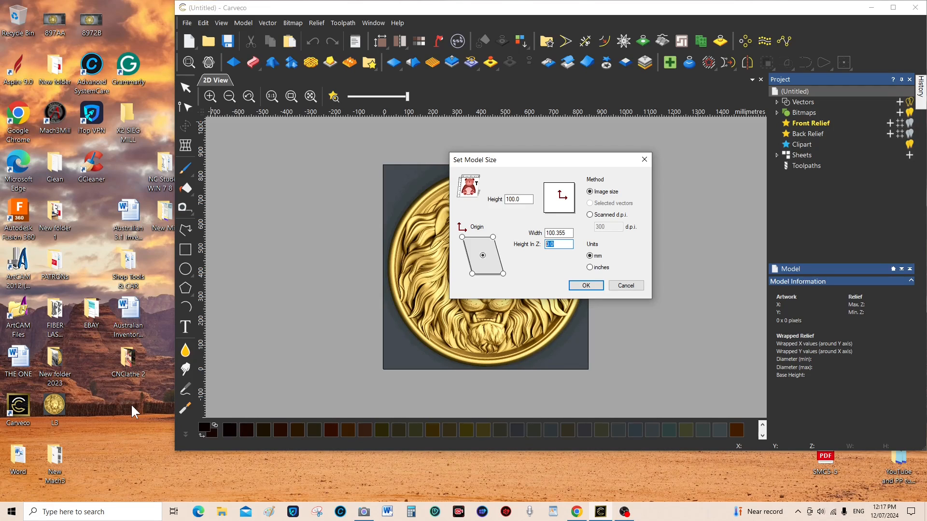
text(2)
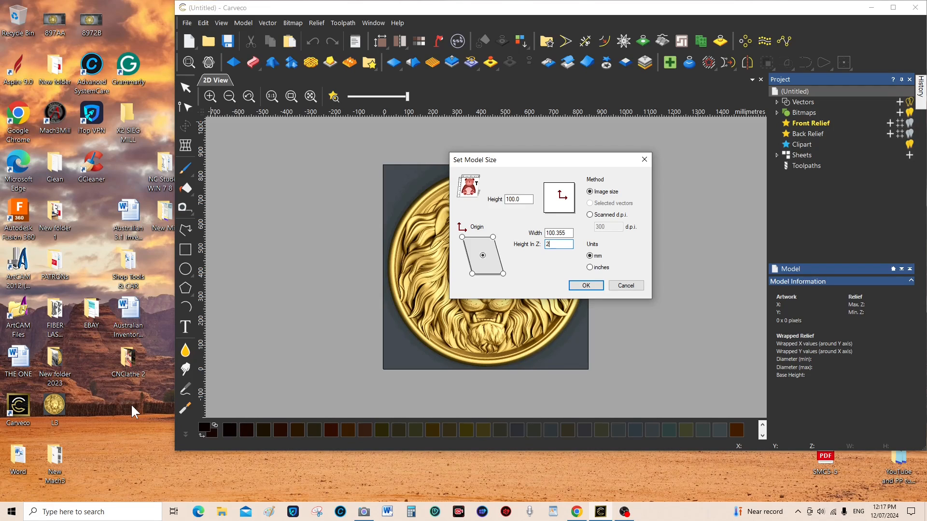
text(.0)
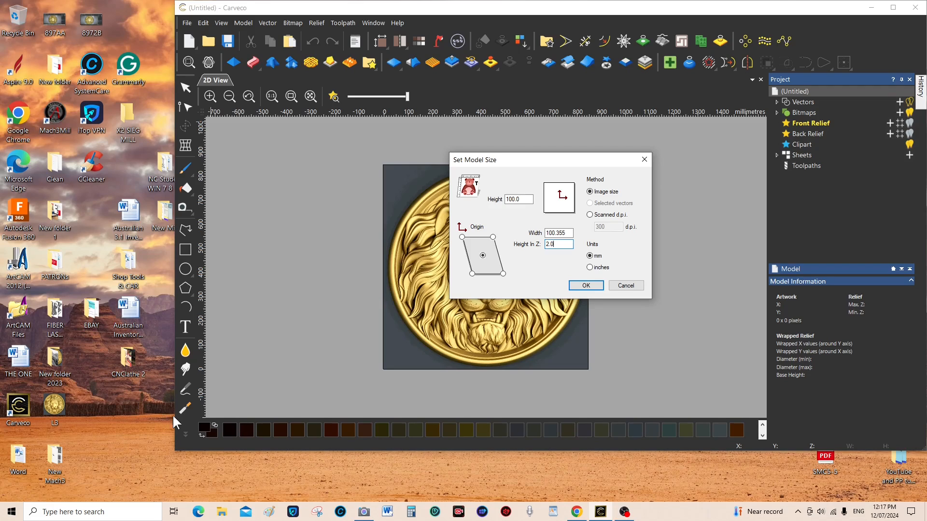
mouse_move(576, 316)
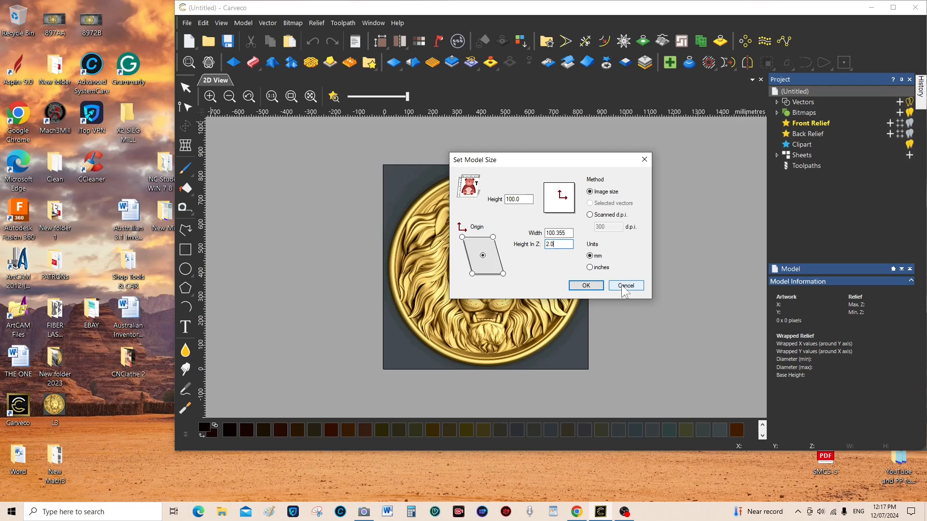
mouse_move(556, 295)
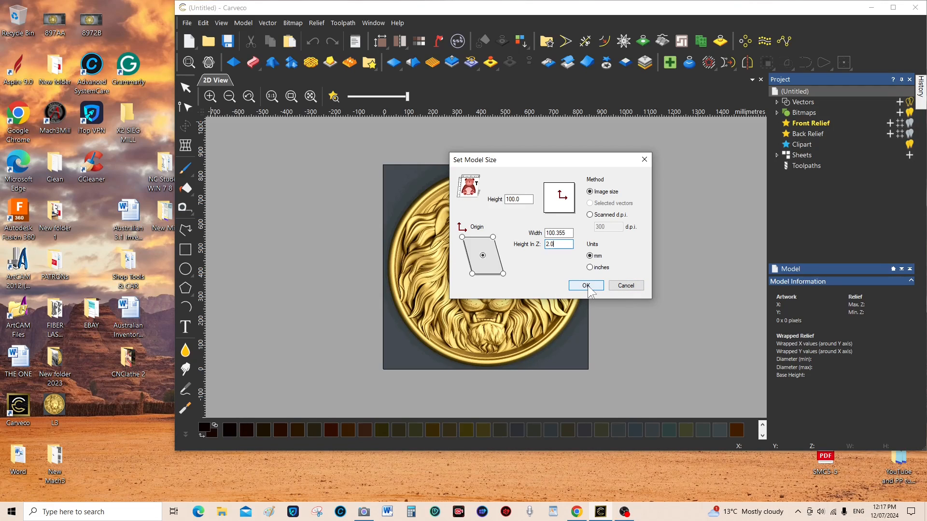
click(584, 285)
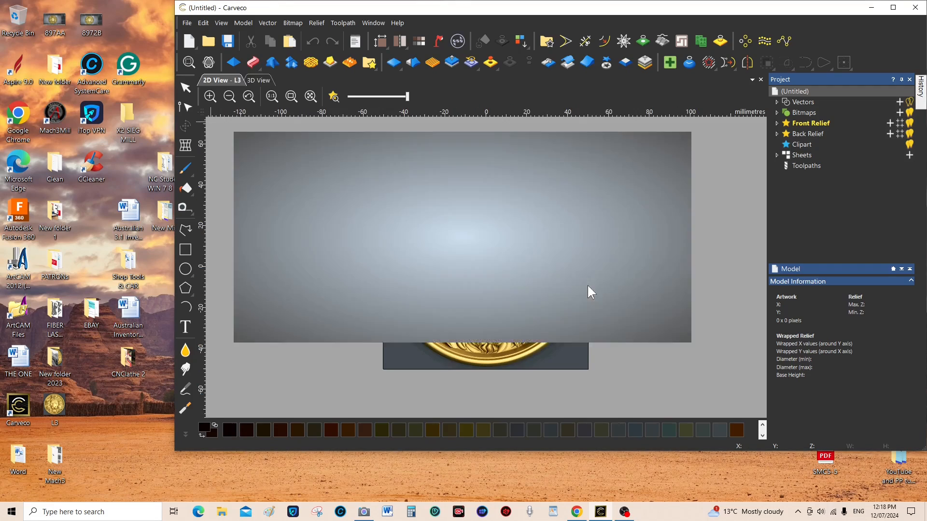
Switch to the 3D View to inspect the 2 mm lion-head relief
click(259, 80)
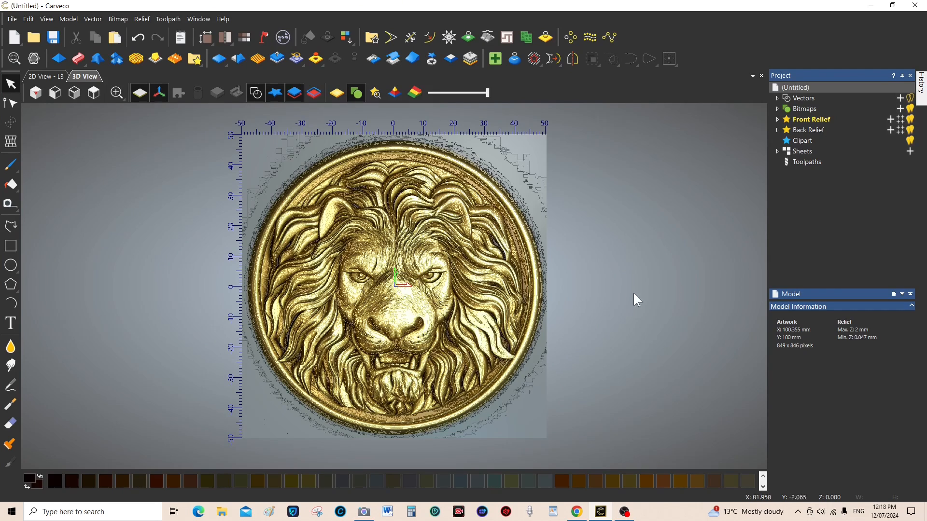
mouse_move(561, 289)
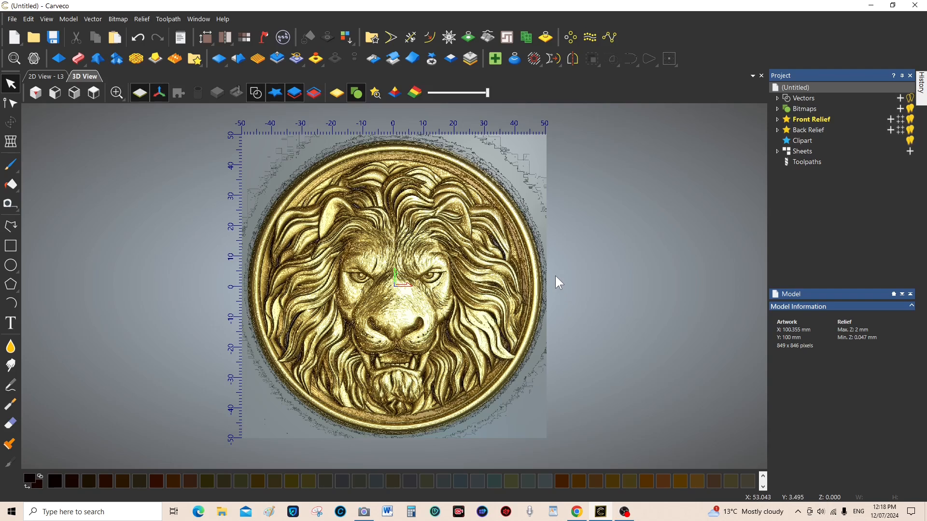
mouse_move(327, 461)
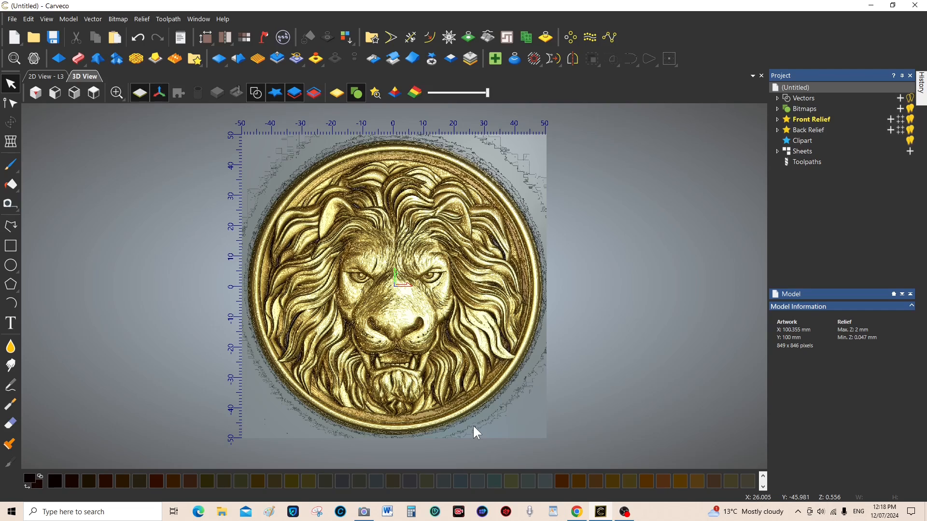
mouse_move(477, 431)
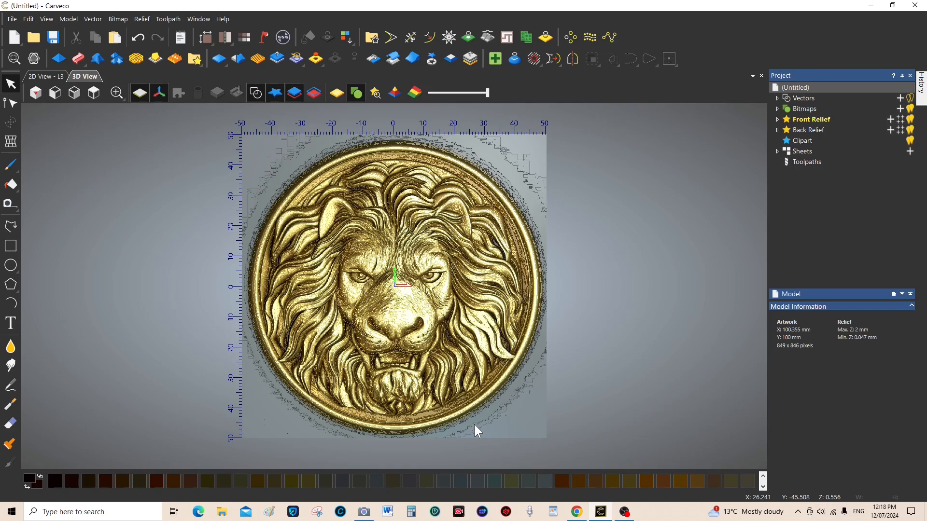
mouse_move(235, 295)
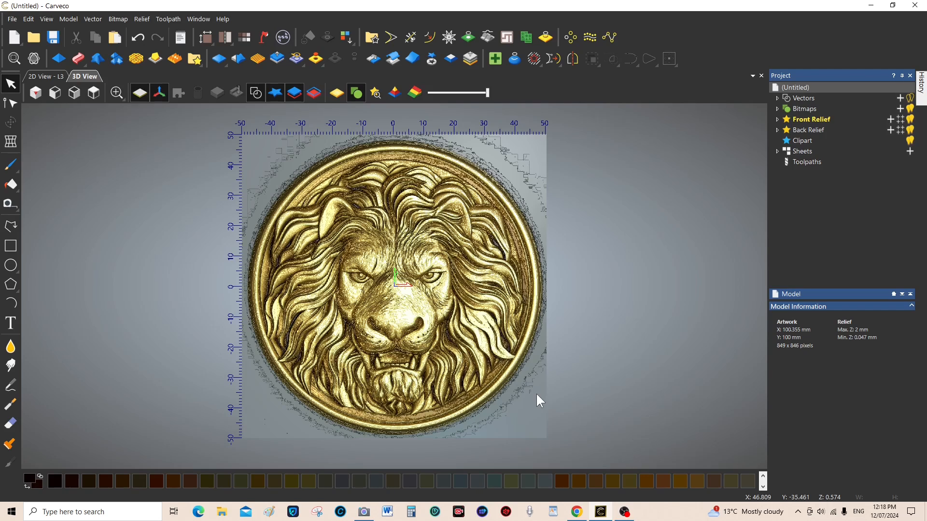
mouse_move(601, 216)
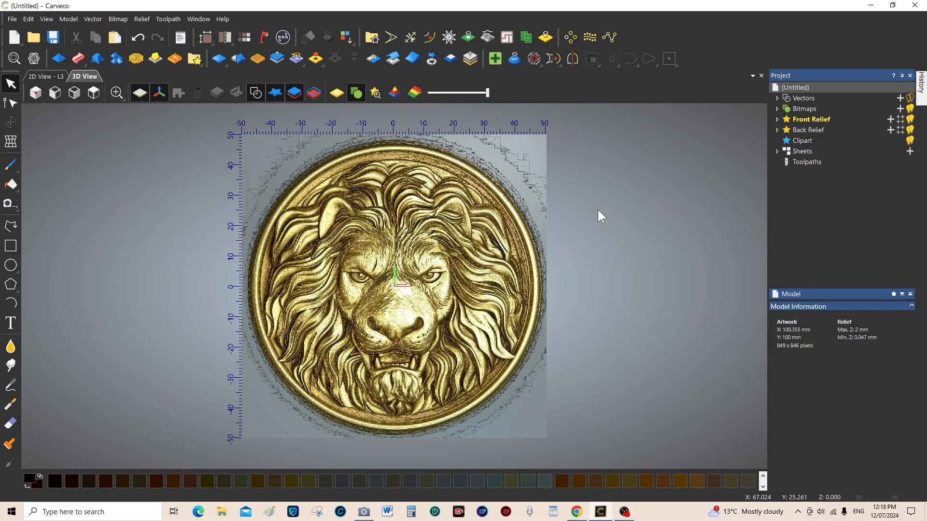
mouse_move(489, 298)
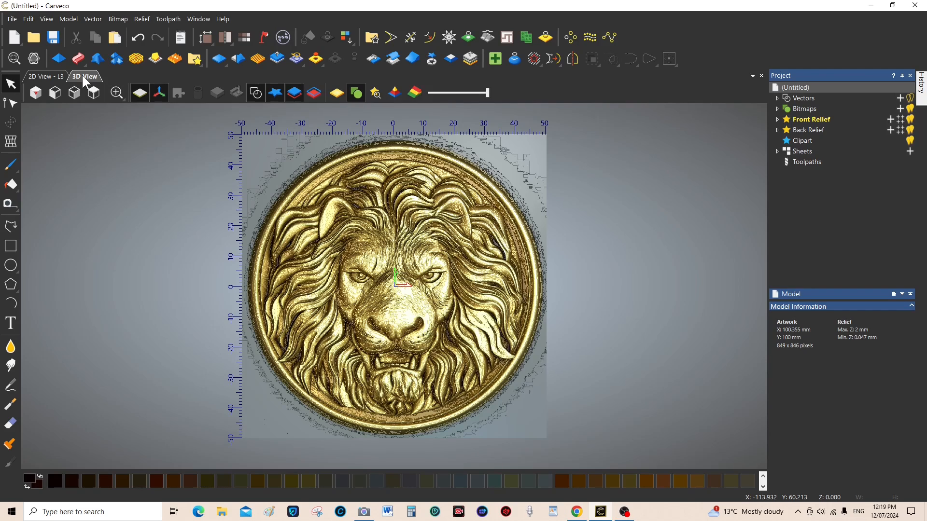
mouse_move(295, 92)
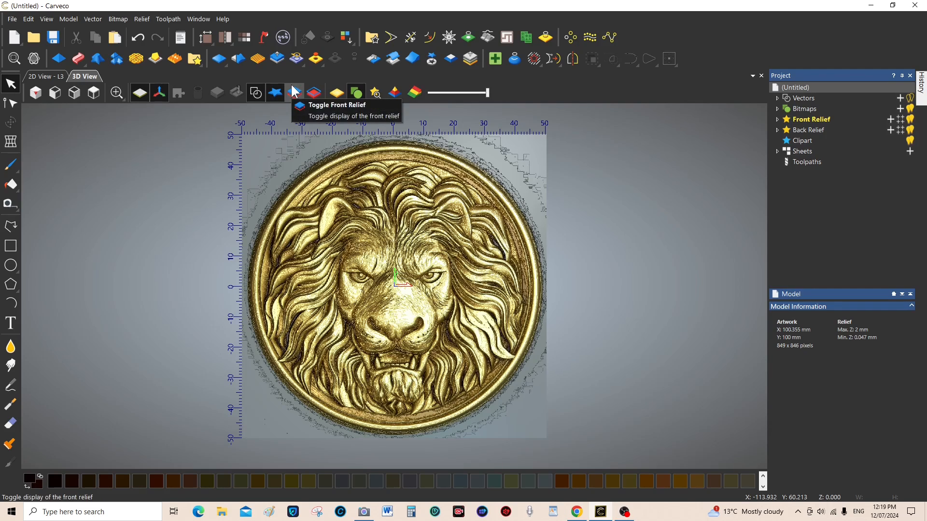
mouse_move(240, 60)
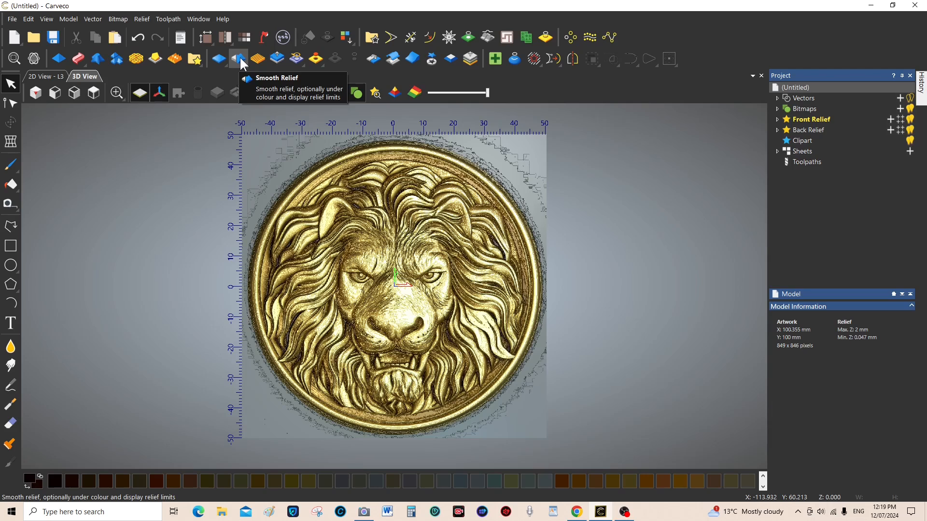
Open Smooth Relief and preview smoothing strengths ranging from 9% to 56%
click(240, 58)
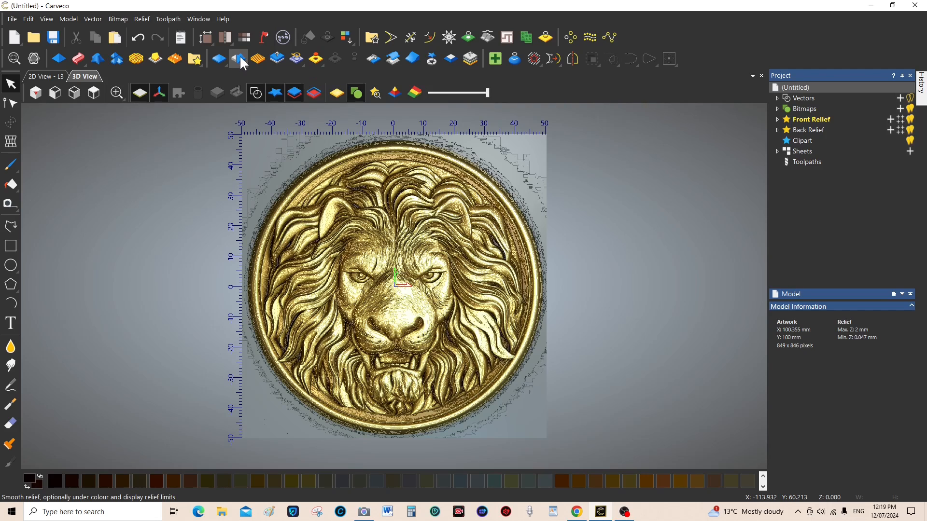
click(237, 58)
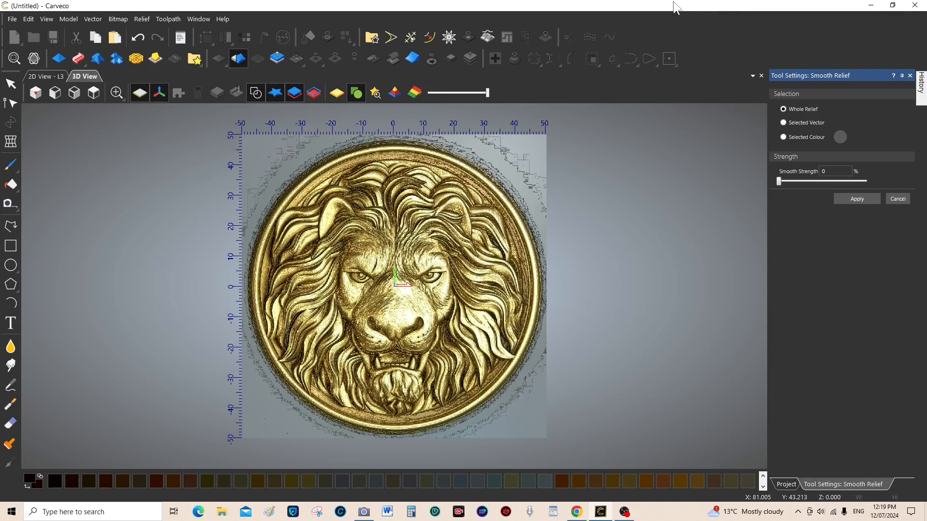
mouse_move(794, 264)
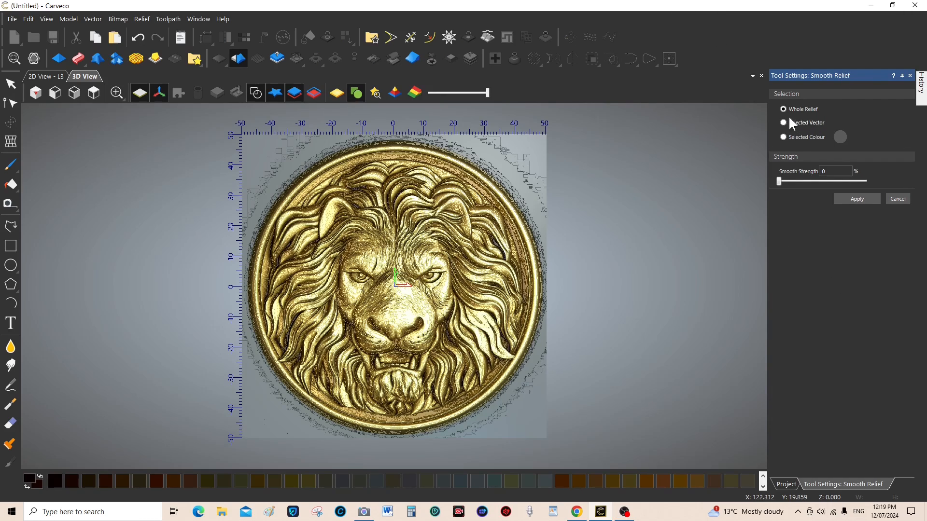
mouse_move(524, 191)
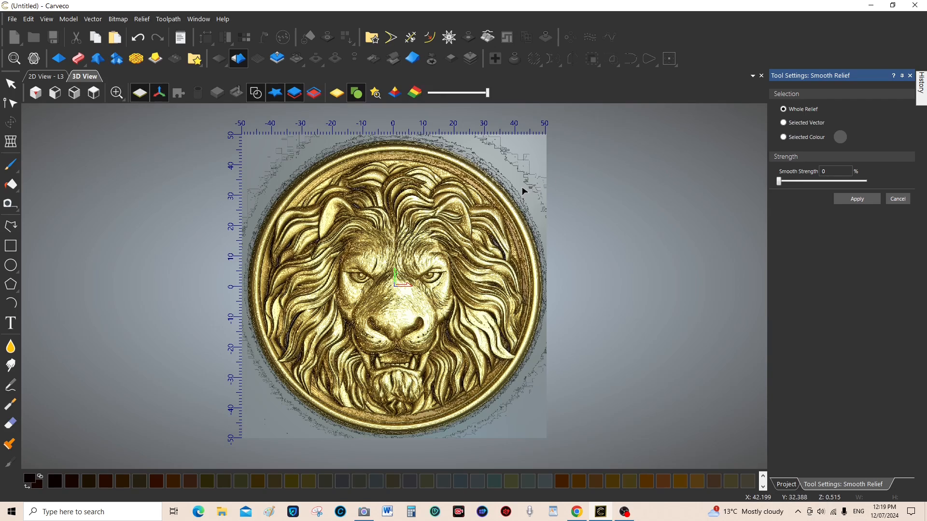
mouse_move(438, 173)
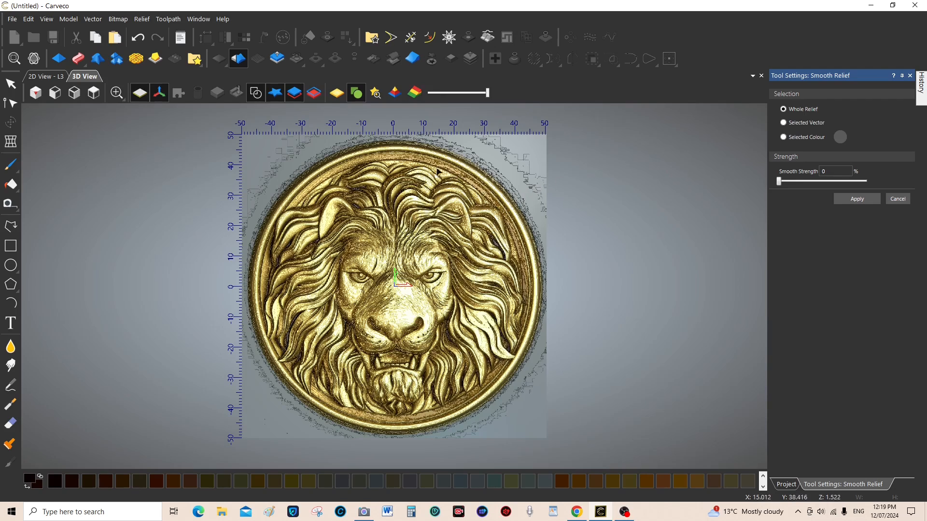
mouse_move(301, 204)
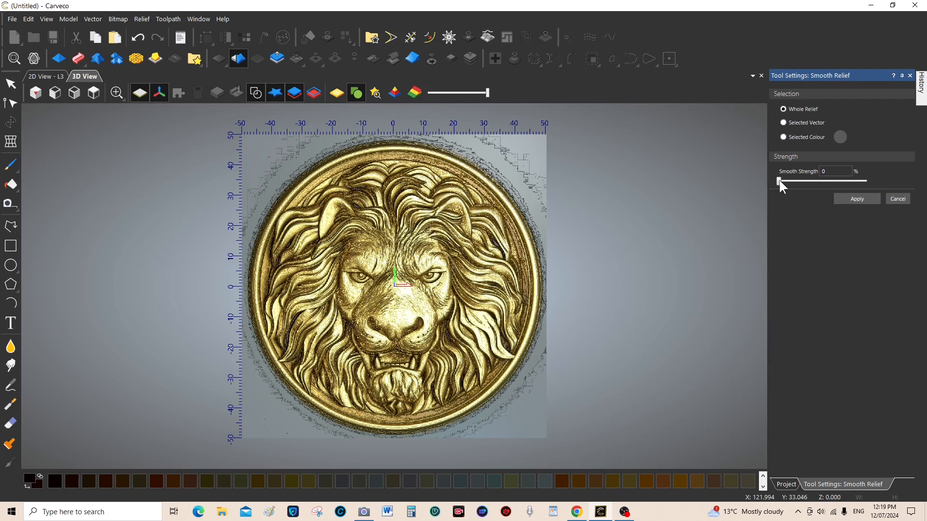
drag(779, 182, 784, 181)
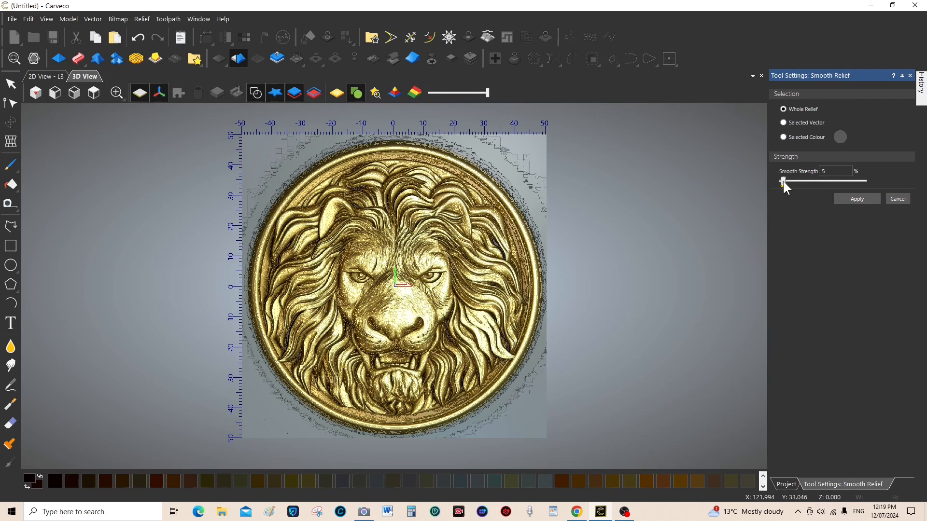
drag(783, 181, 799, 182)
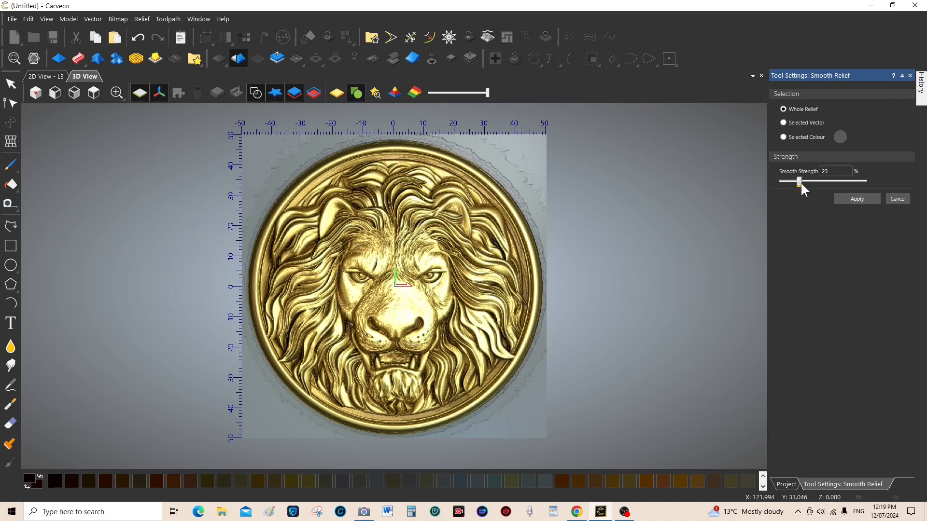
drag(799, 181, 808, 182)
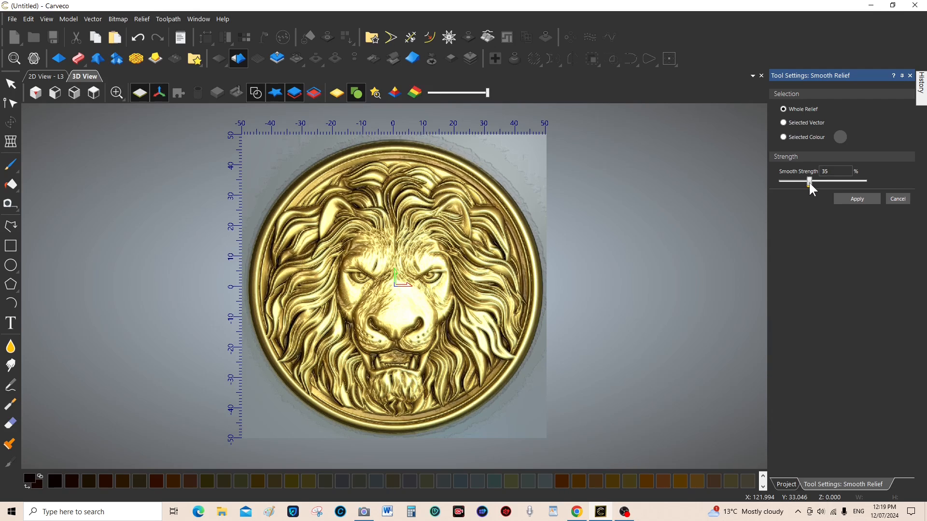
drag(809, 180, 801, 180)
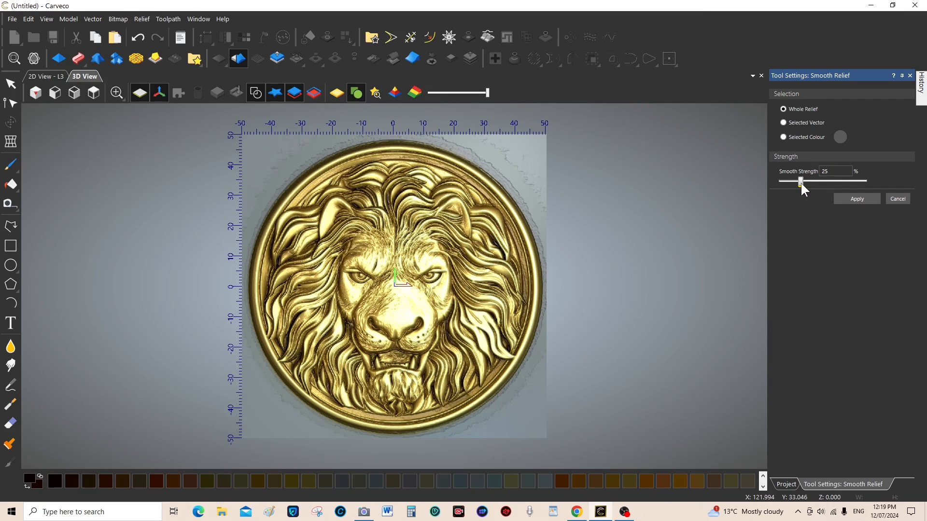
drag(800, 181, 828, 181)
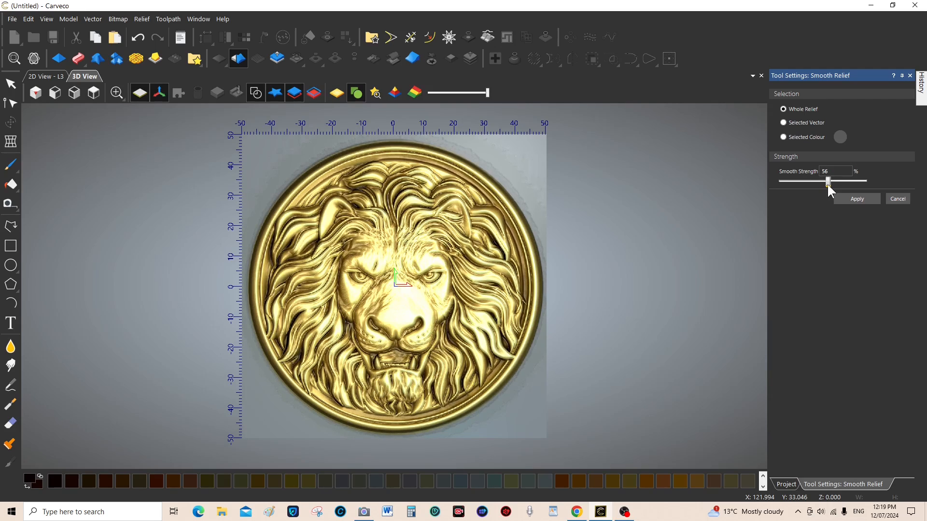
drag(829, 180, 827, 180)
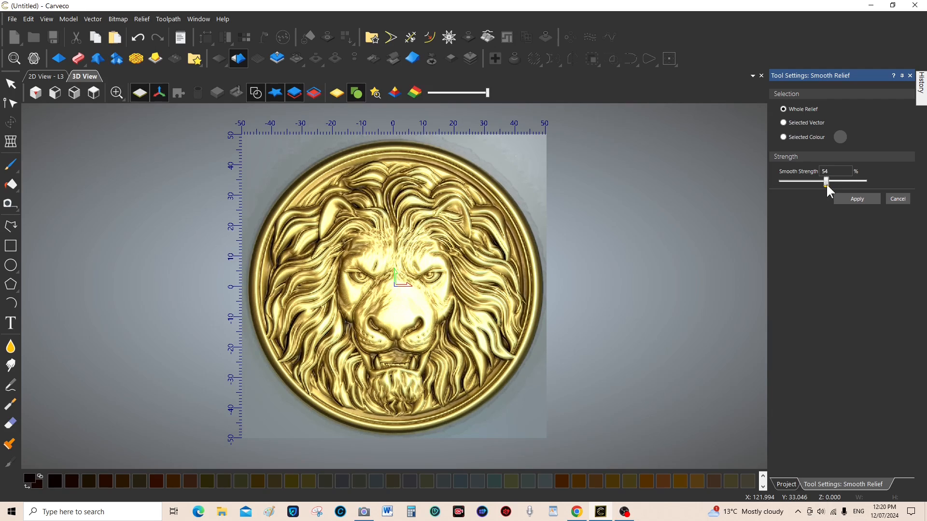
drag(826, 180, 820, 180)
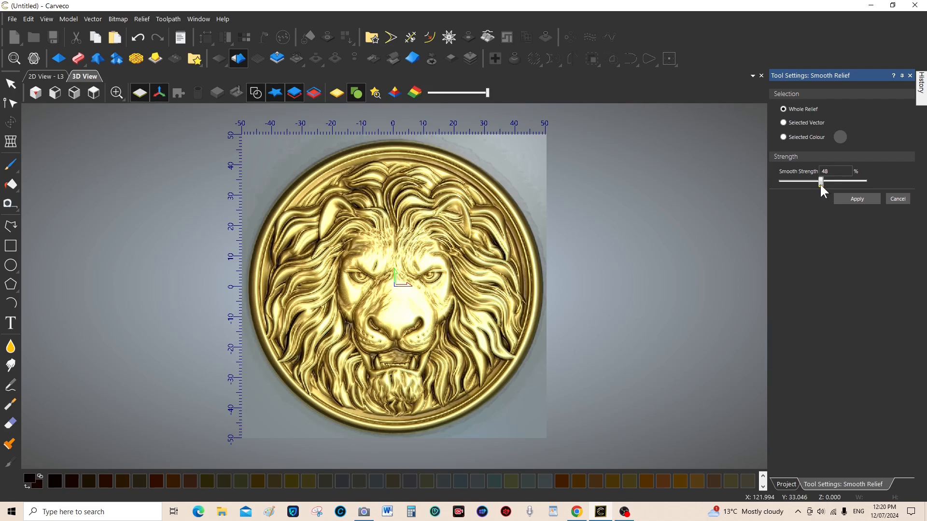
drag(821, 180, 809, 180)
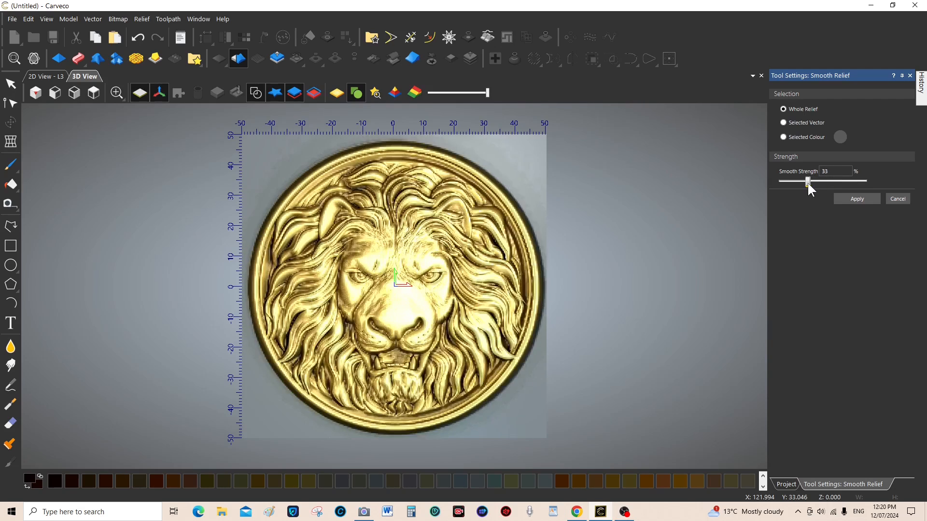
drag(809, 180, 800, 180)
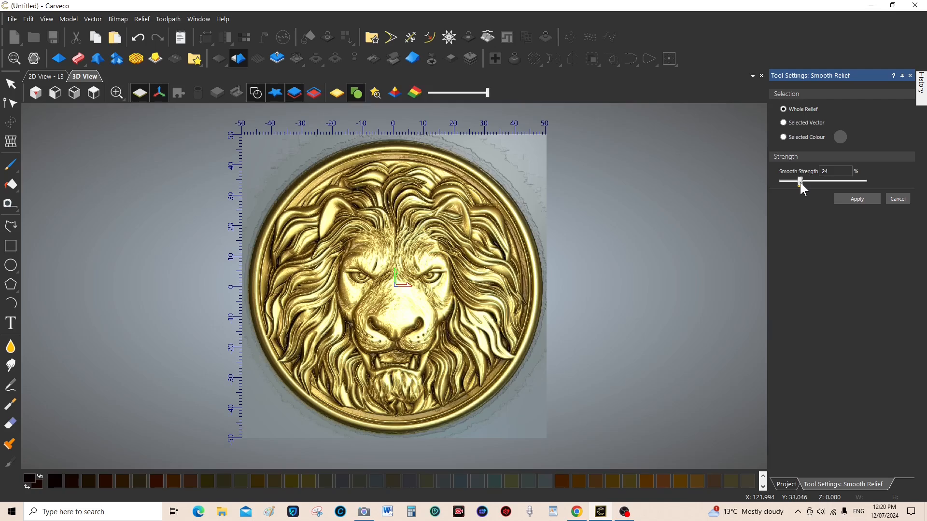
drag(801, 180, 798, 181)
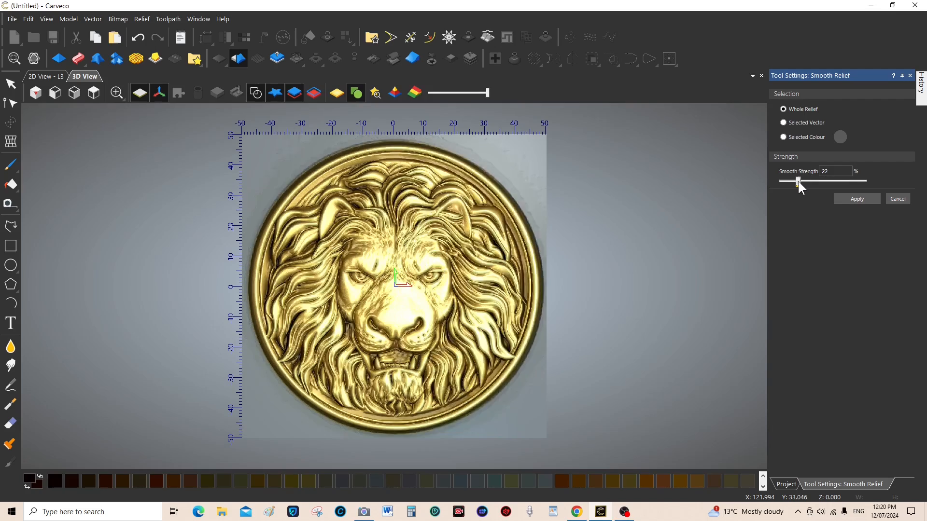
drag(798, 181, 787, 181)
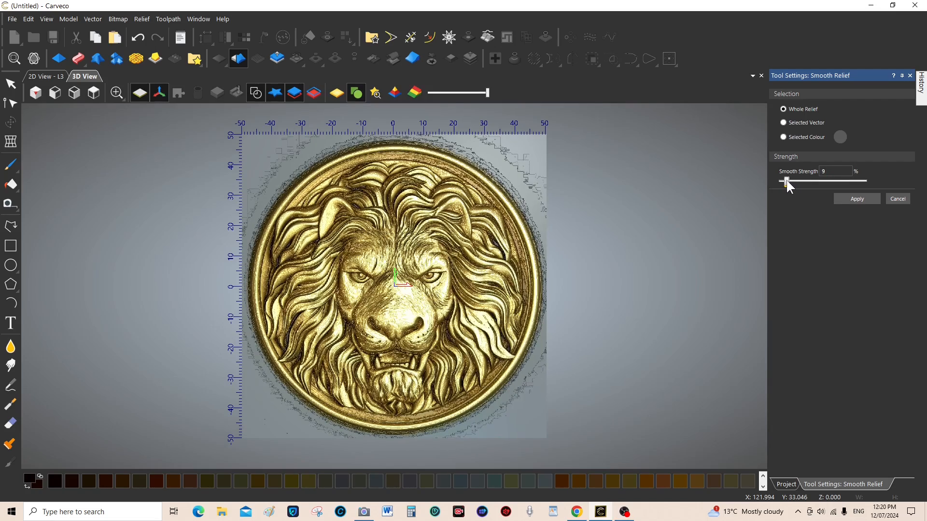
Settle the smoothing strength at 30% and apply it to the whole relief
drag(786, 180, 799, 180)
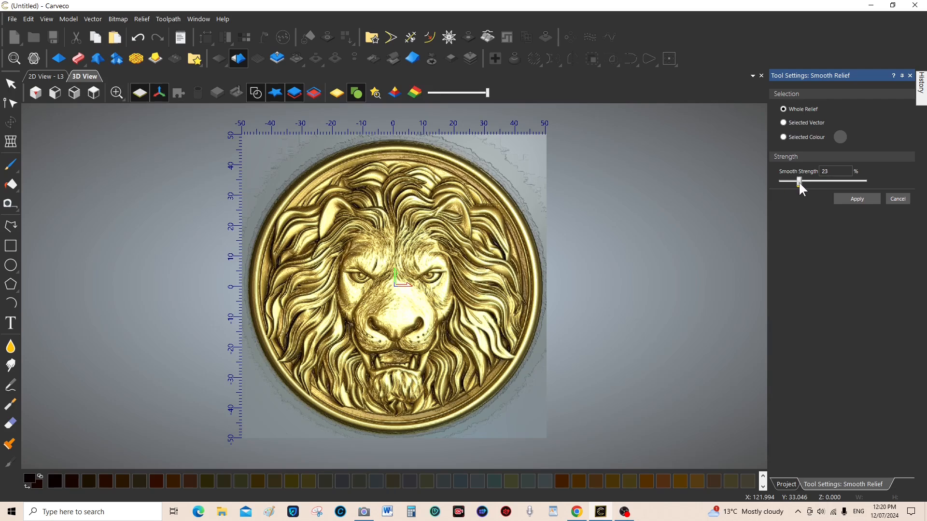
drag(800, 180, 813, 180)
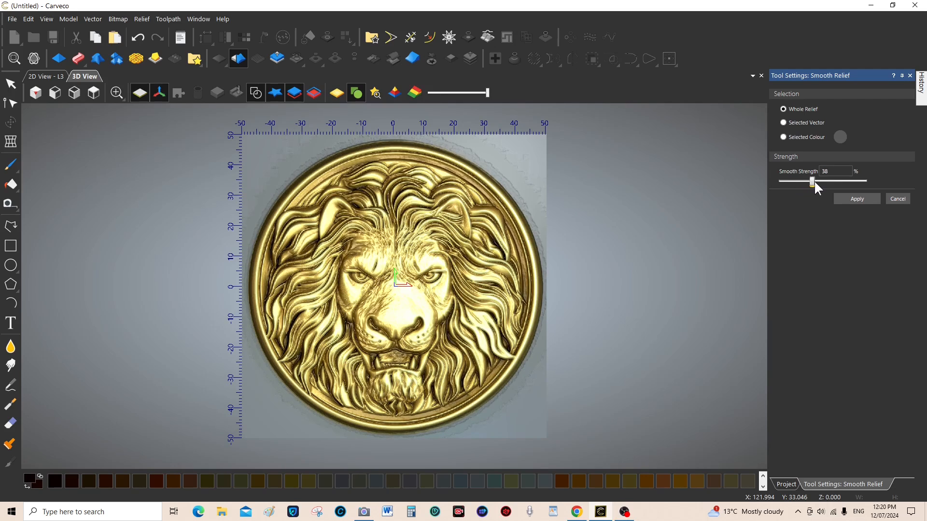
drag(811, 181, 820, 180)
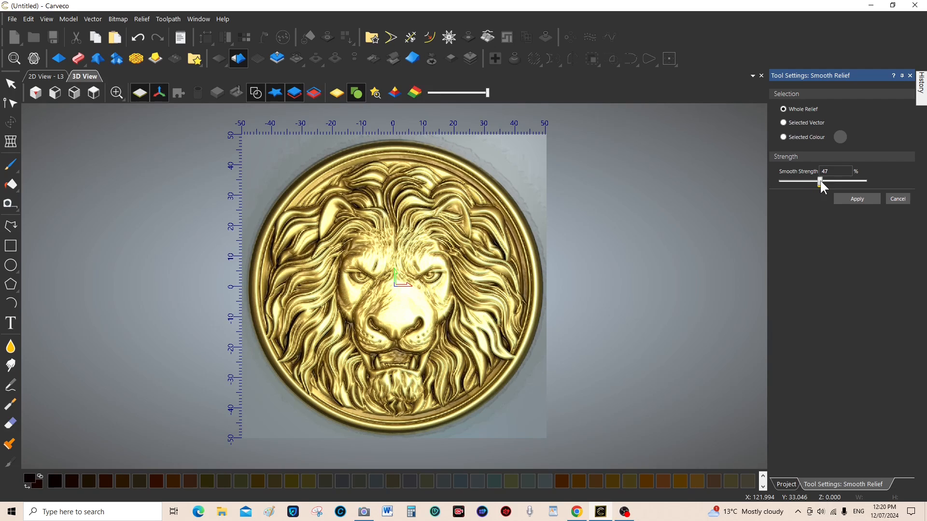
drag(820, 180, 818, 180)
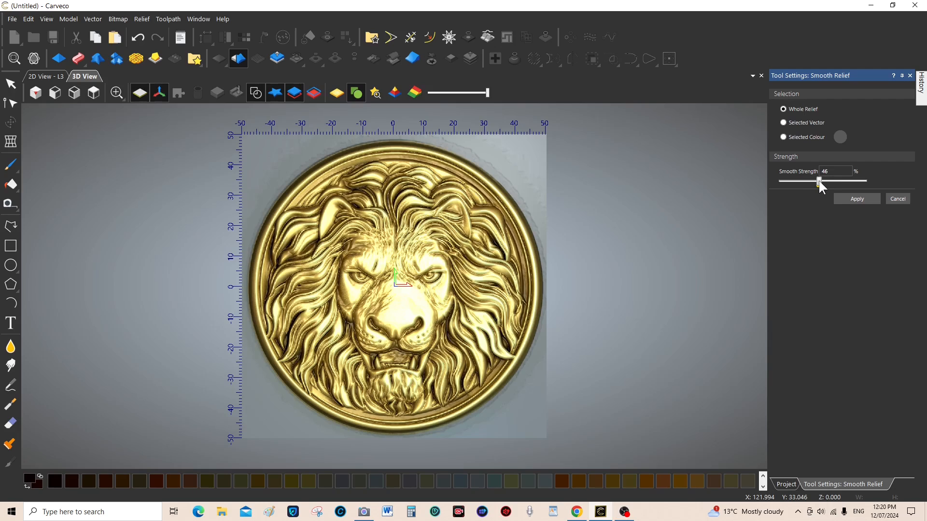
drag(820, 180, 816, 180)
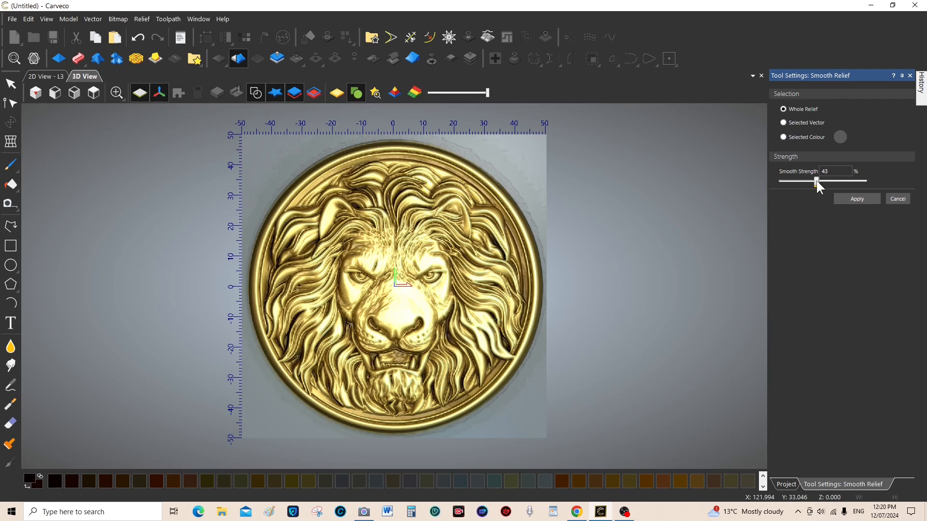
drag(819, 180, 813, 180)
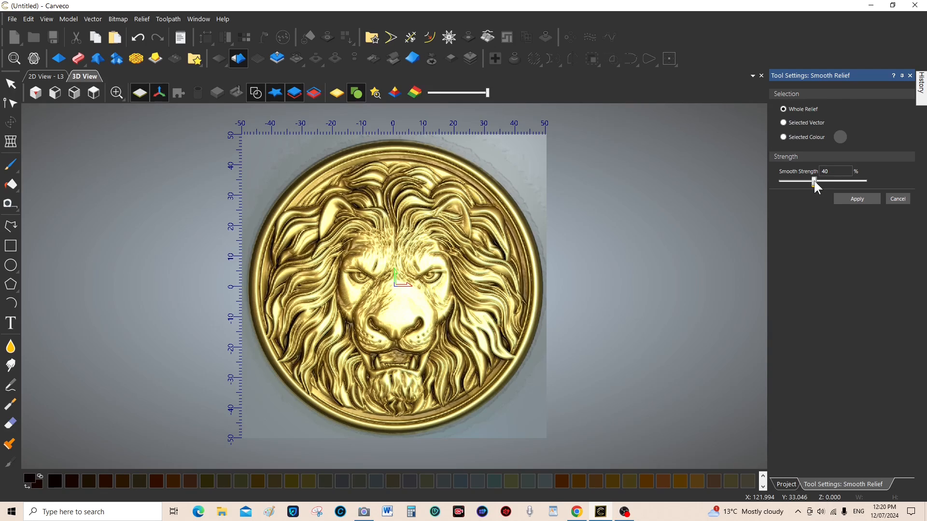
drag(813, 180, 811, 180)
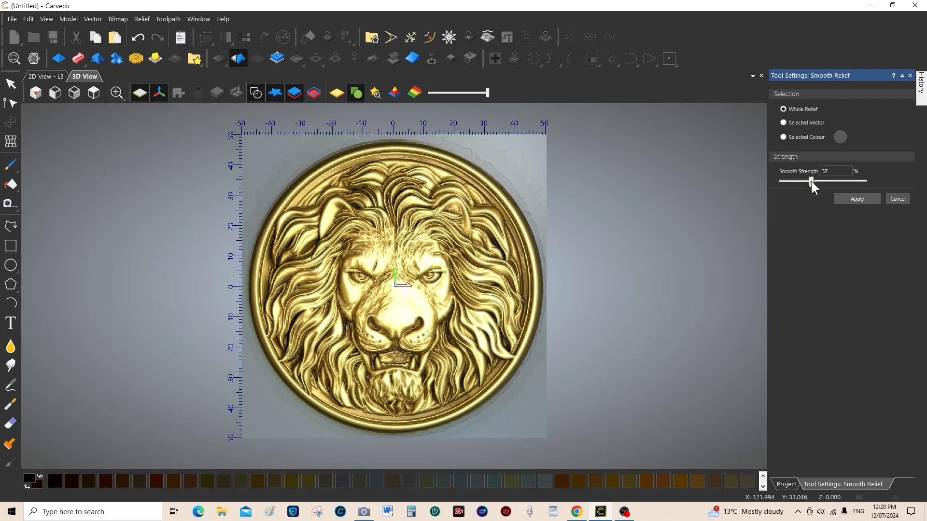
drag(811, 180, 805, 180)
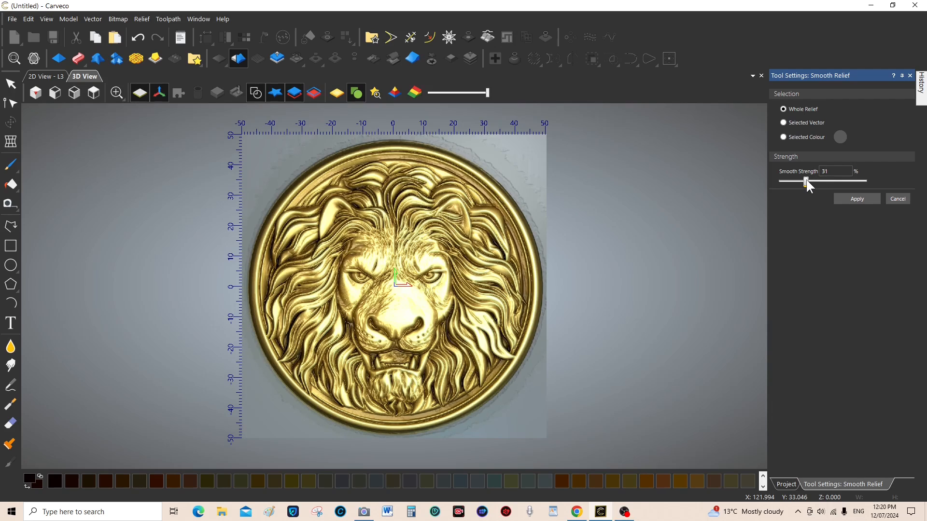
drag(805, 180, 803, 180)
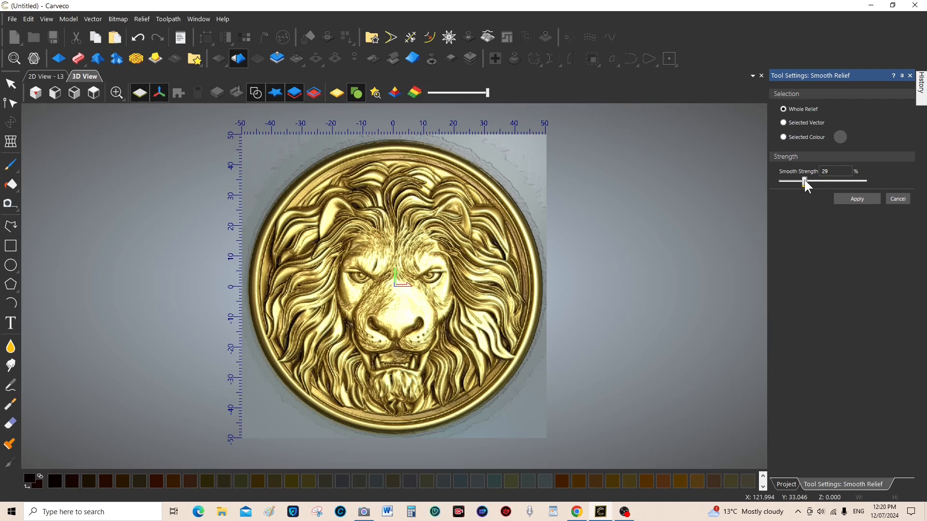
drag(804, 180, 800, 180)
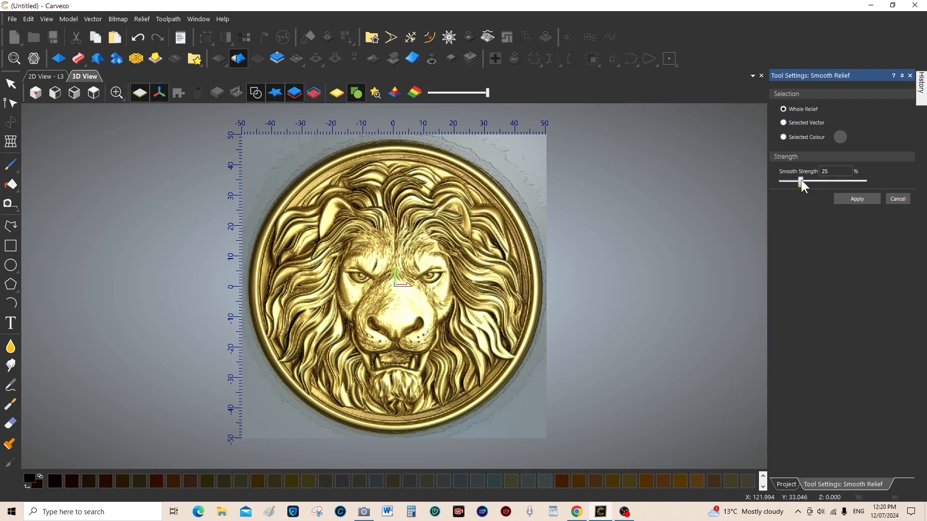
drag(800, 180, 804, 181)
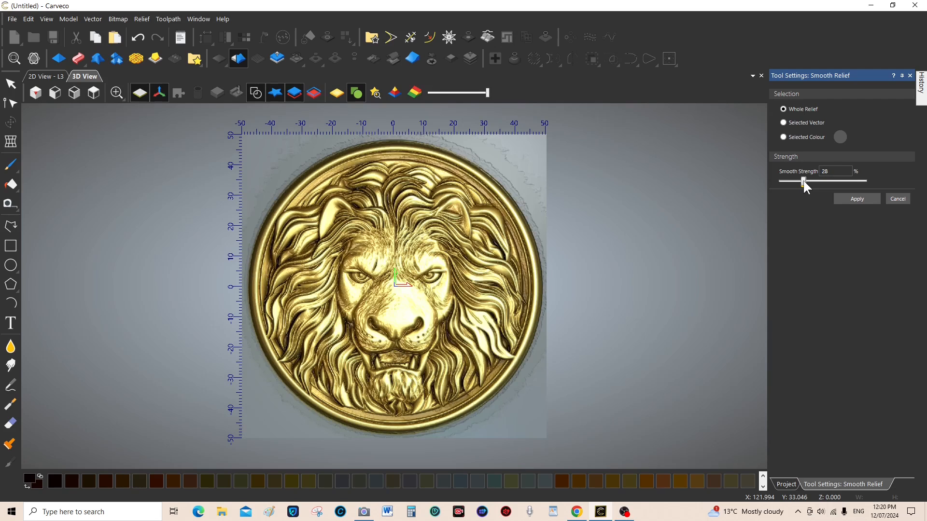
drag(802, 181, 804, 181)
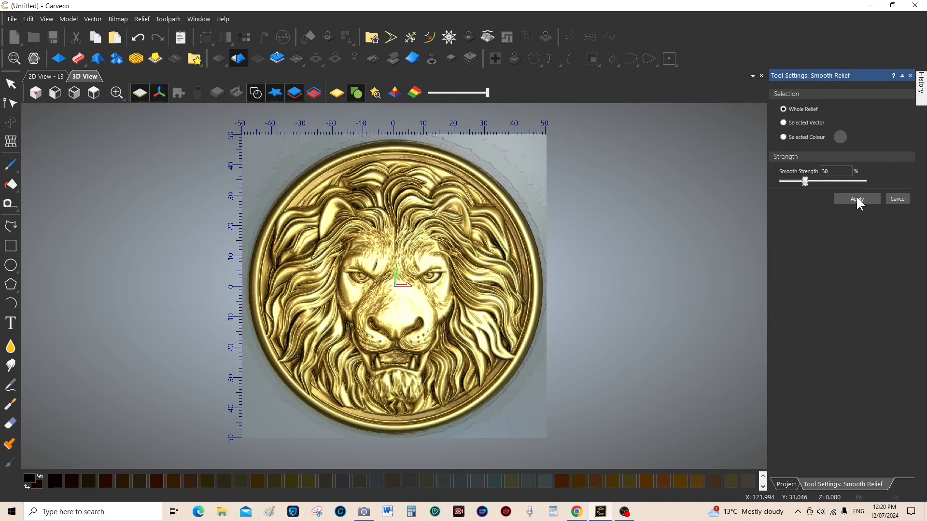
click(855, 199)
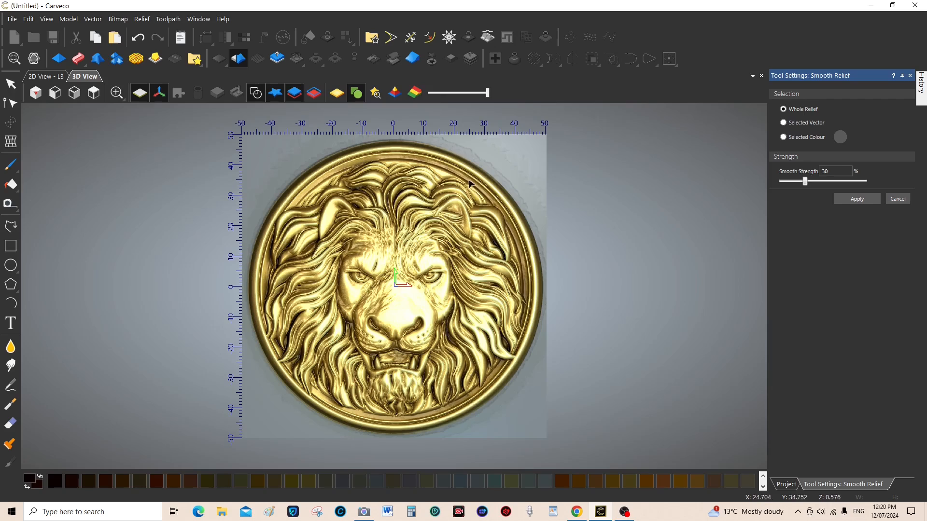
mouse_move(526, 170)
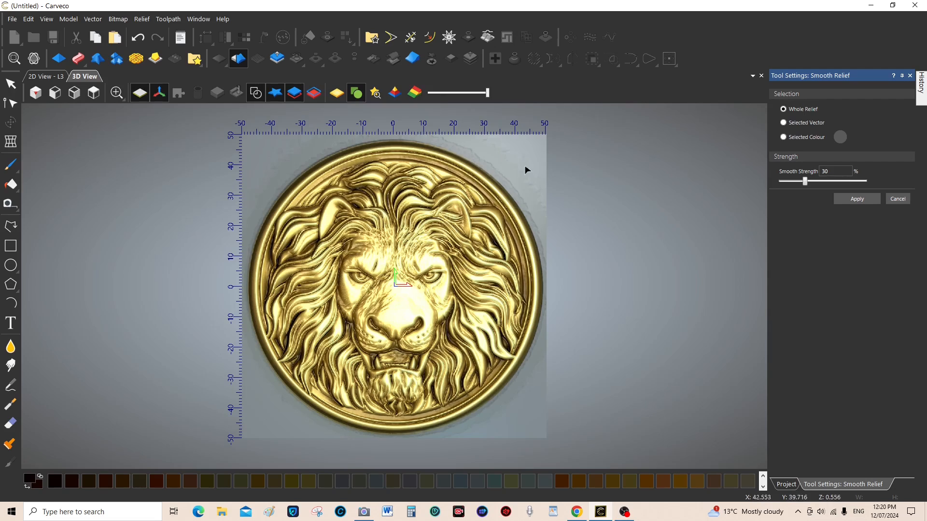
mouse_move(499, 163)
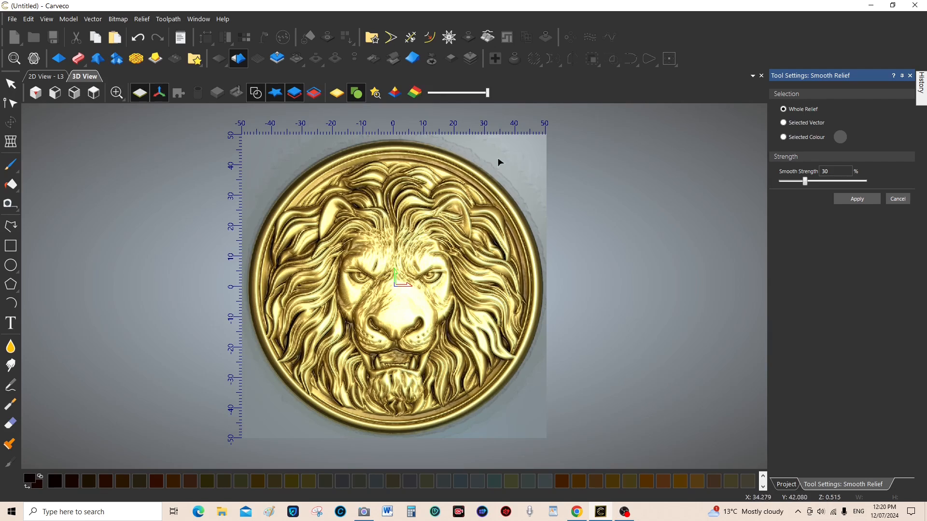
mouse_move(331, 179)
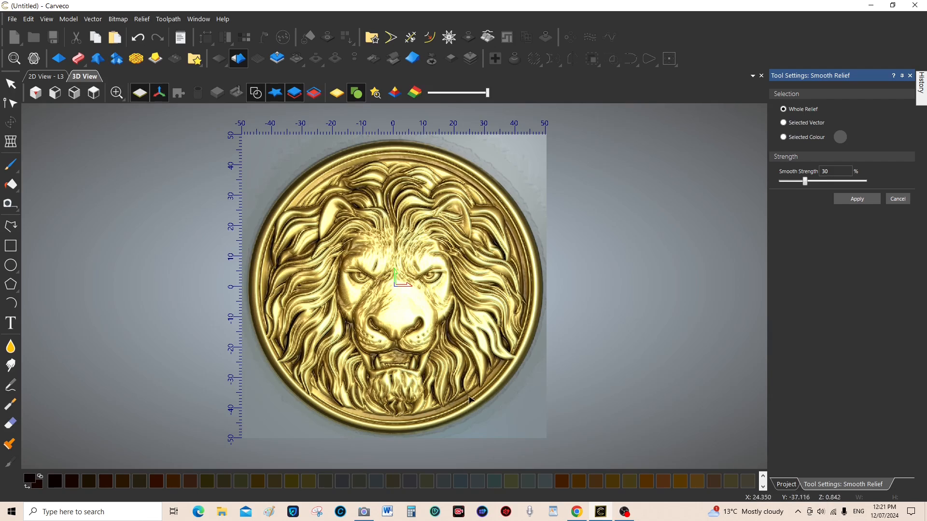
mouse_move(489, 296)
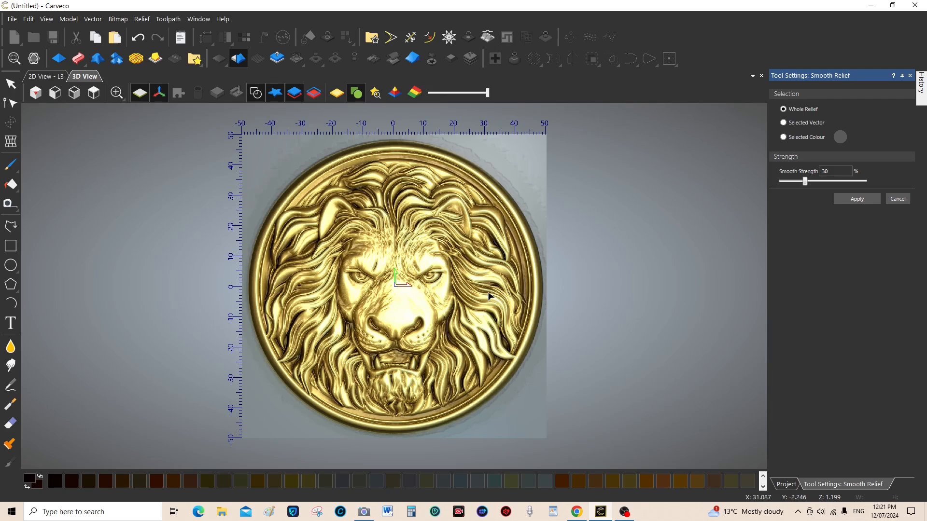
mouse_move(423, 258)
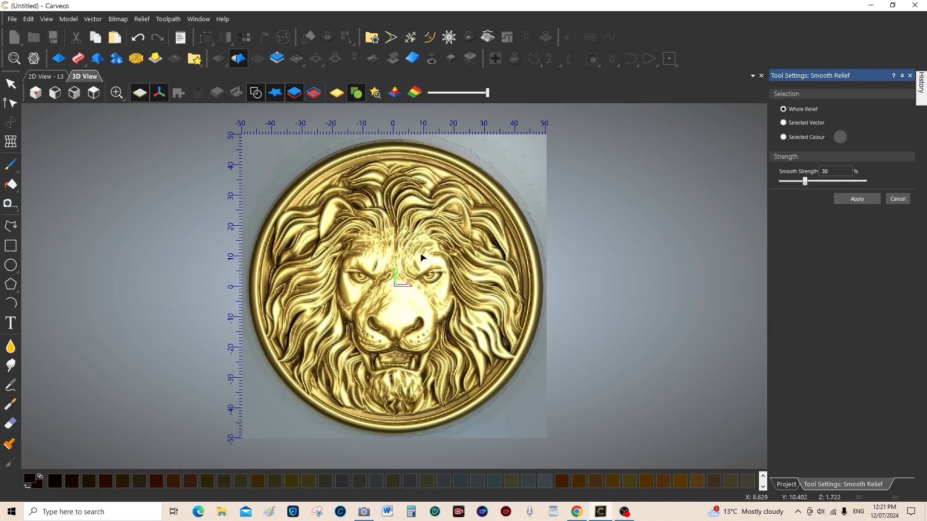
mouse_move(389, 248)
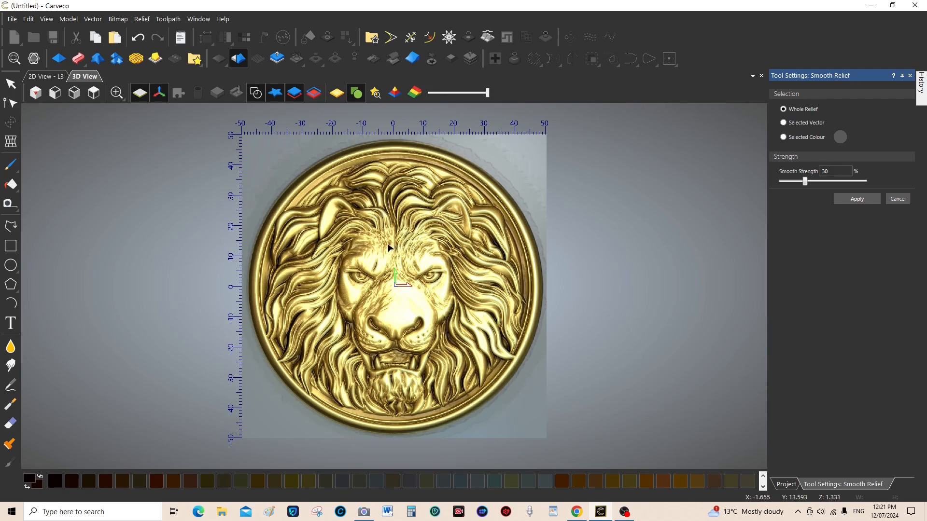
mouse_move(430, 251)
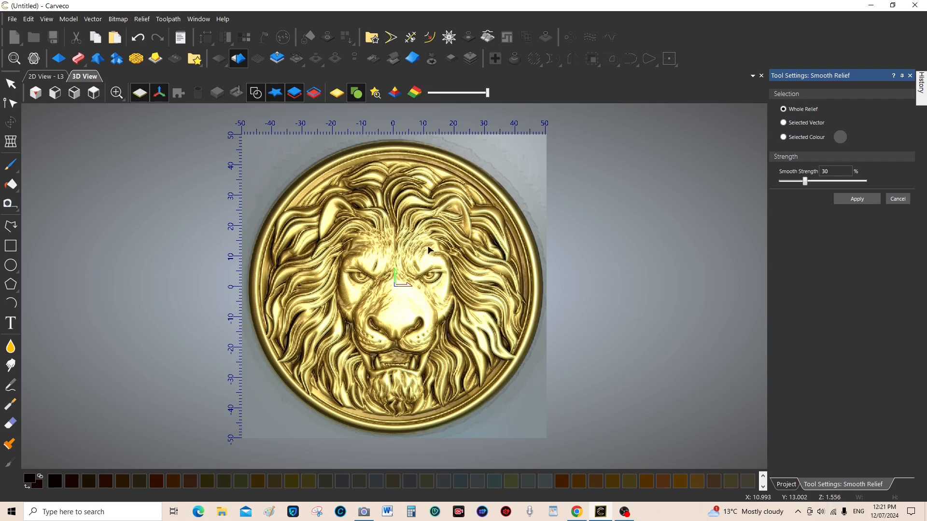
mouse_move(446, 235)
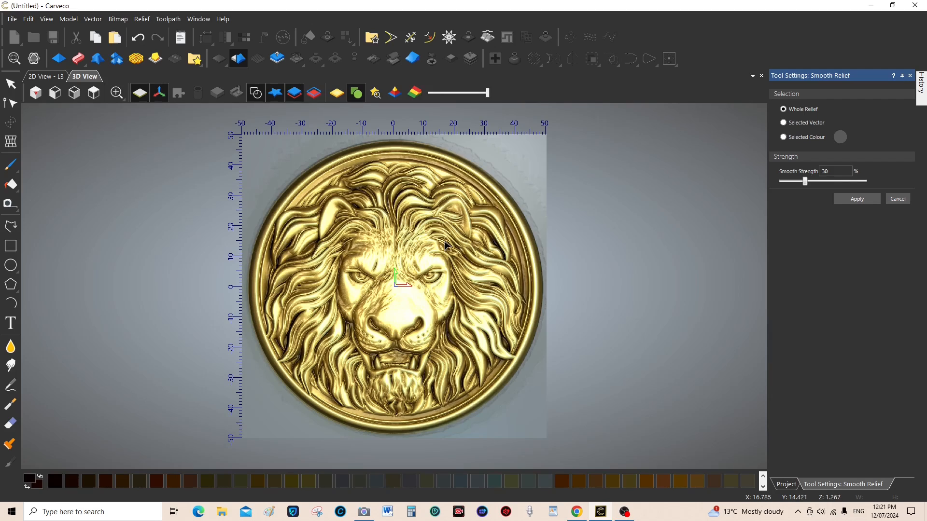
mouse_move(439, 289)
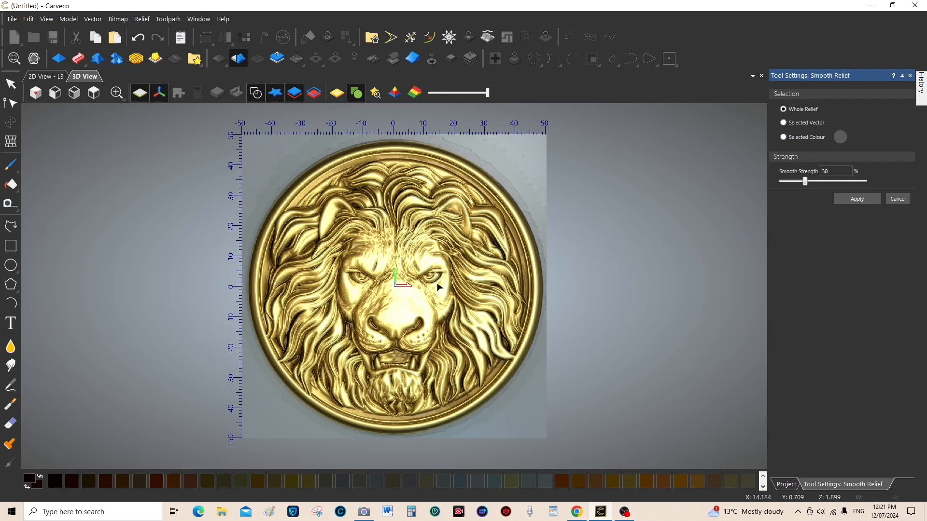
mouse_move(447, 287)
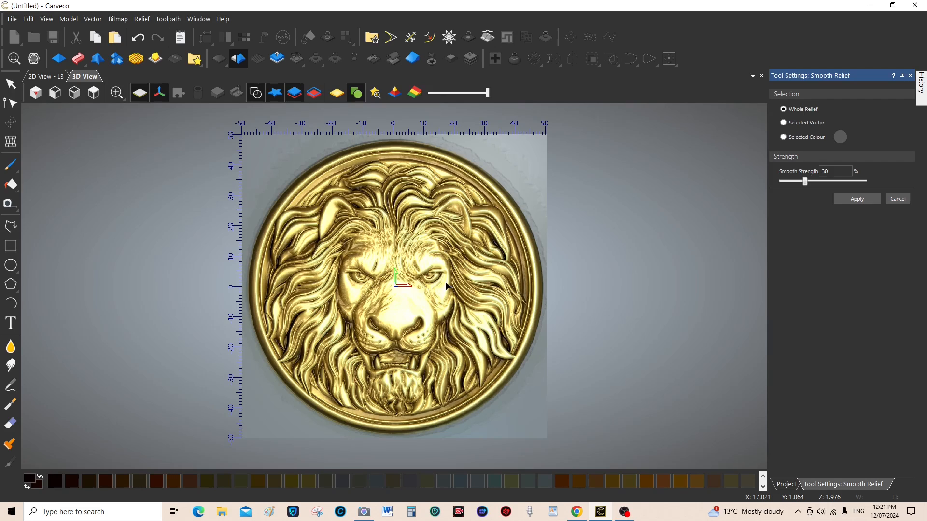
mouse_move(524, 157)
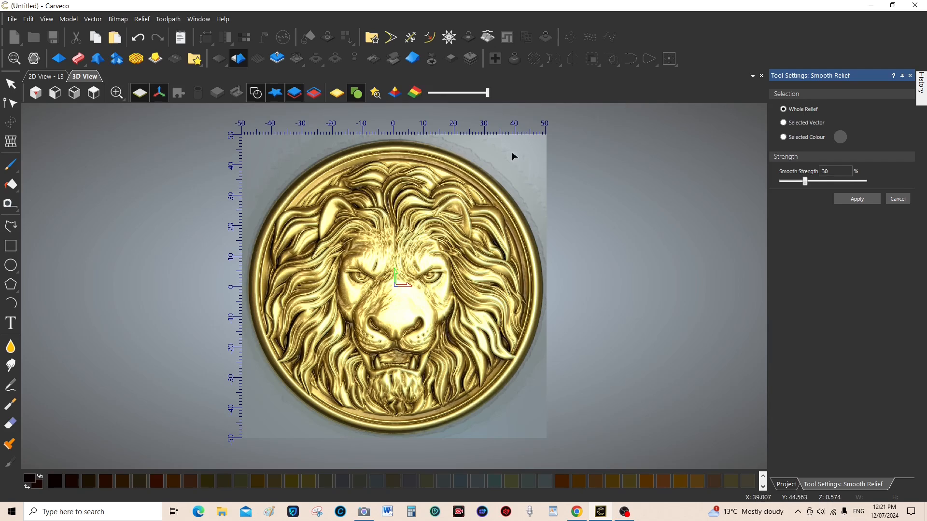
mouse_move(257, 154)
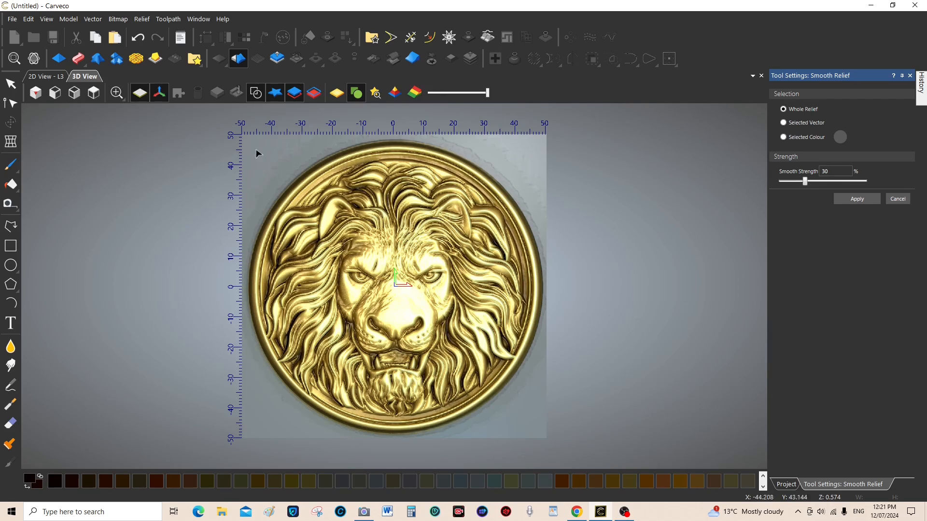
mouse_move(273, 167)
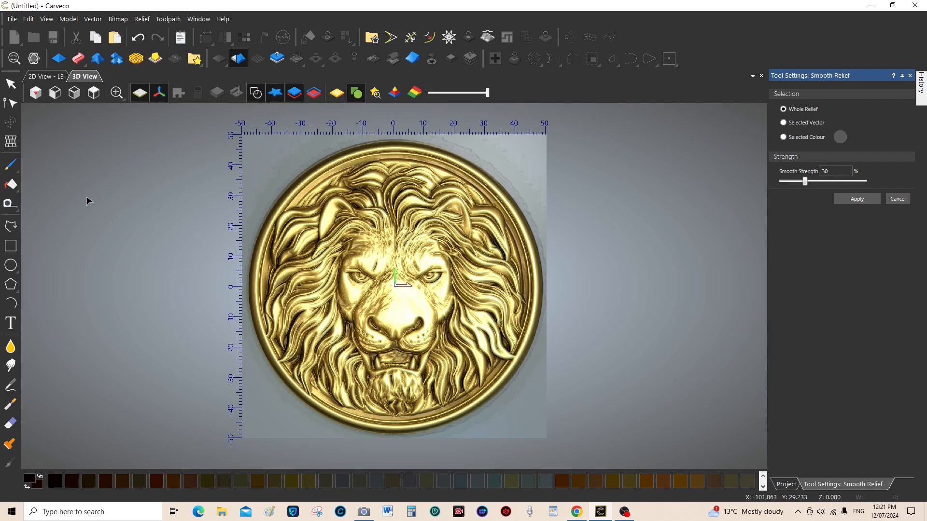
mouse_move(10, 266)
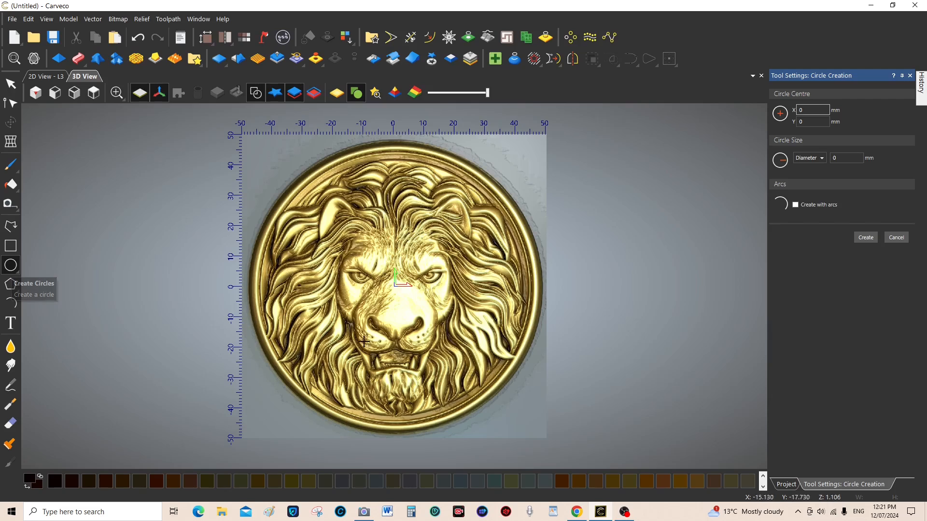
mouse_move(426, 322)
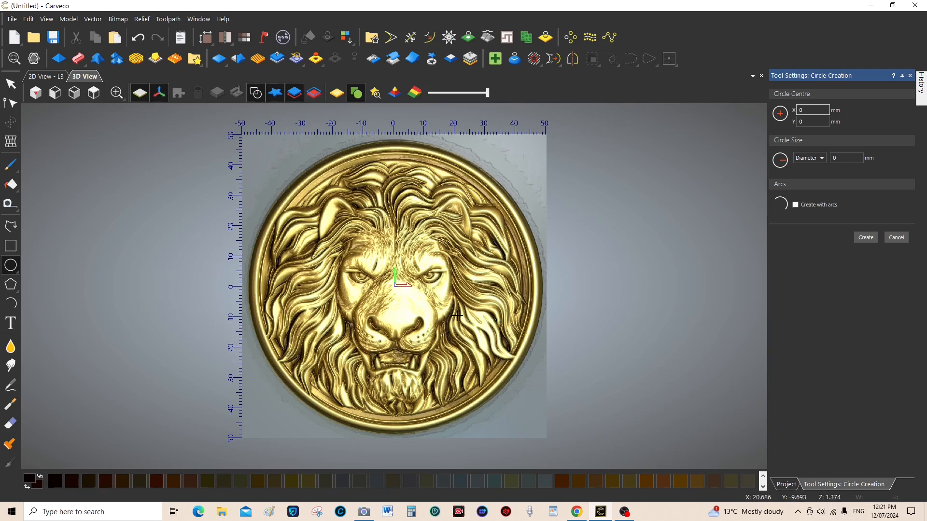
mouse_move(393, 287)
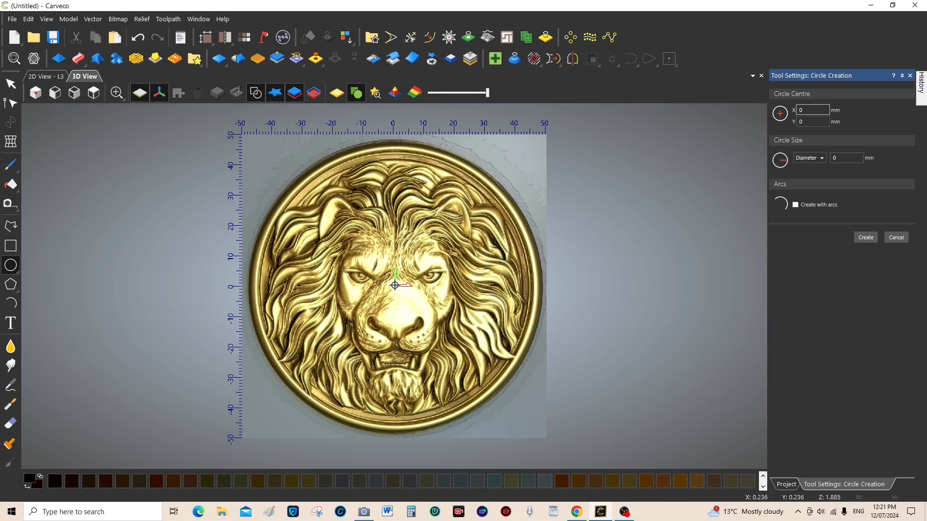
Draw a 97.843 mm circle centred at 0, 0 around the medallion rim
drag(394, 285, 430, 408)
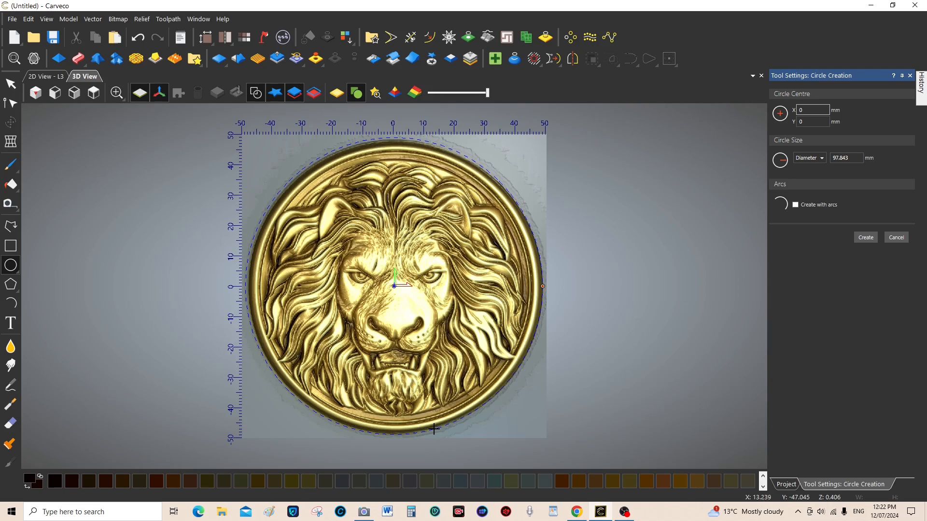
mouse_move(907, 303)
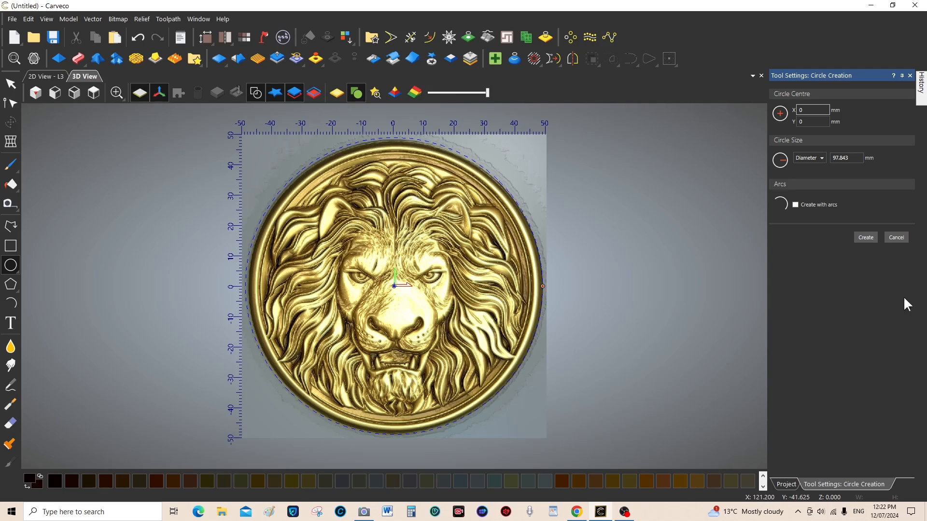
click(864, 237)
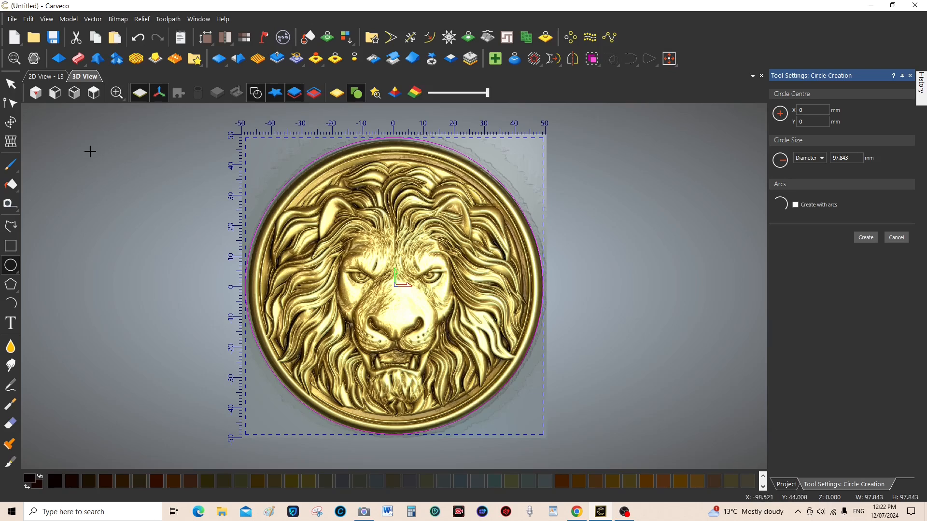
mouse_move(10, 122)
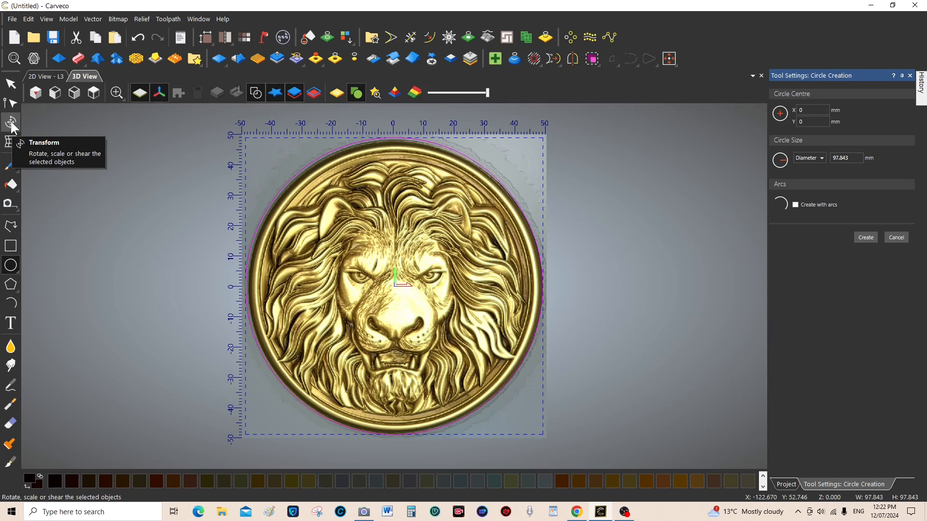
Transform the rim circle to about 96.9 mm wide by 97.8 mm tall
click(10, 122)
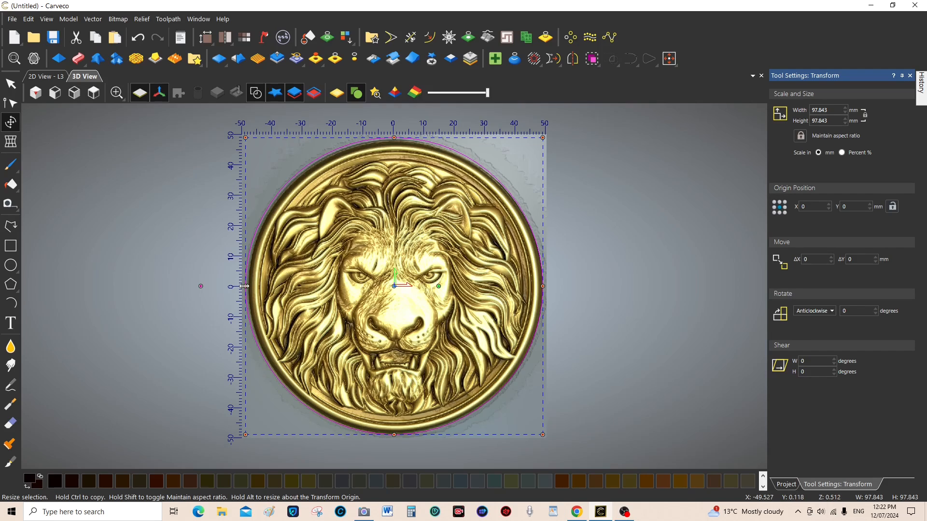
drag(244, 286, 247, 287)
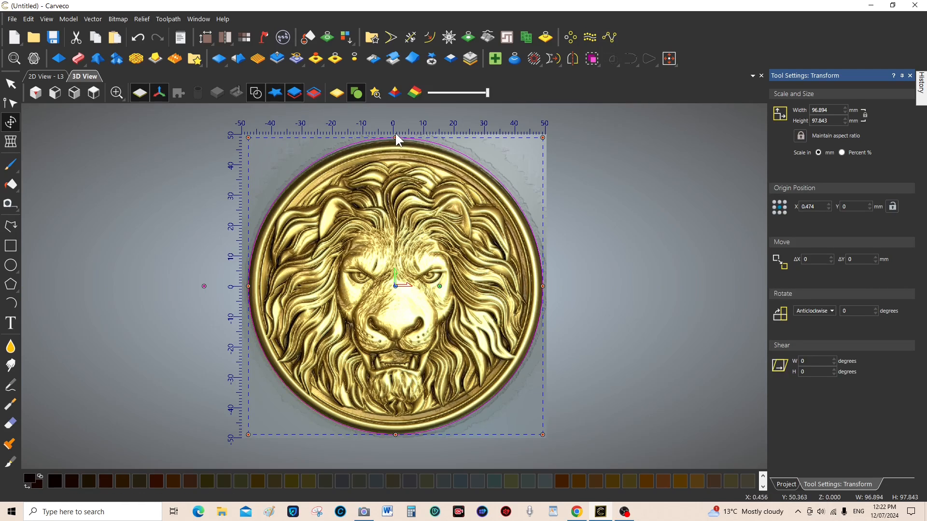
drag(395, 139, 396, 140)
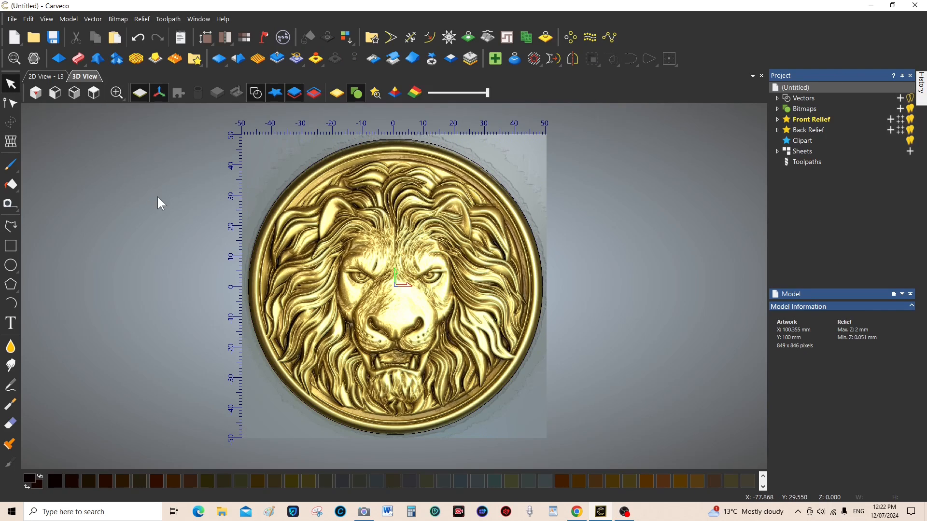
mouse_move(10, 85)
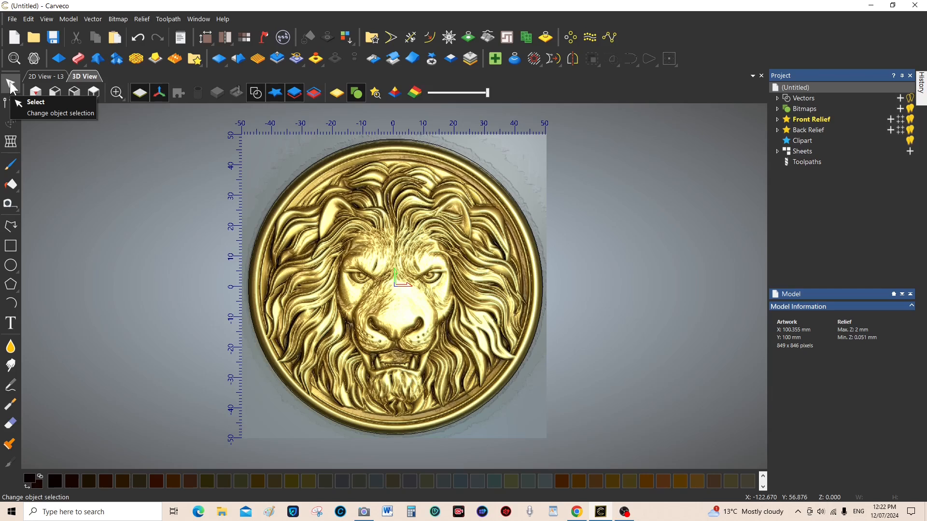
mouse_move(147, 219)
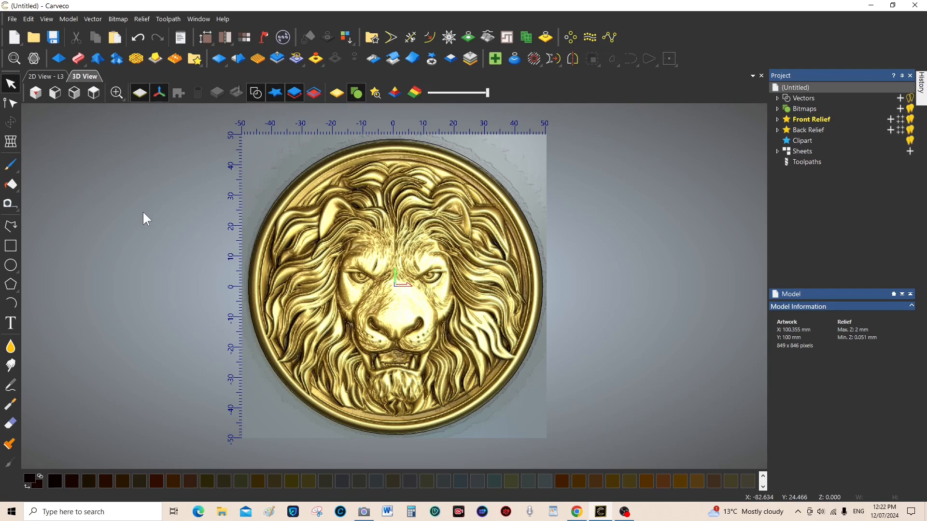
mouse_move(421, 156)
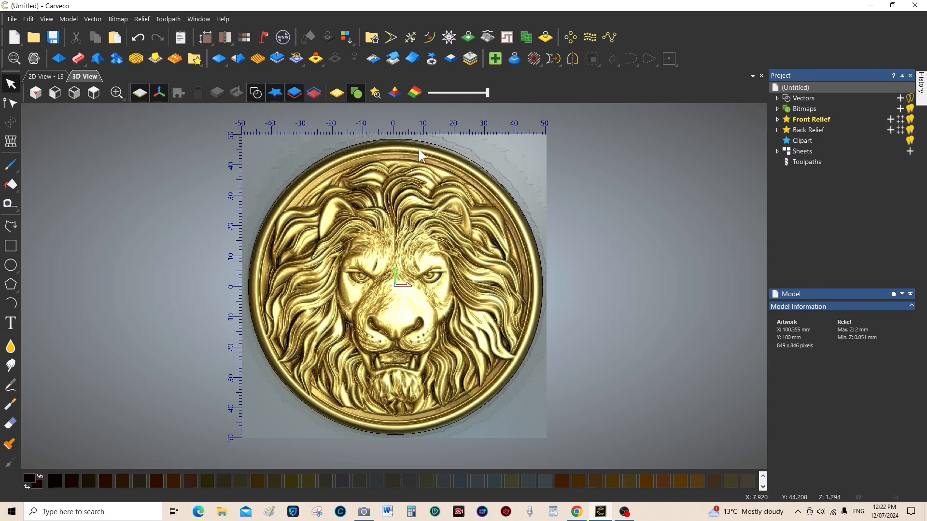
mouse_move(205, 301)
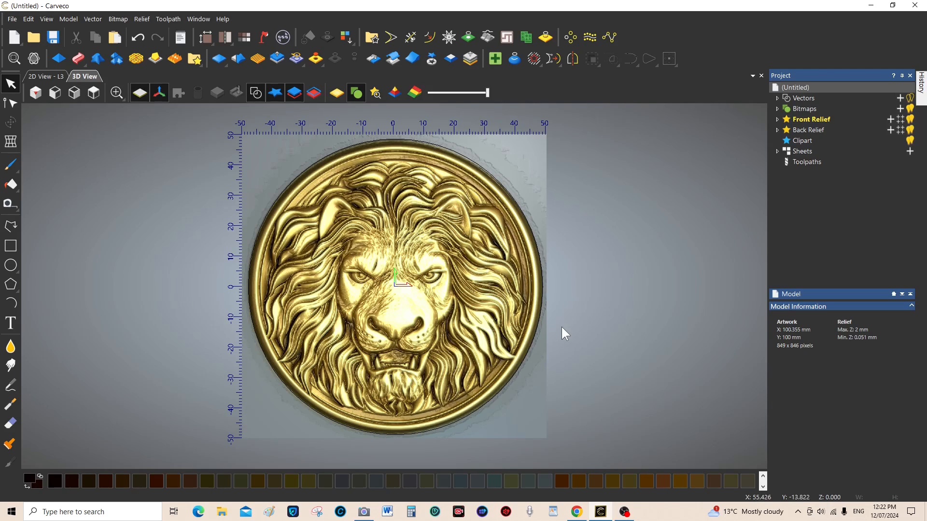
mouse_move(310, 174)
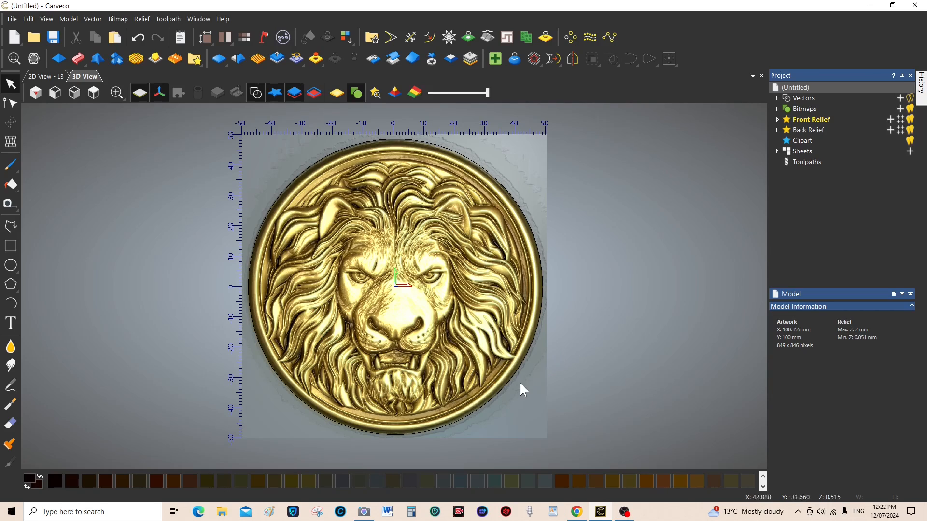
mouse_move(513, 399)
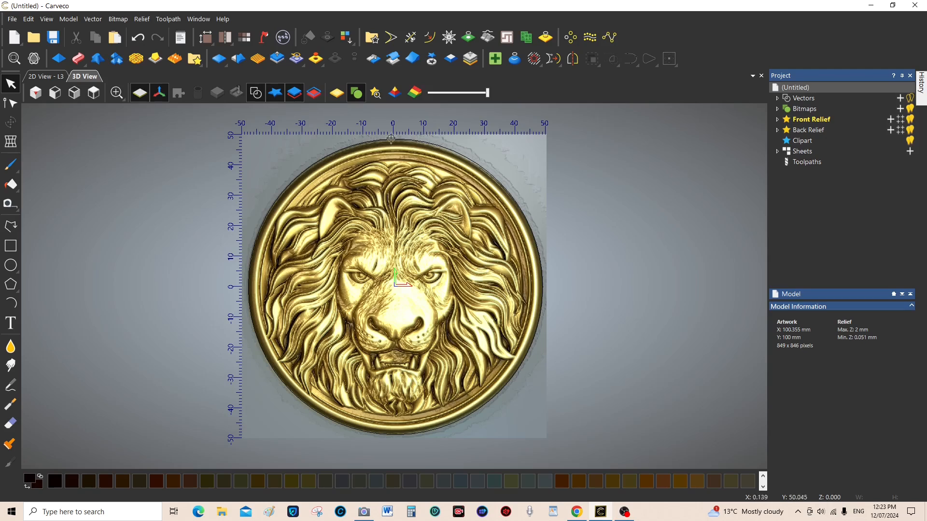
mouse_move(134, 195)
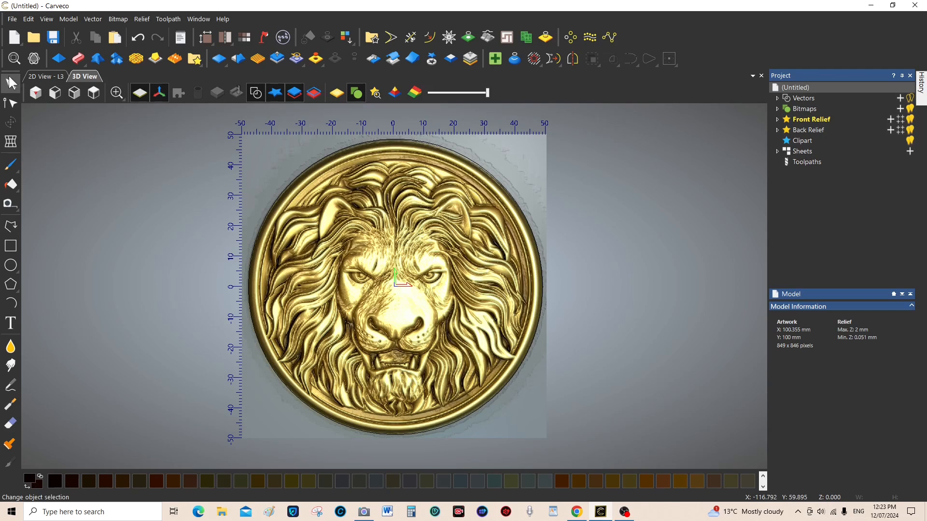
mouse_move(324, 168)
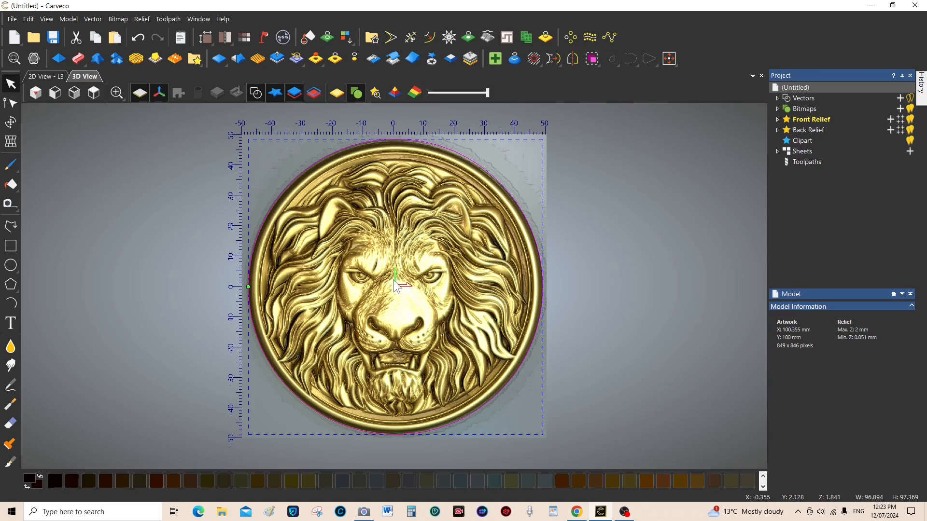
mouse_move(311, 163)
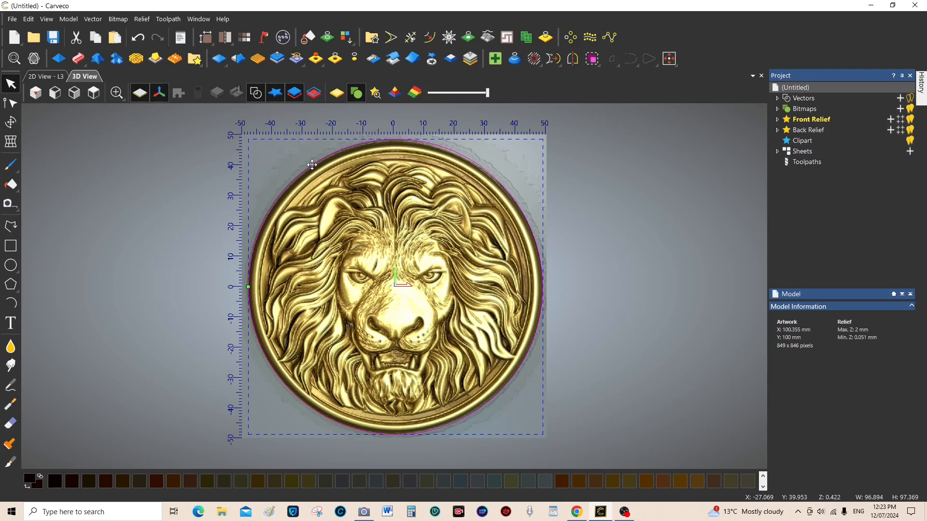
mouse_move(510, 282)
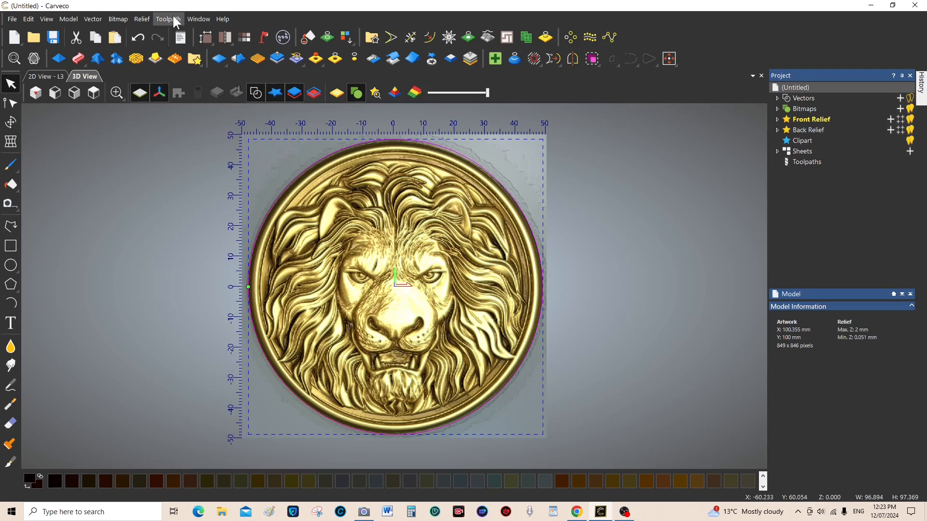
Start a Machine Relief toolpath limited to inside the selected vectors
click(167, 19)
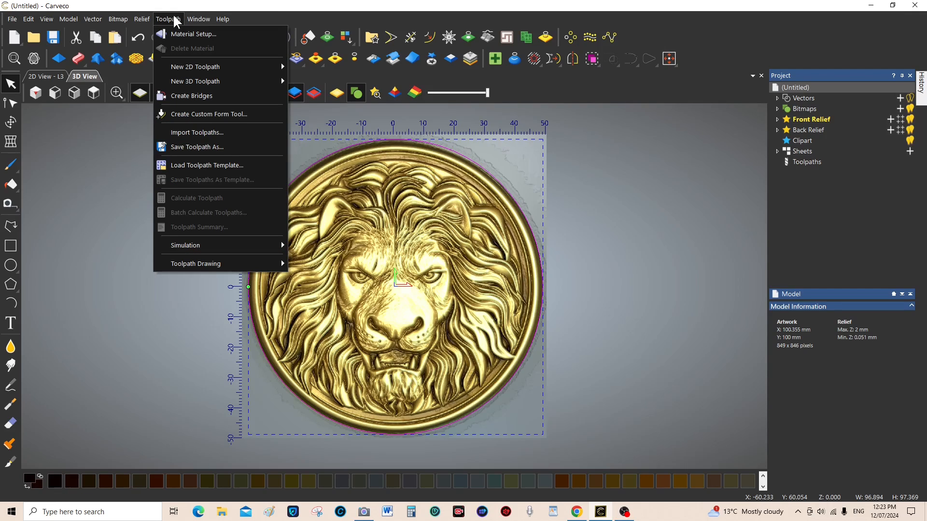
mouse_move(195, 81)
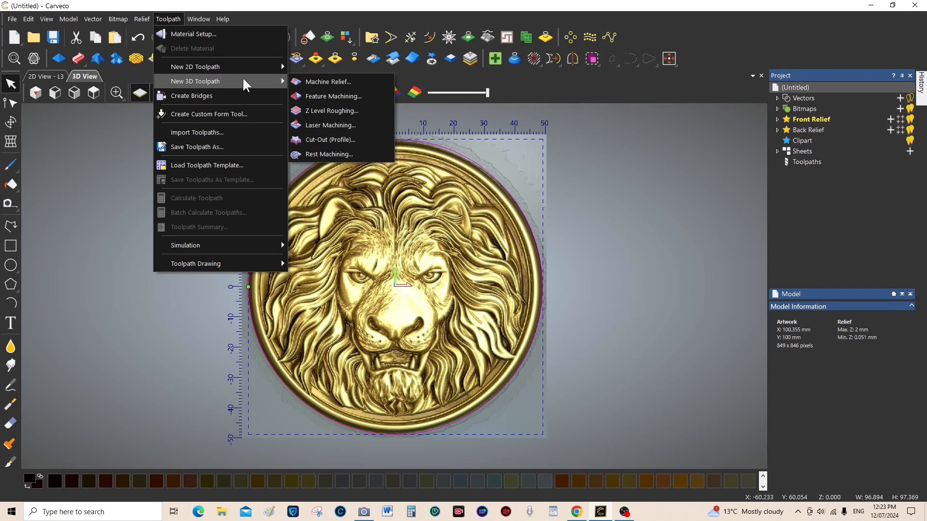
click(329, 81)
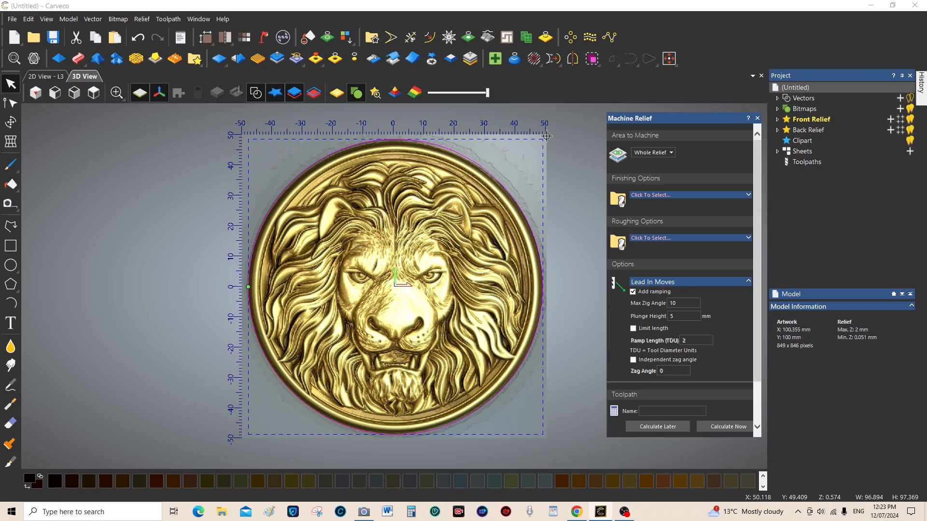
mouse_move(356, 156)
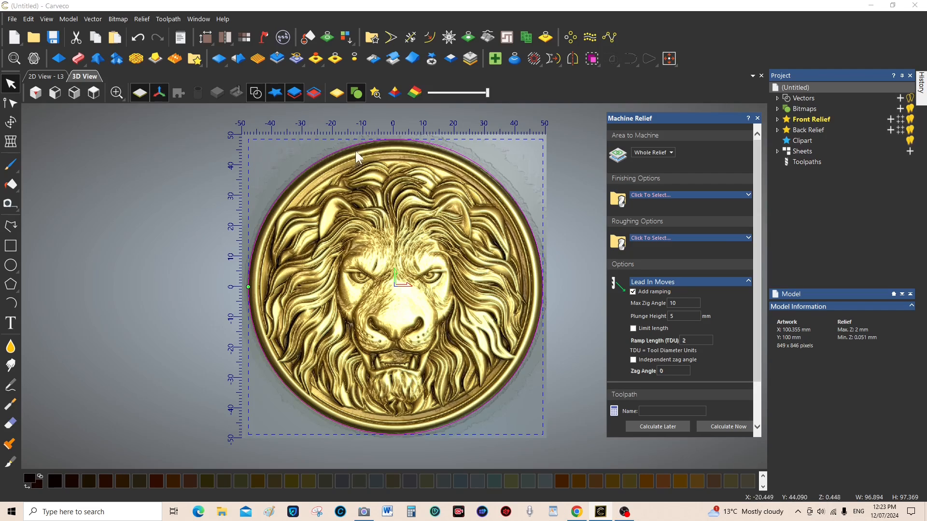
mouse_move(659, 172)
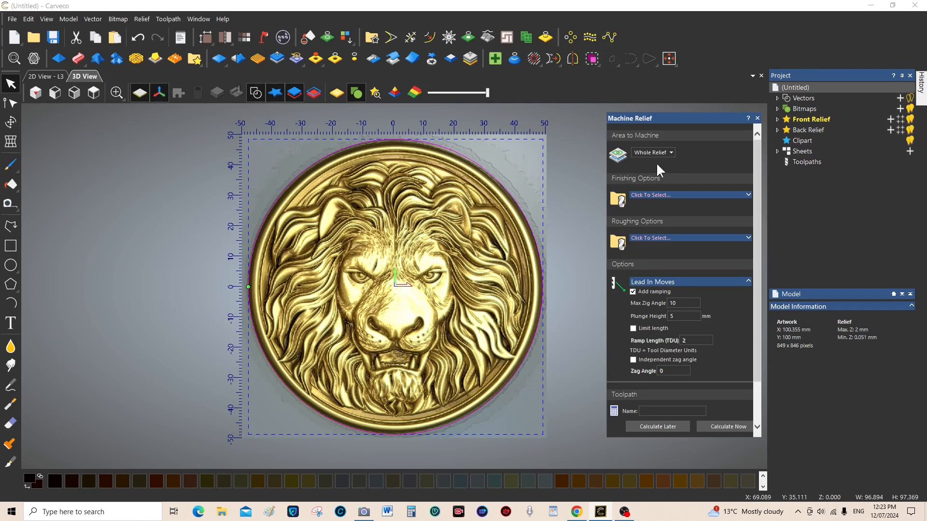
click(673, 152)
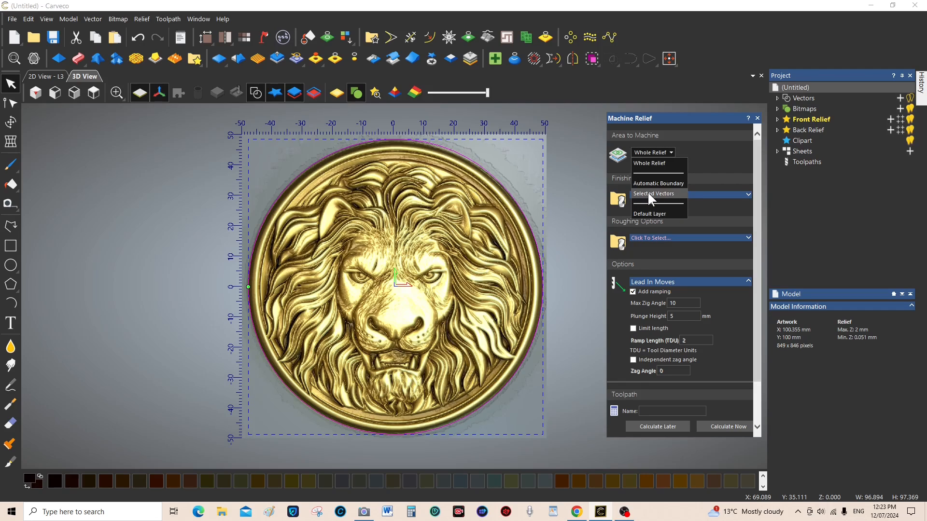
click(653, 194)
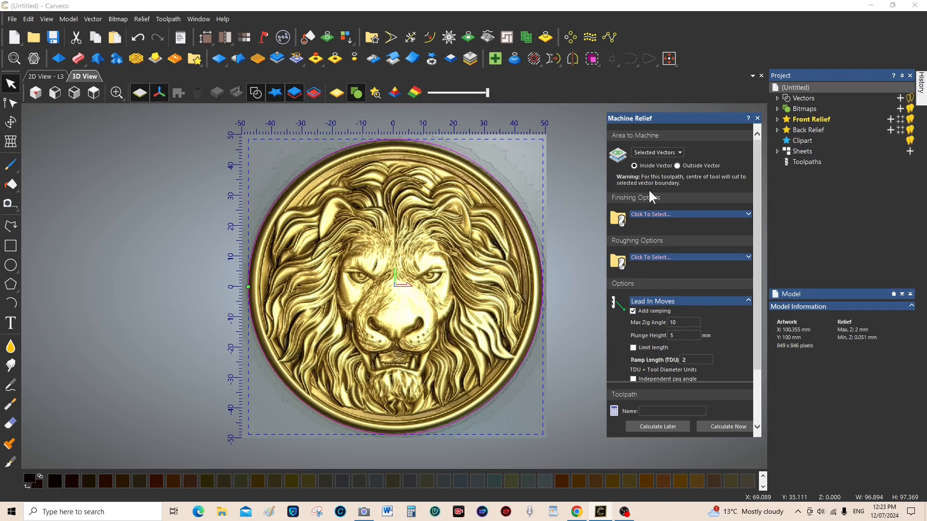
mouse_move(650, 176)
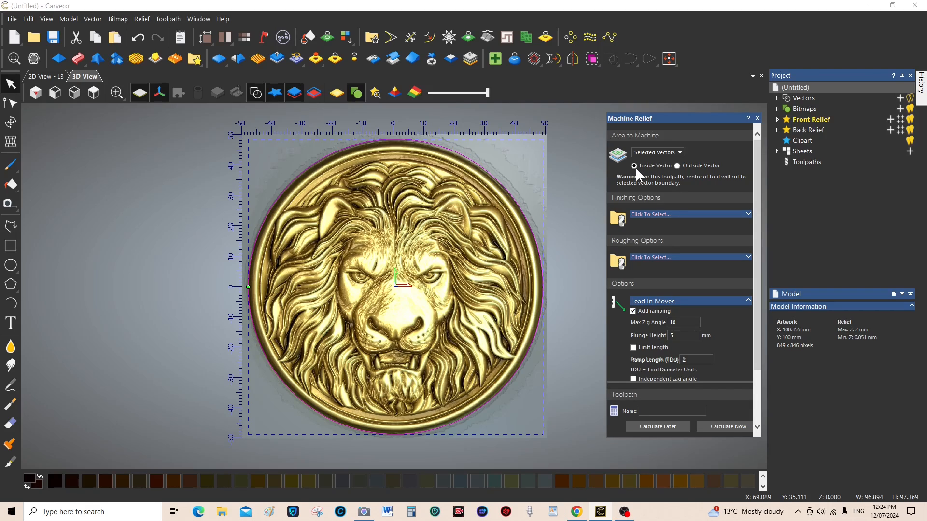
mouse_move(403, 234)
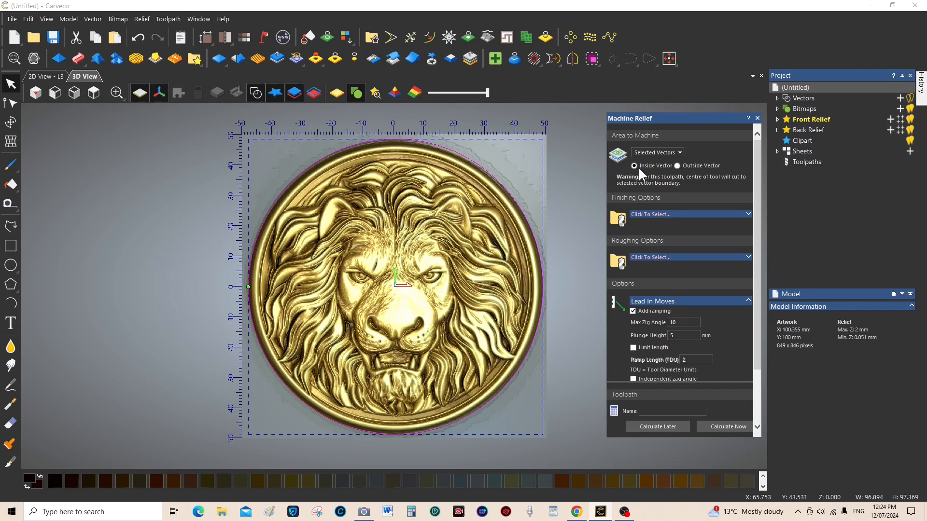
mouse_move(658, 177)
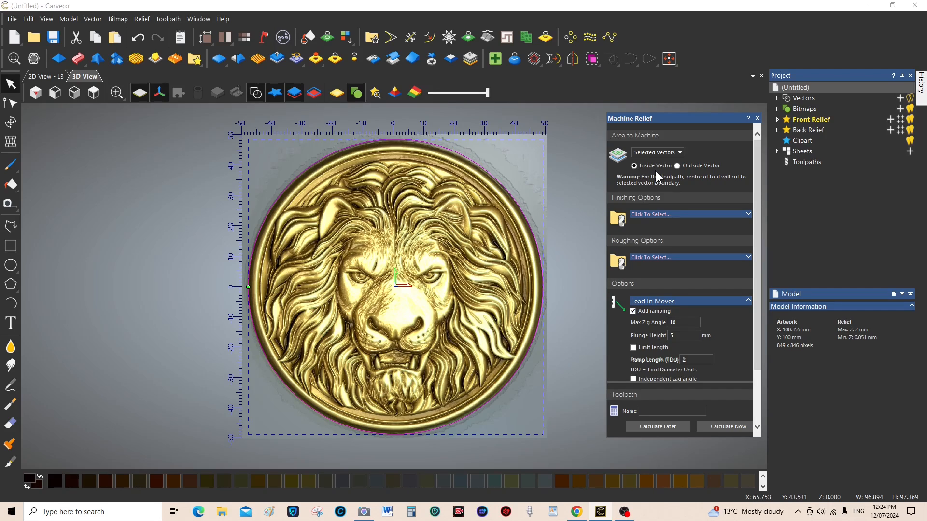
mouse_move(630, 188)
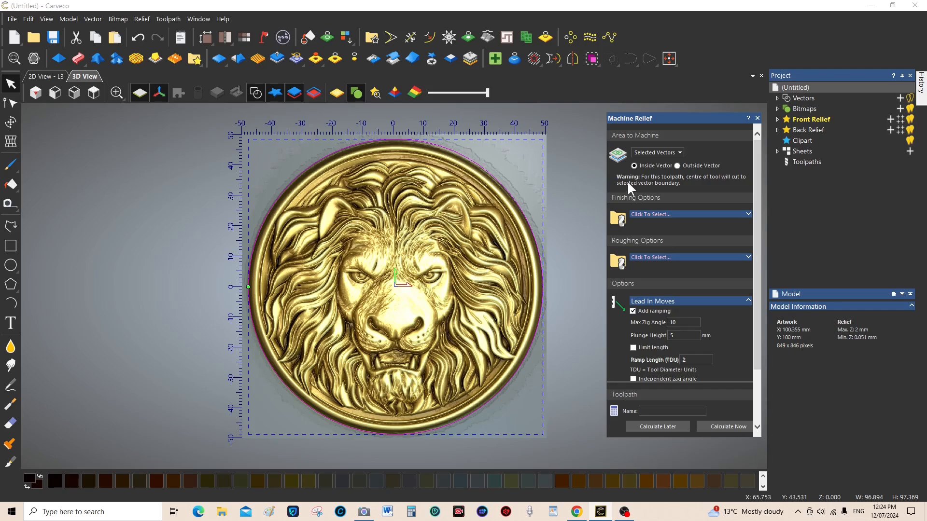
mouse_move(751, 220)
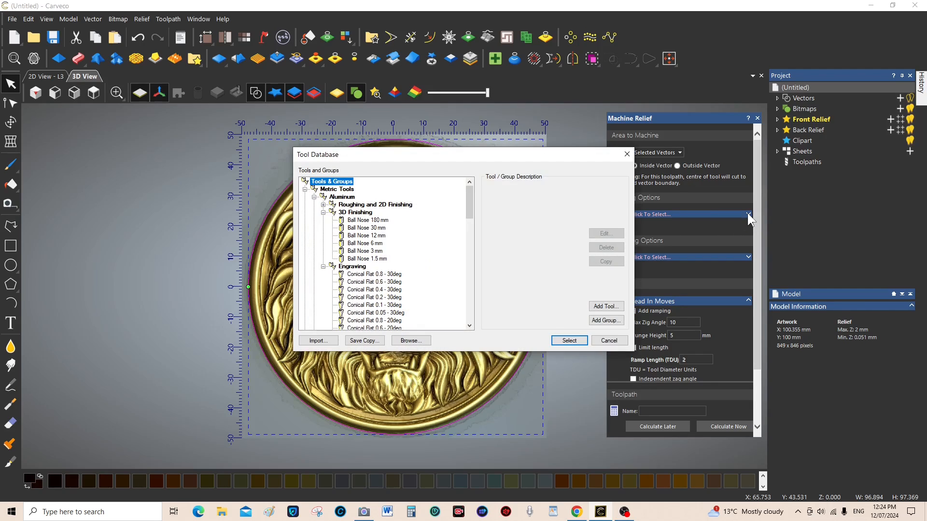
mouse_move(416, 278)
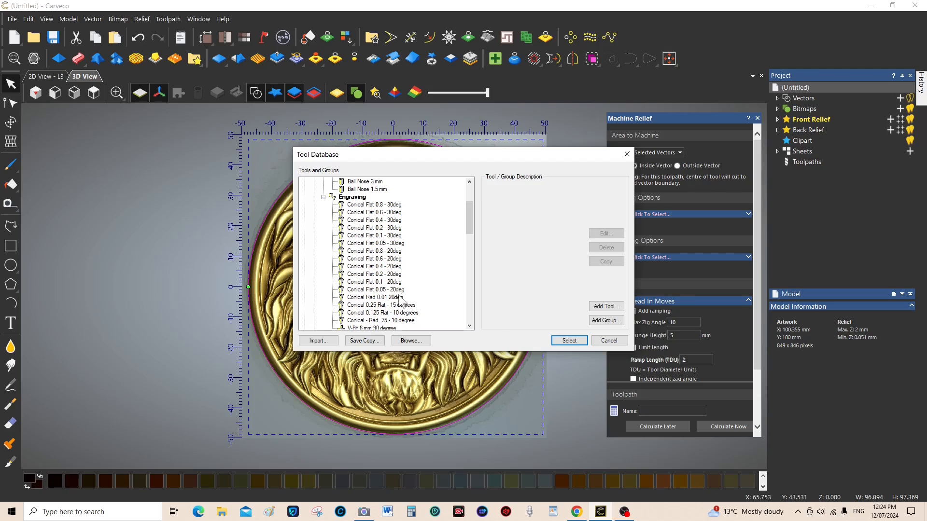
Choose the Conical Rad 0.01 20deg engraving tool as the finishing tool
scroll(down, 3)
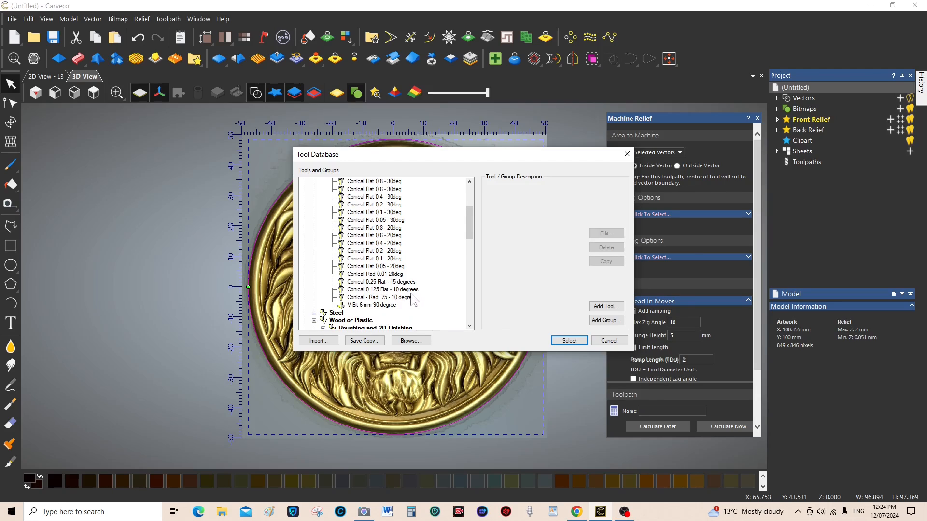
mouse_move(404, 311)
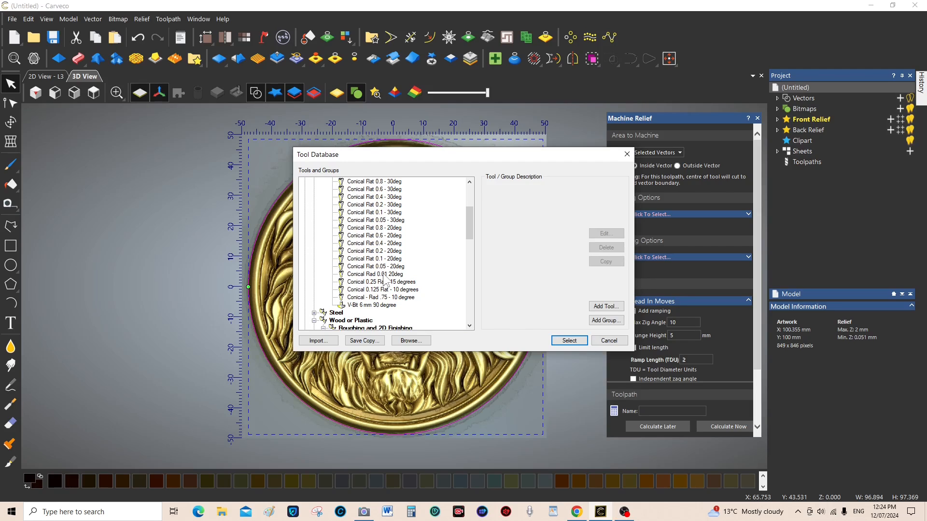
click(374, 274)
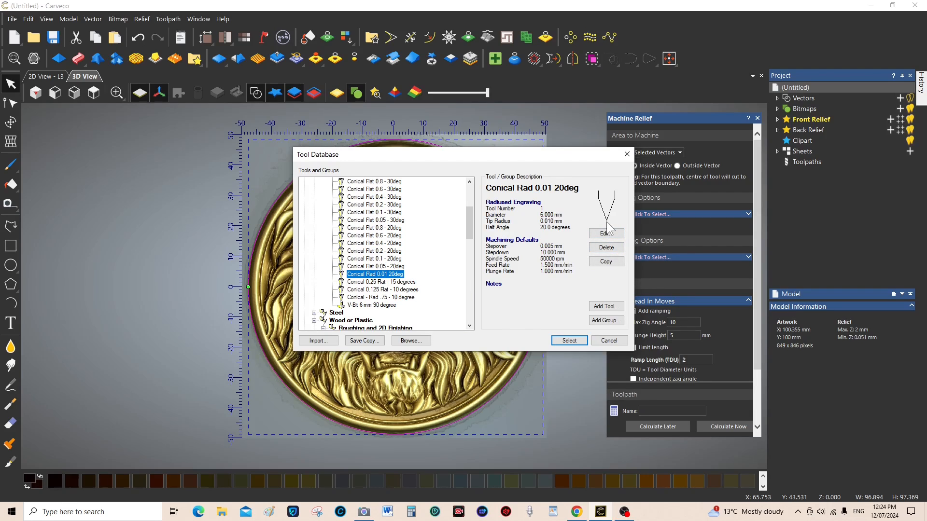
mouse_move(641, 292)
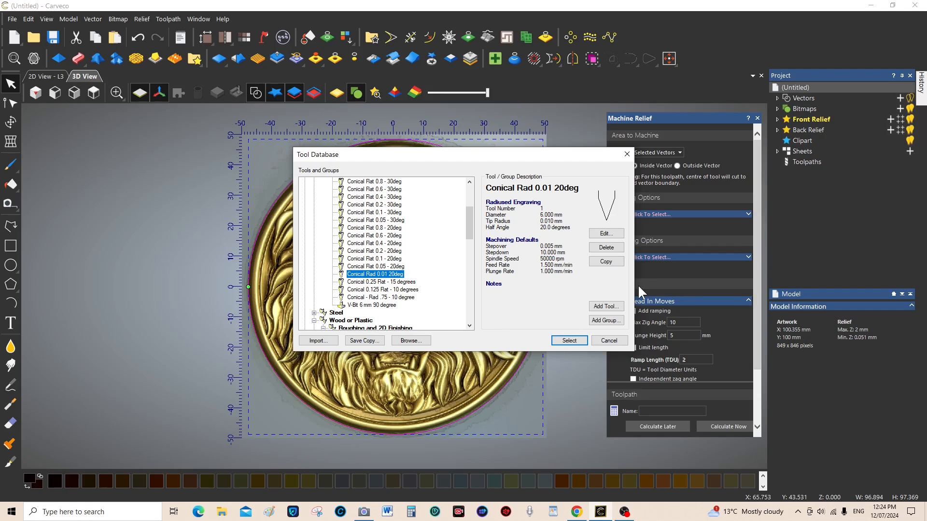
click(568, 340)
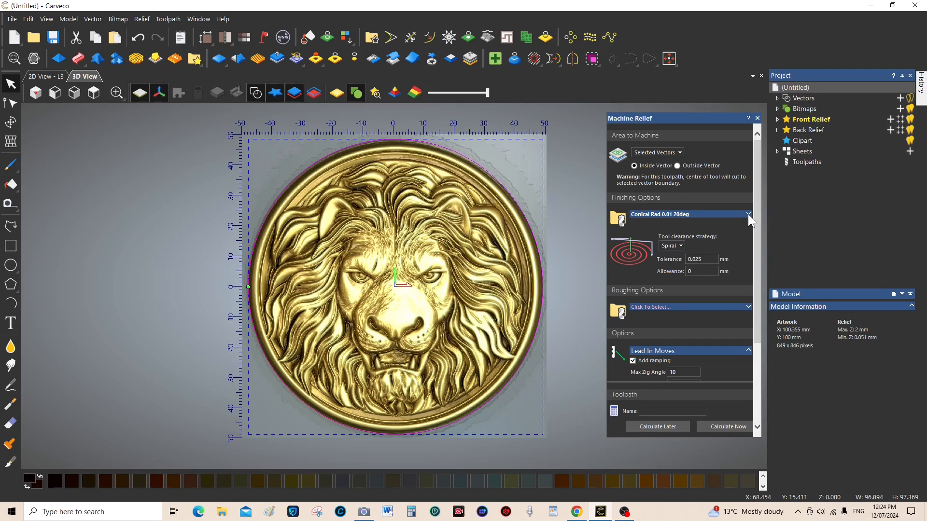
Expand the finishing tool parameters and change the stepover to 0.009 mm
click(749, 214)
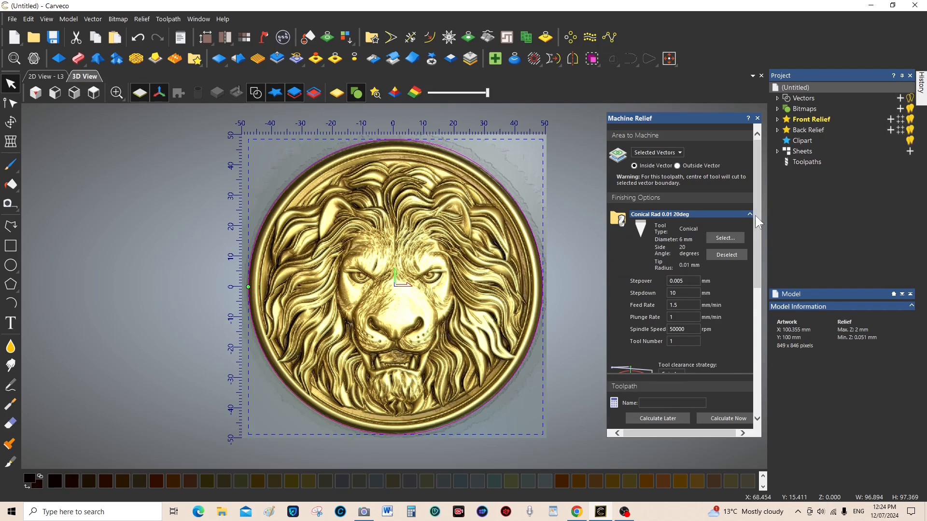
click(683, 280)
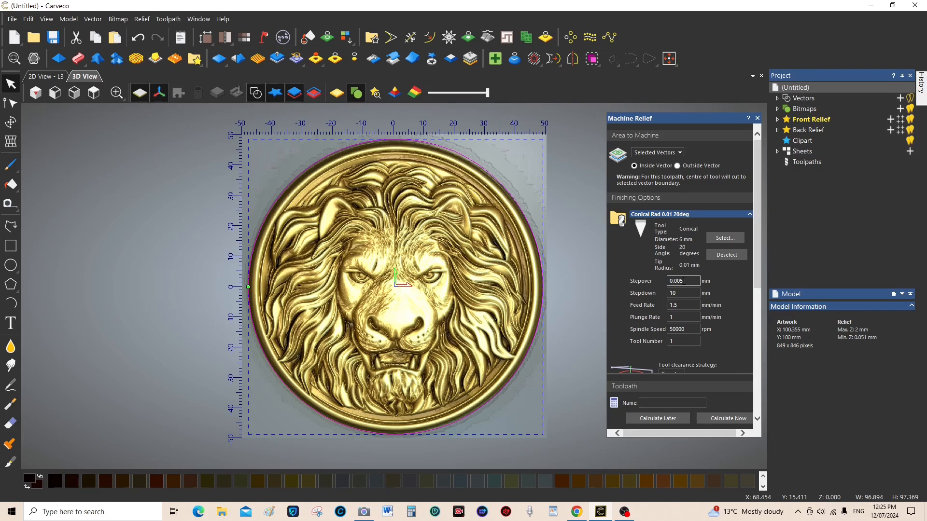
mouse_move(686, 295)
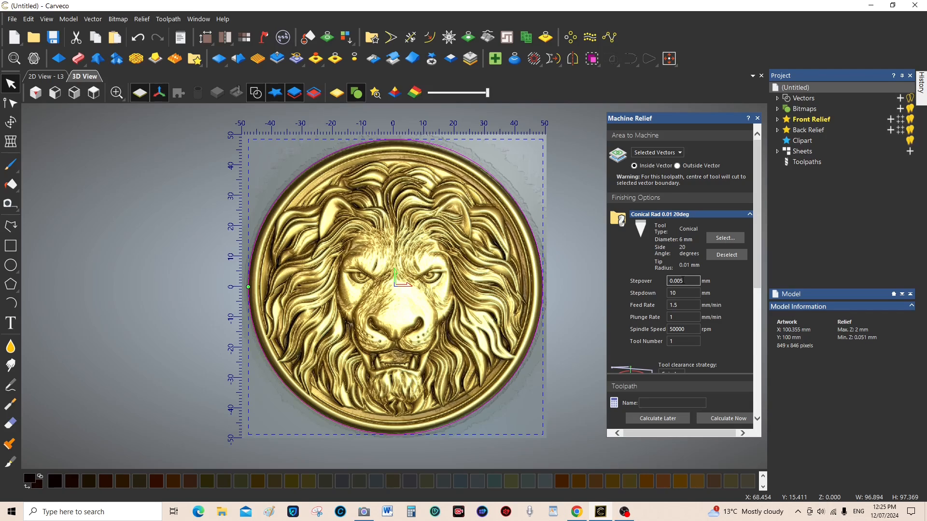
click(680, 281)
text(0.009)
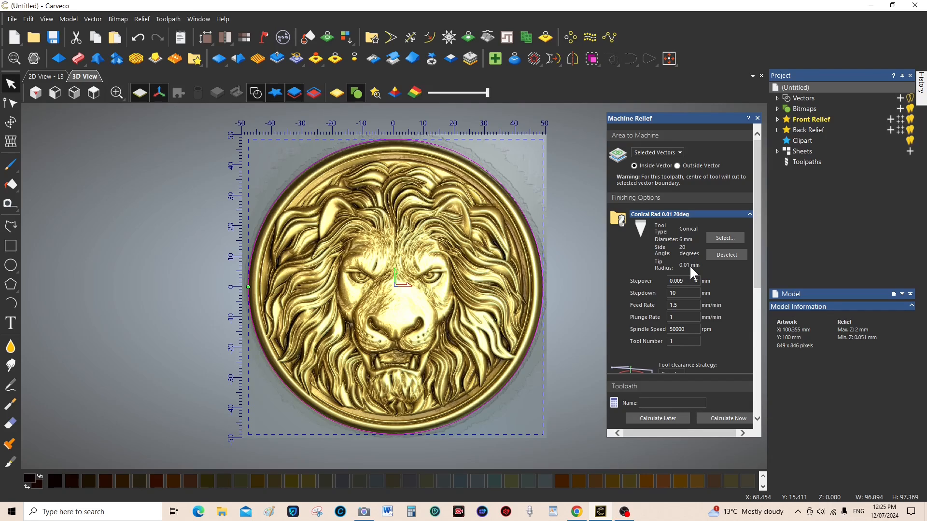
click(682, 281)
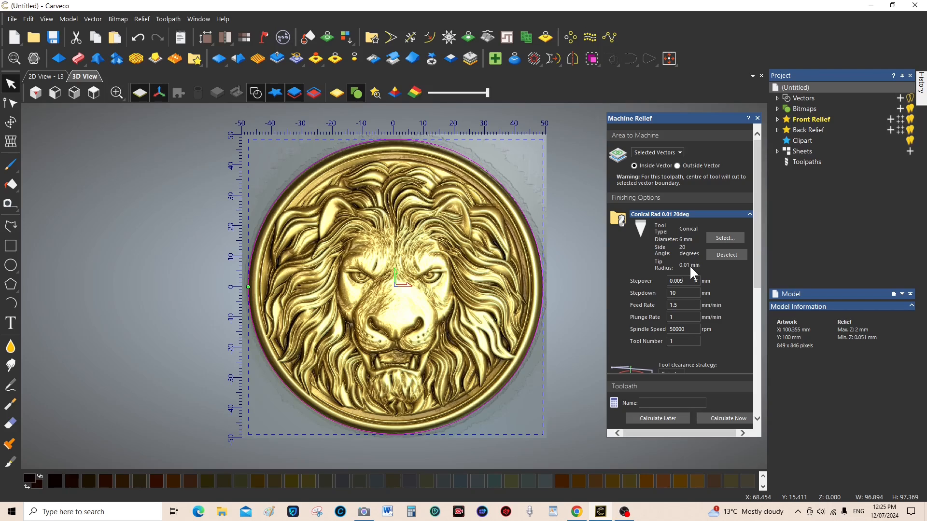
click(683, 280)
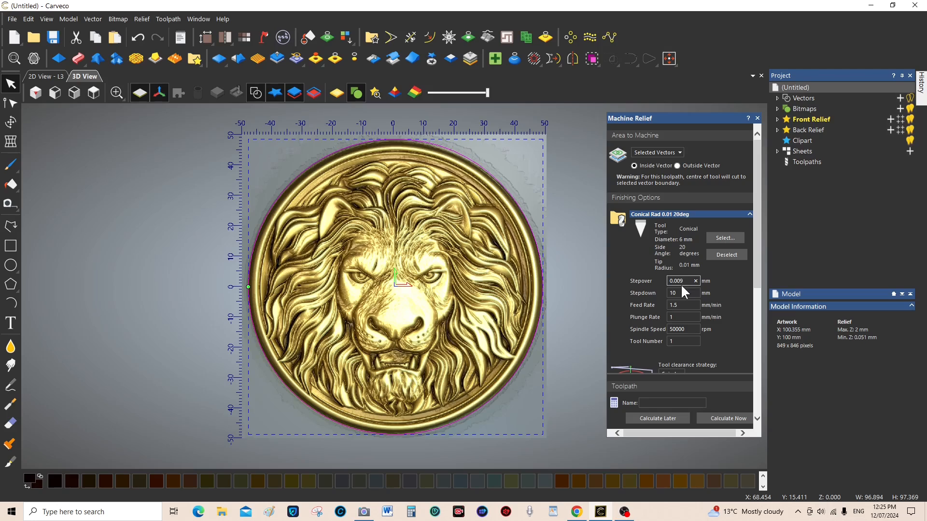
mouse_move(692, 275)
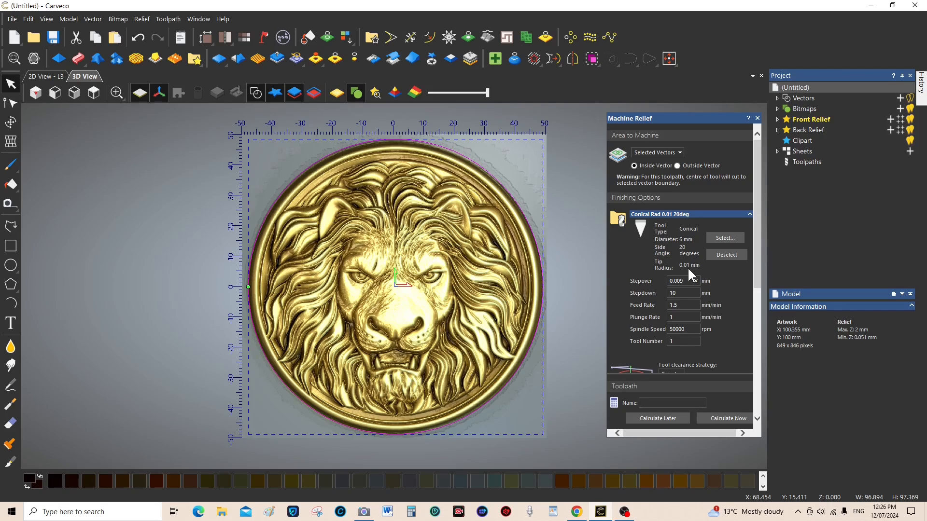
click(682, 281)
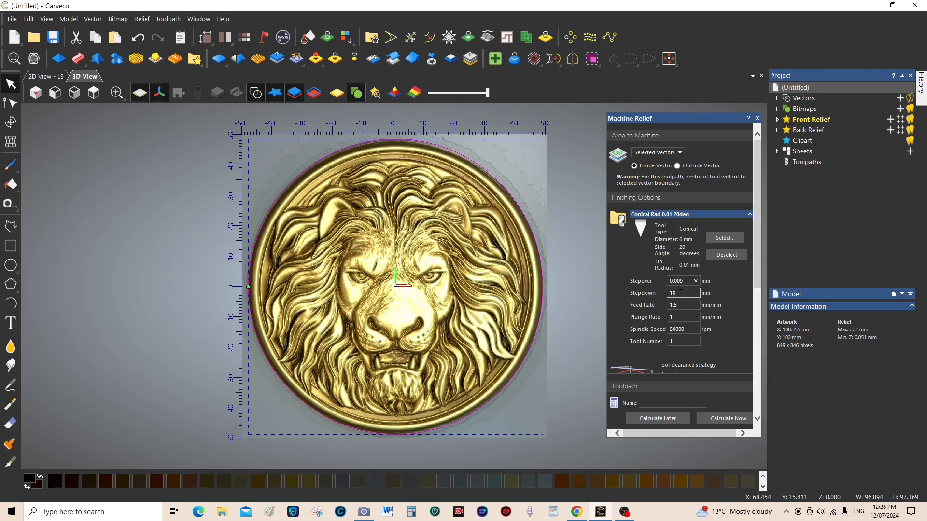
Set the finishing tool stepdown to 2.5 mm and plunge rate to 200
click(680, 280)
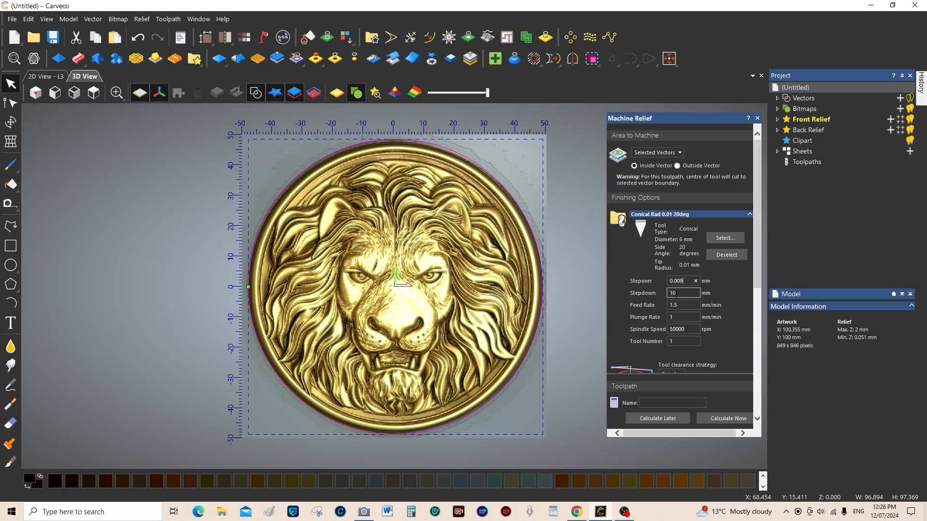
click(683, 293)
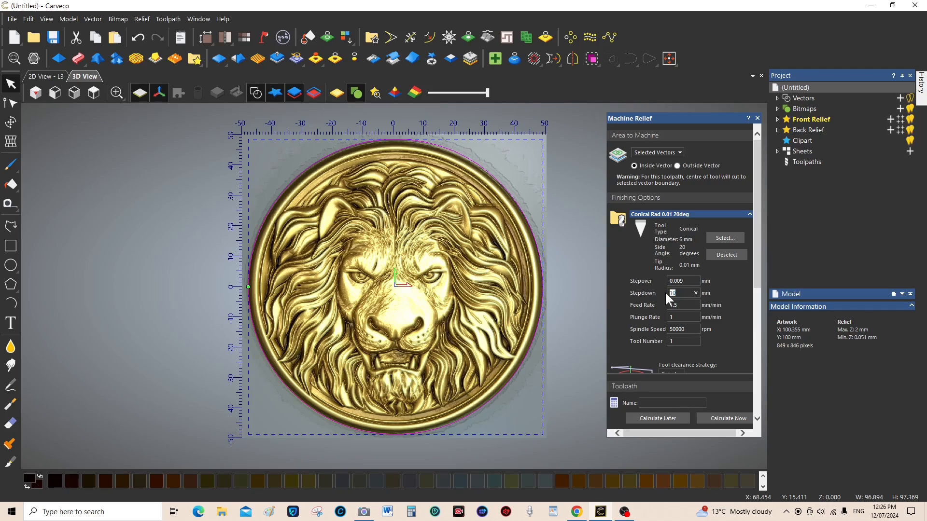
click(680, 293)
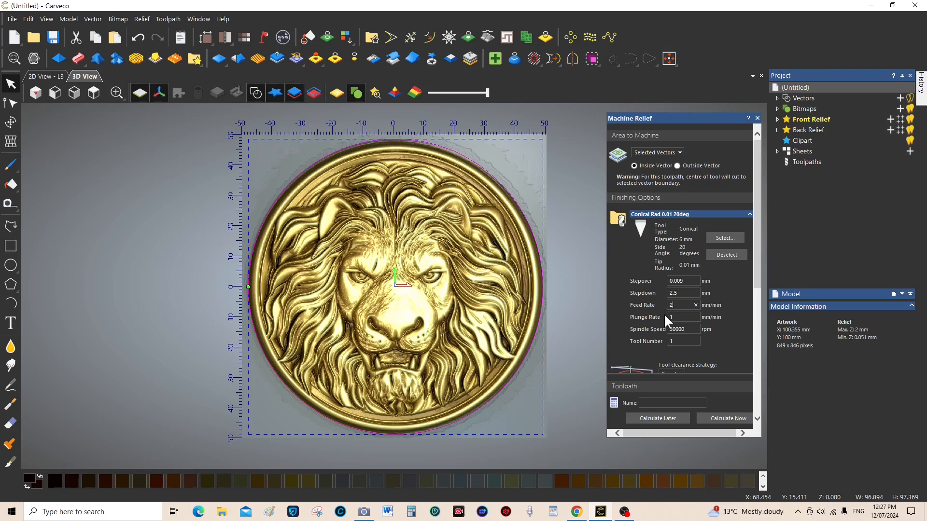
text(50)
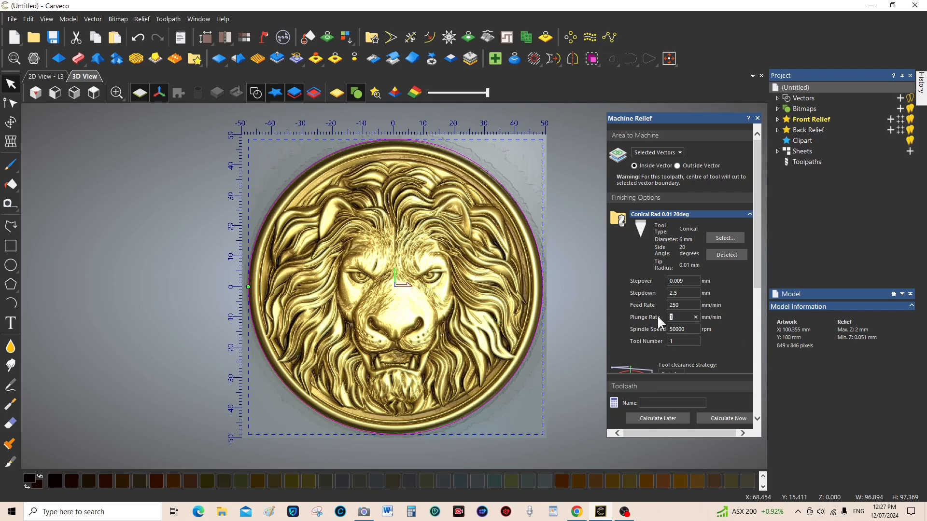
text(200)
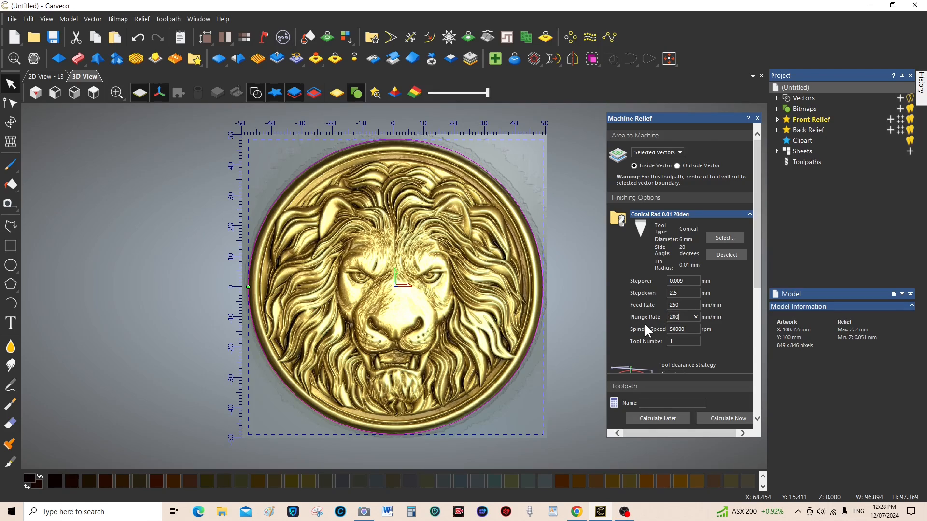
mouse_move(721, 325)
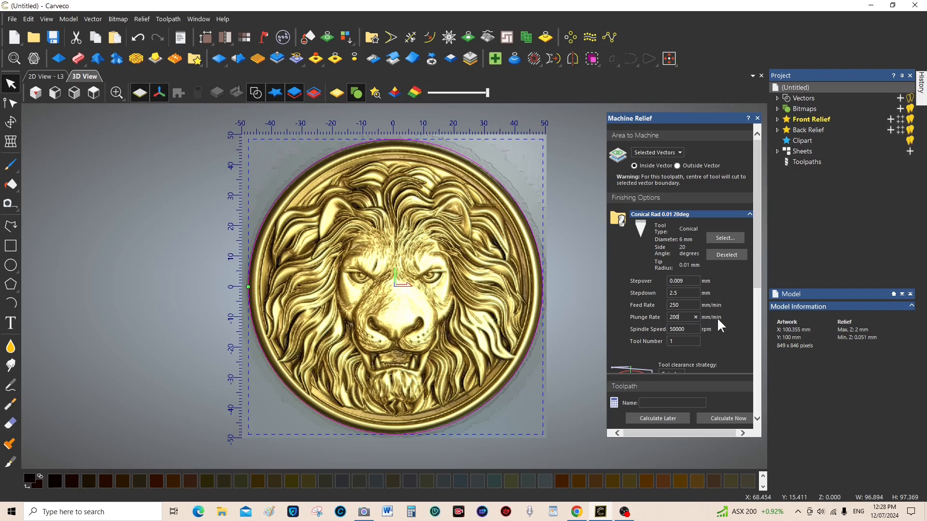
Set the spindle speed to 24000 rpm and feed rate to 250 mm/min
click(680, 329)
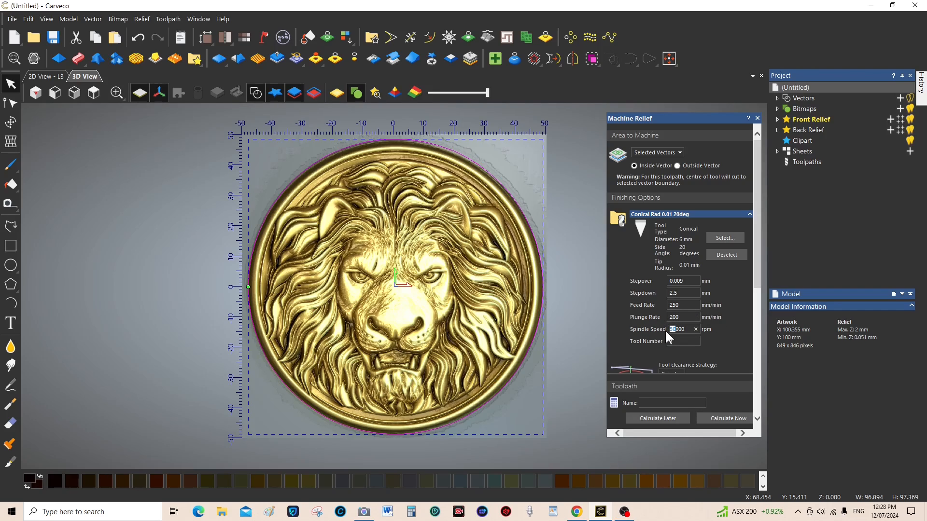
text(24000)
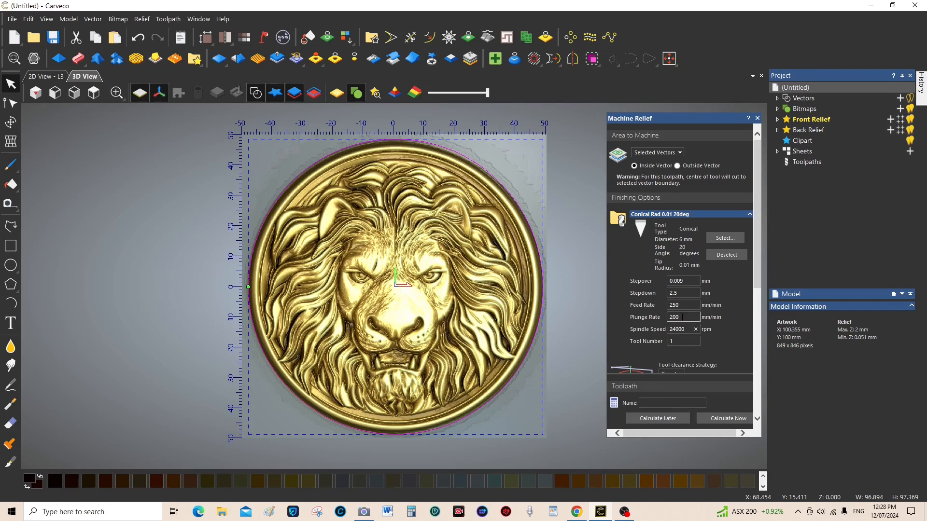
click(683, 305)
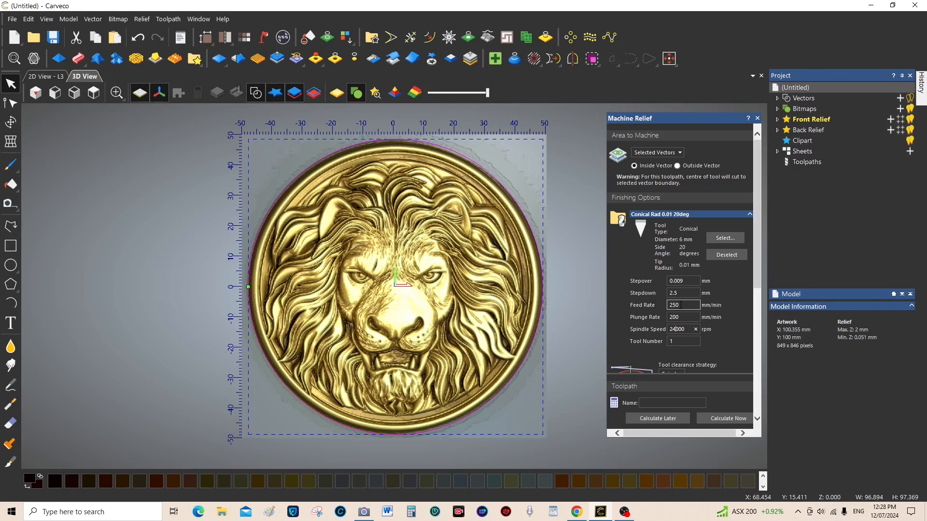
click(682, 304)
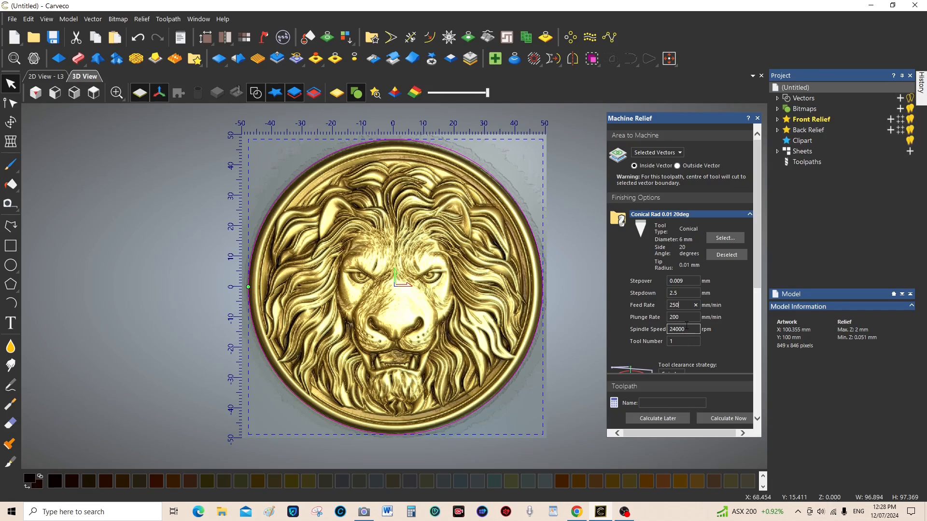
click(683, 293)
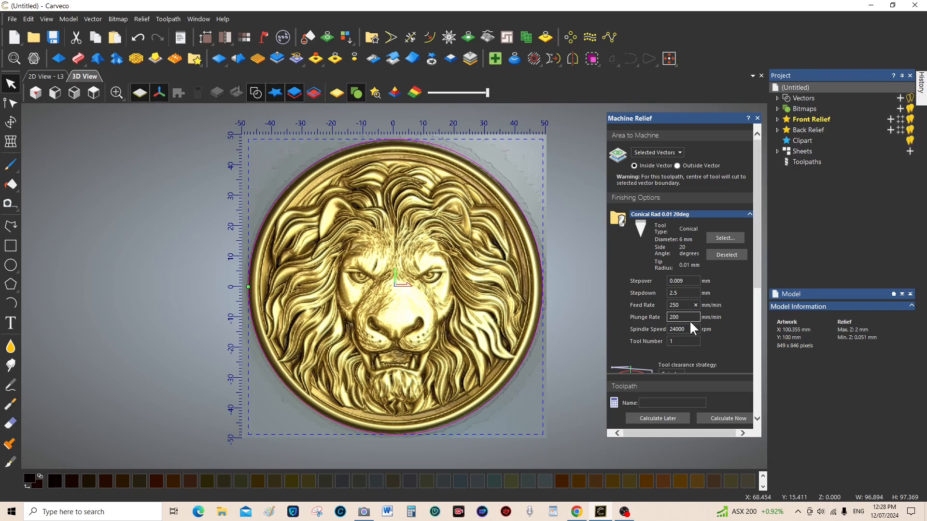
mouse_move(724, 343)
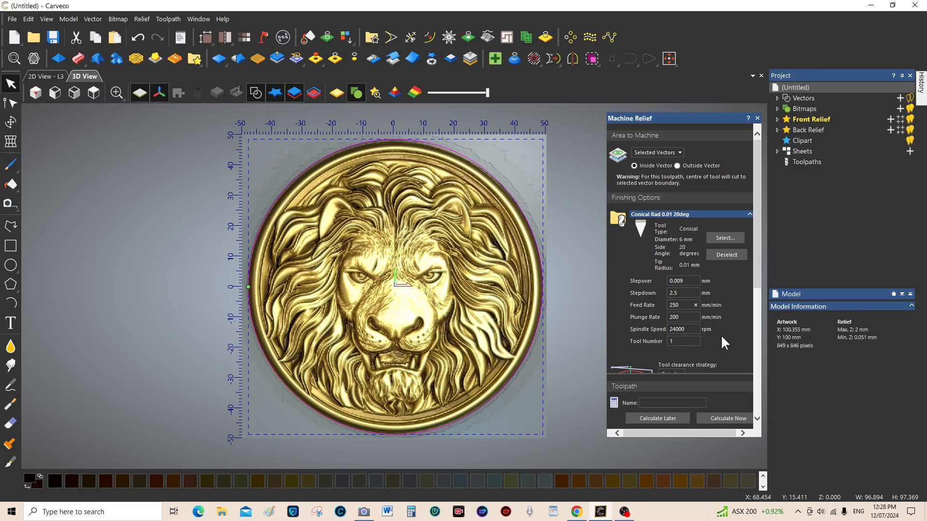
click(680, 306)
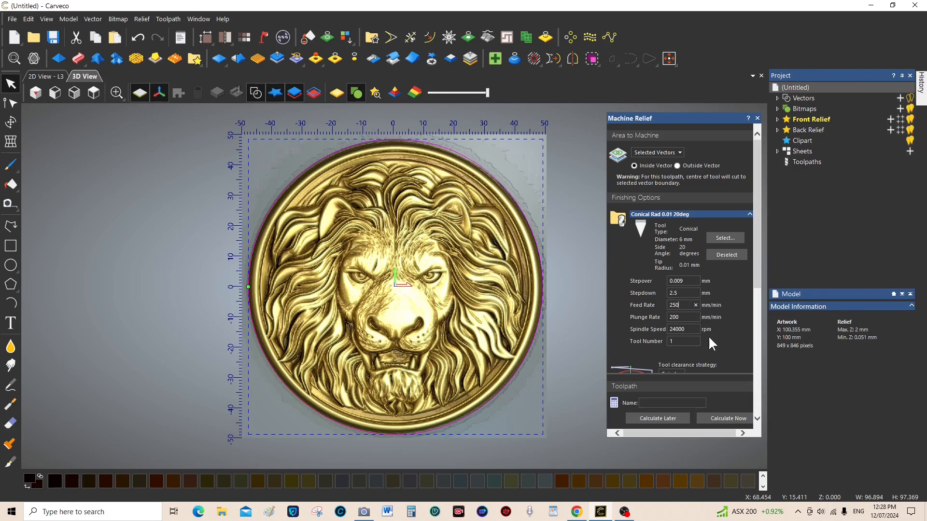
mouse_move(711, 333)
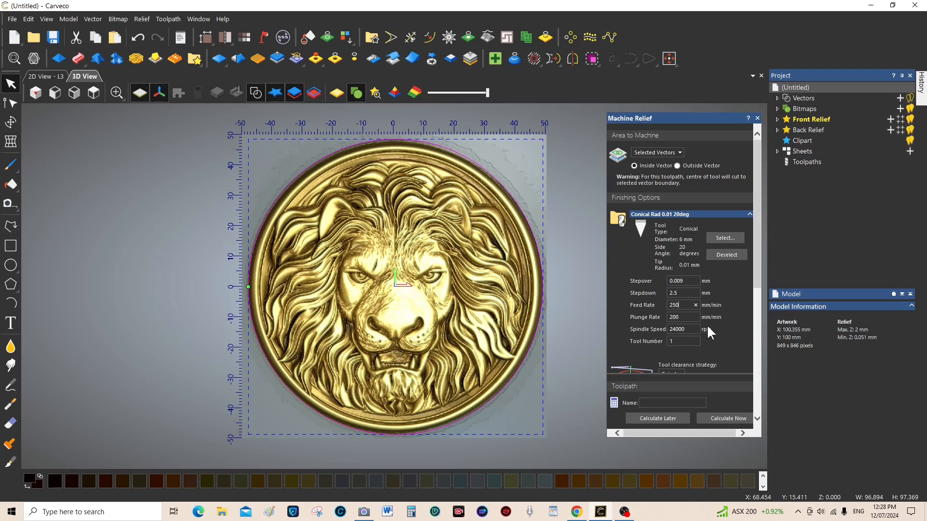
Set the clearance strategy to Spiral after briefly choosing Raster
click(680, 282)
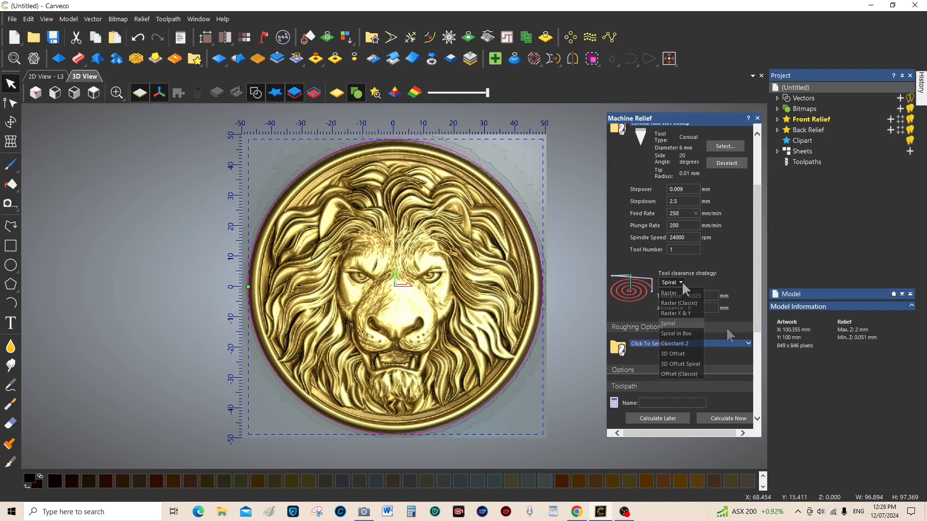
click(670, 292)
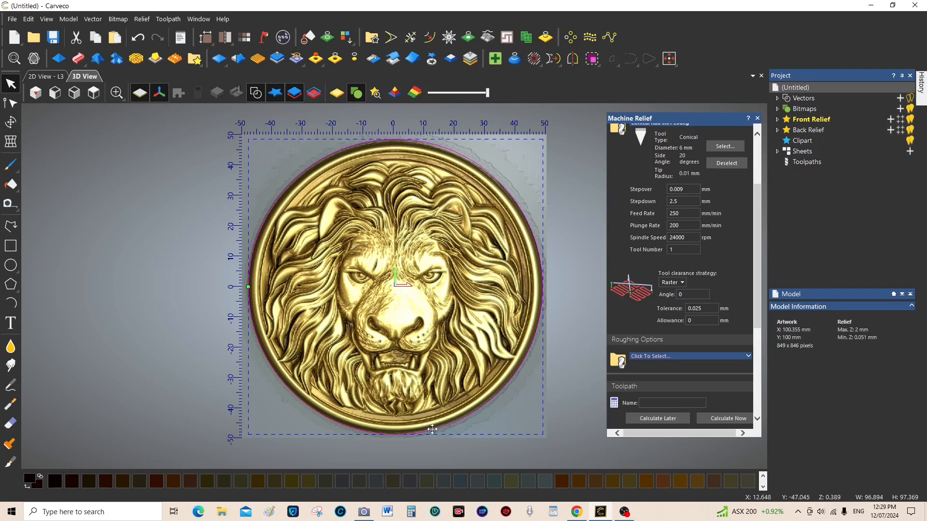
mouse_move(363, 429)
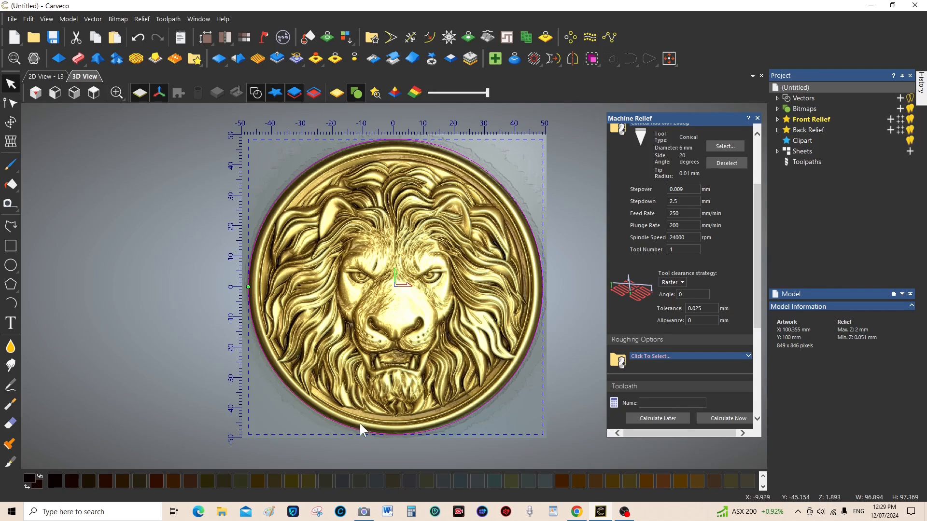
mouse_move(683, 284)
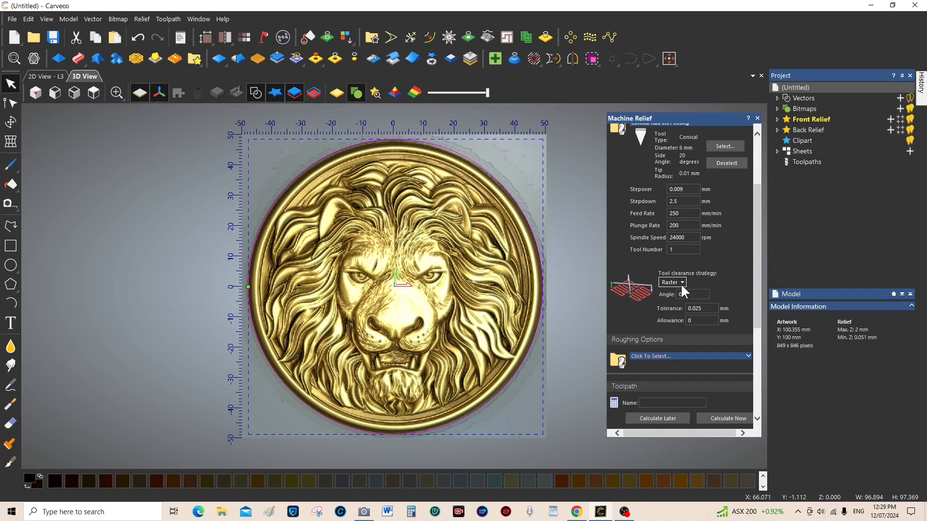
click(682, 282)
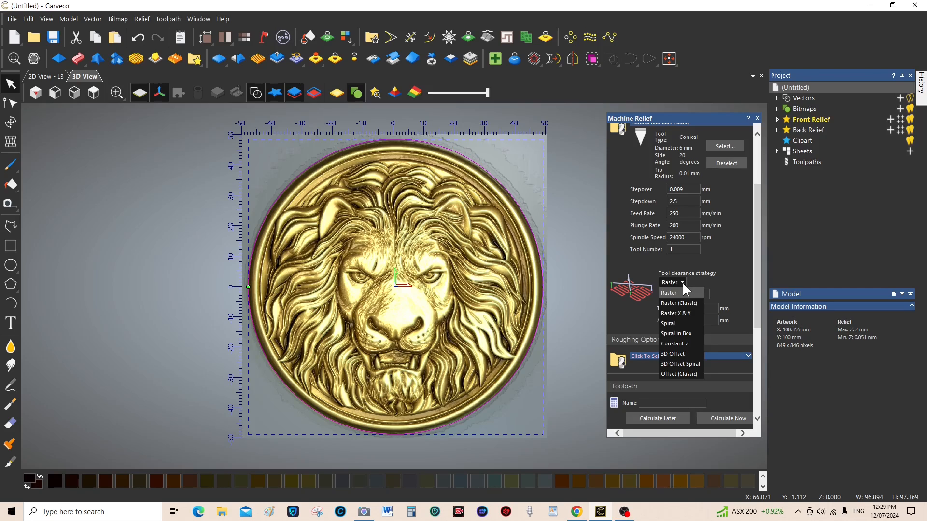
click(667, 323)
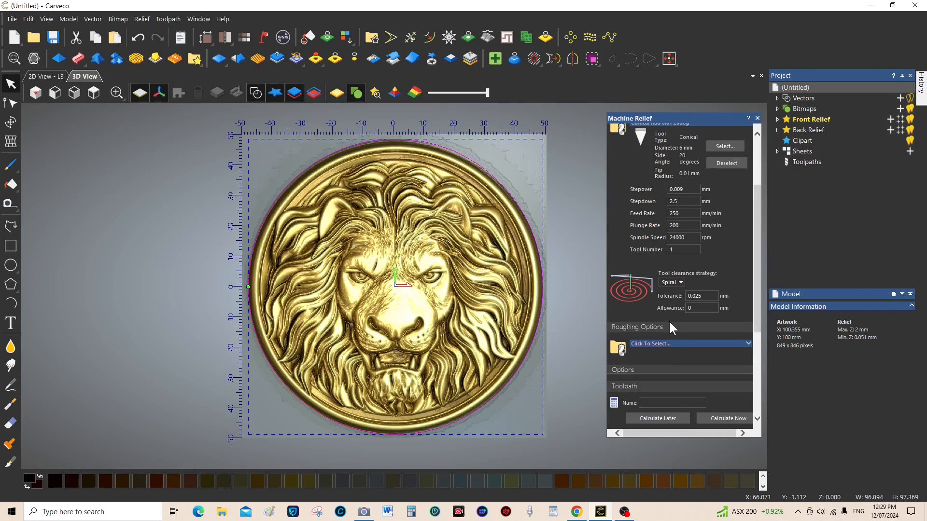
mouse_move(693, 325)
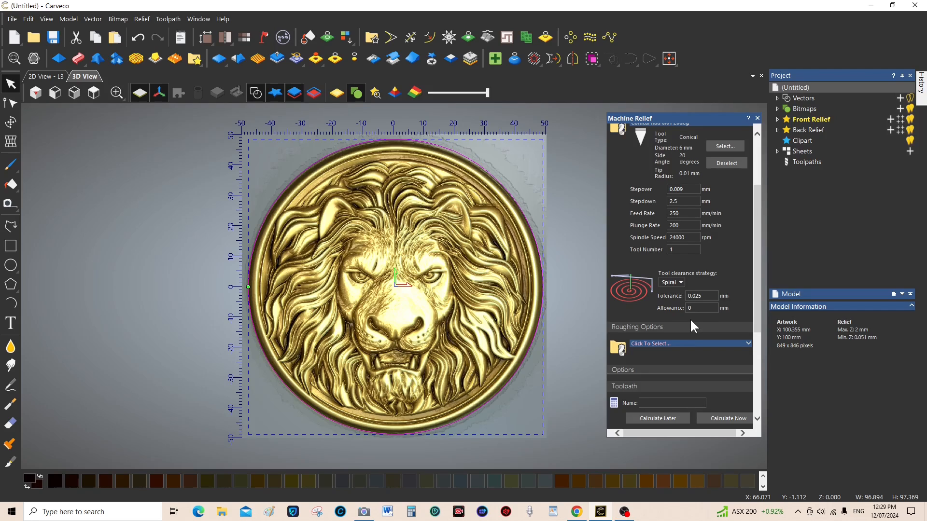
Scroll the Machine Relief panel down to the lead-in, safe Z and material options
scroll(down, 3)
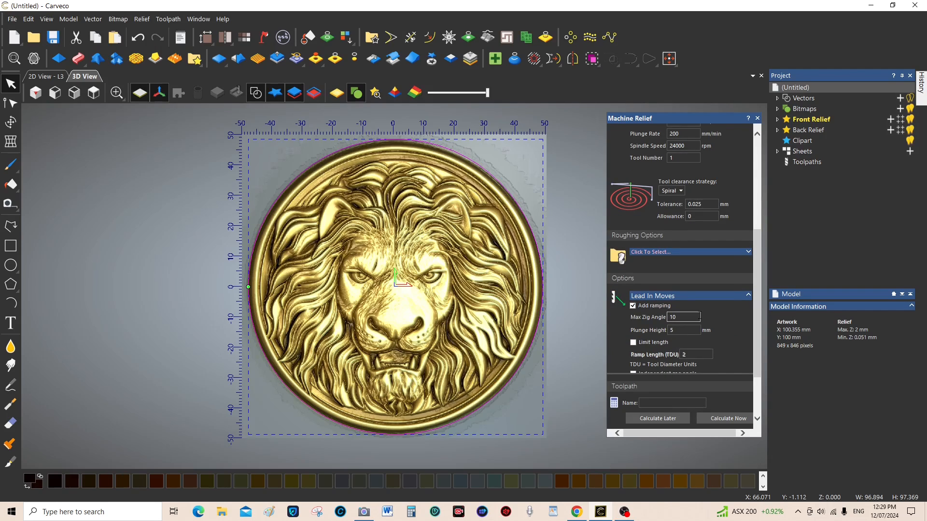
scroll(down, 3)
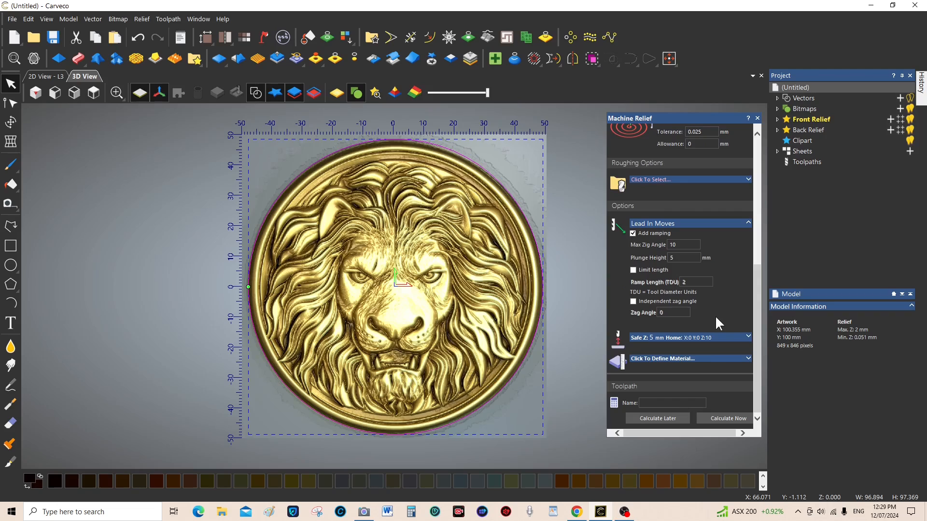
mouse_move(662, 278)
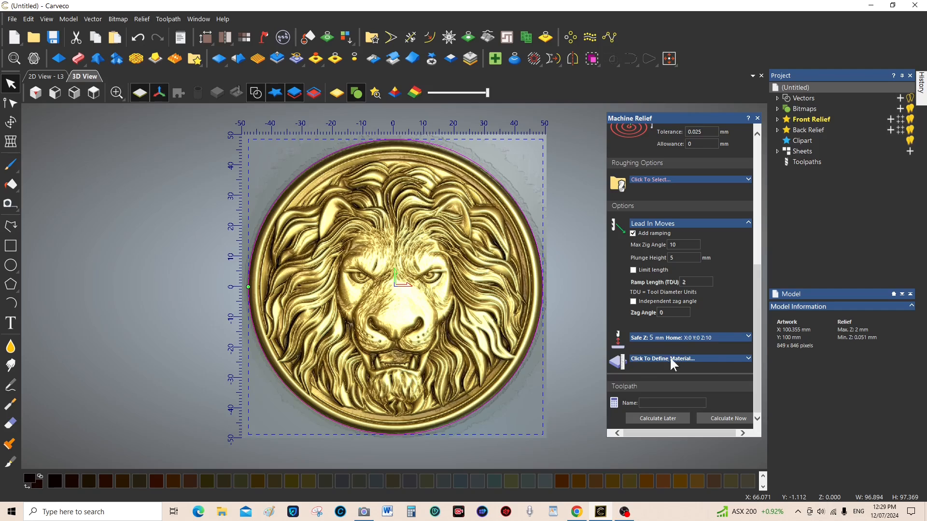
Define the toolpath material with a 3.0 mm material thickness
click(680, 359)
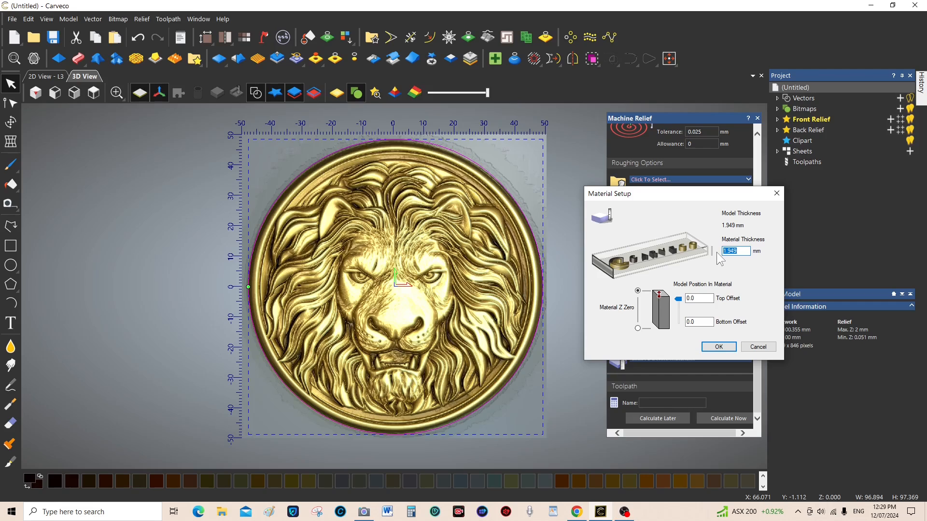
text(3.0)
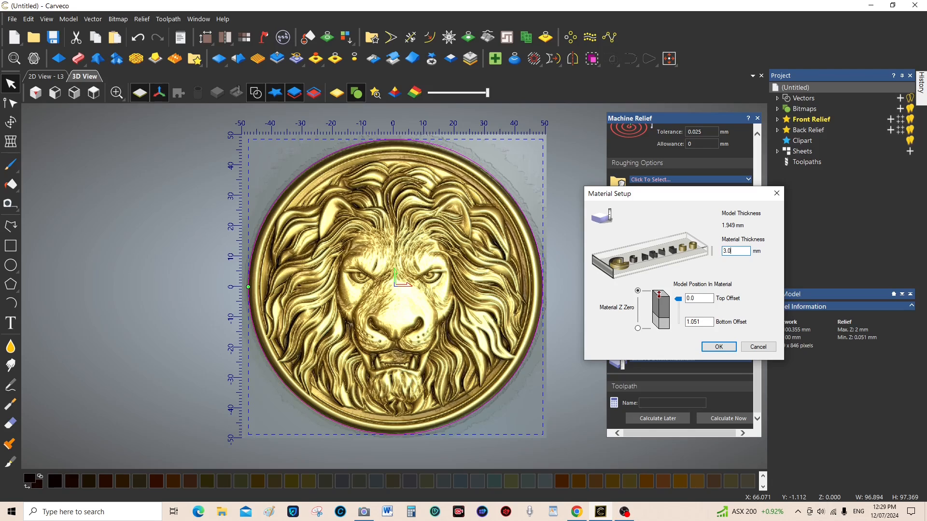
mouse_move(720, 260)
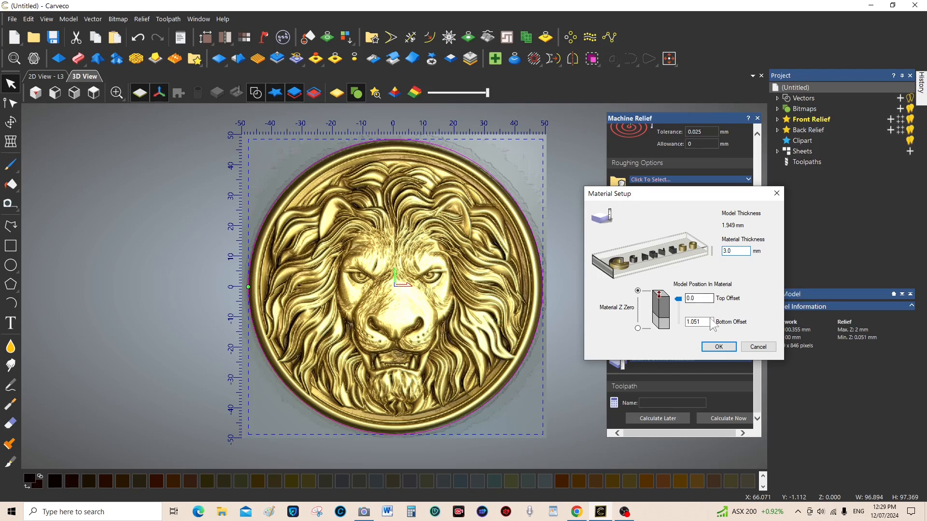
click(718, 348)
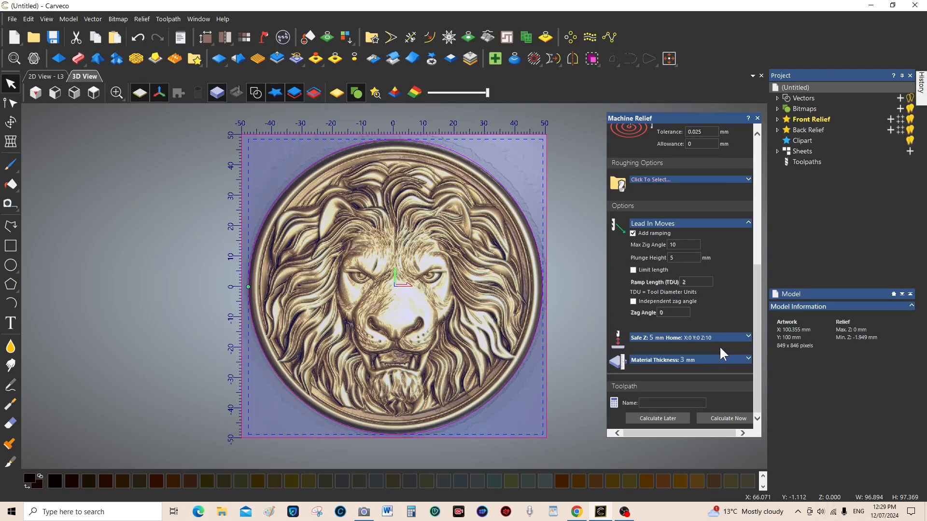
Name the toolpath 'test 9' and calculate the spiral finishing passes
click(671, 402)
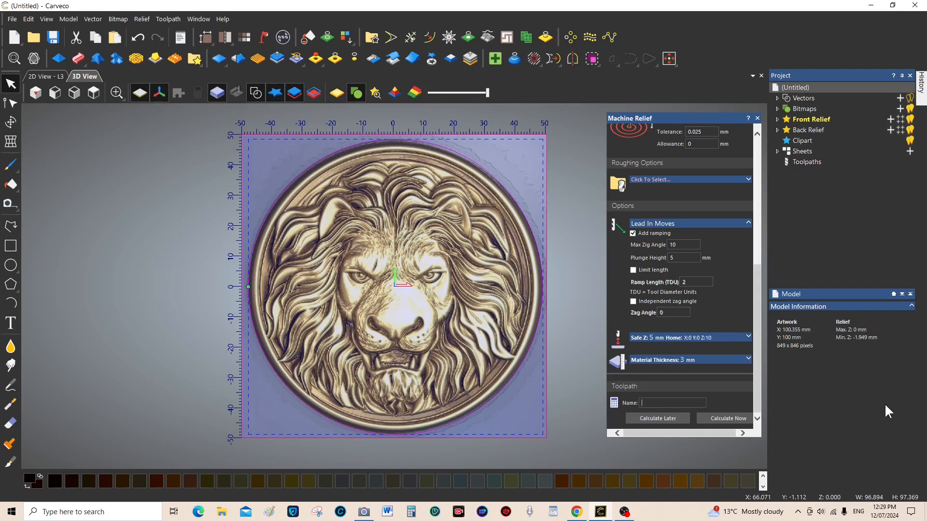
text(test 9)
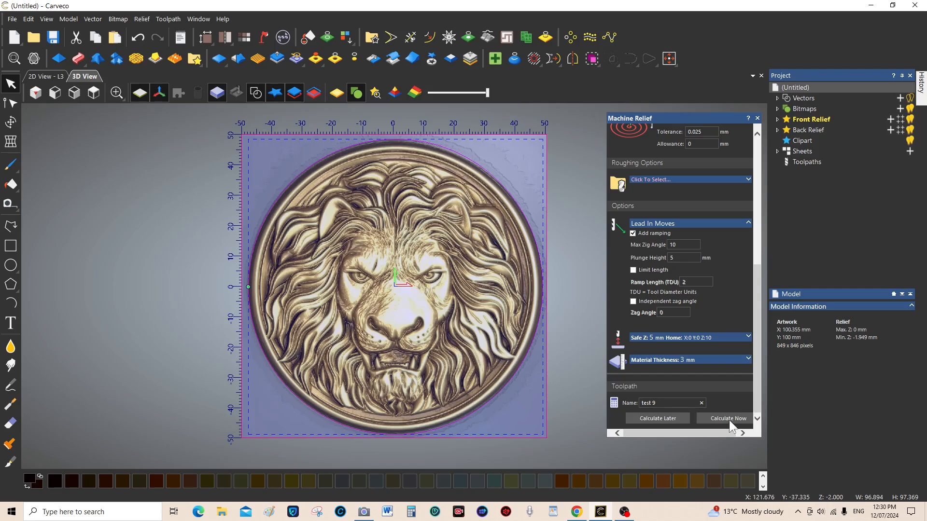
mouse_move(727, 427)
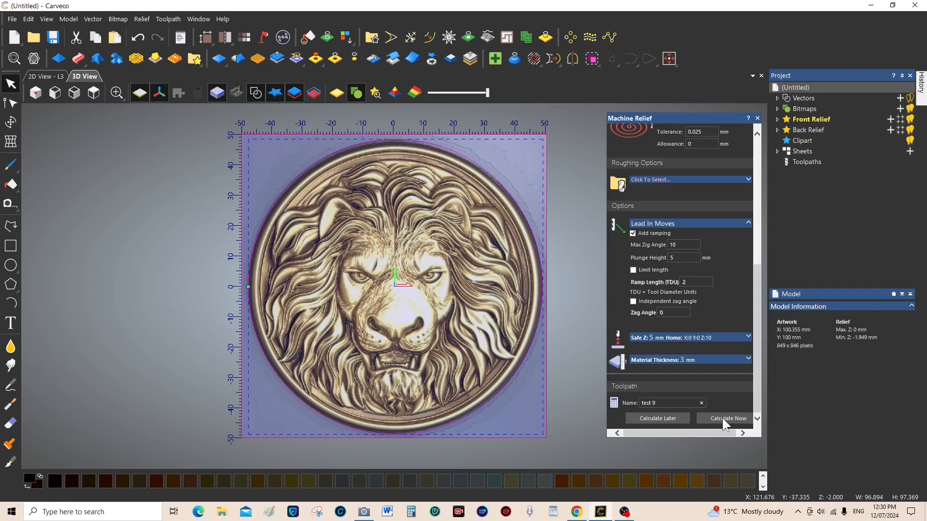
click(727, 418)
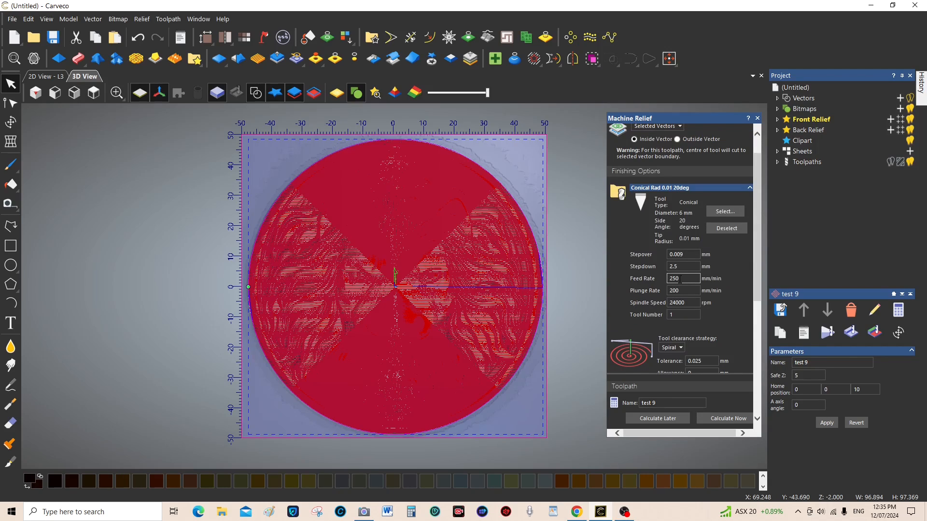
Set feed rate 1140 and plunge rate 600, then recalculate 'test 9'
click(683, 279)
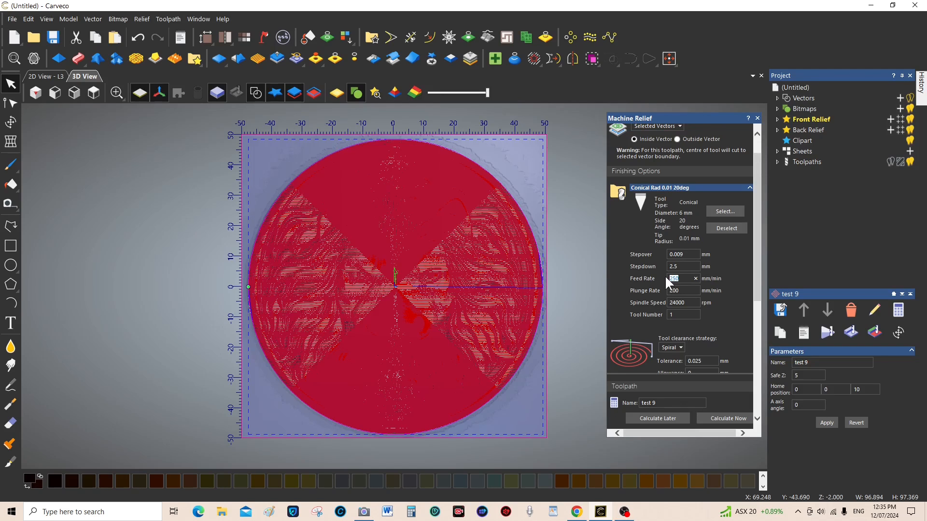
text(1)
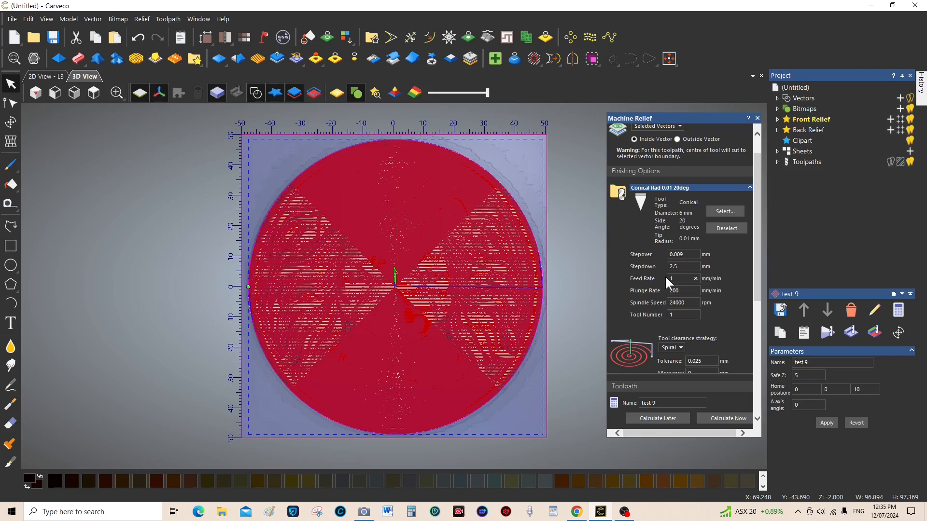
text(140)
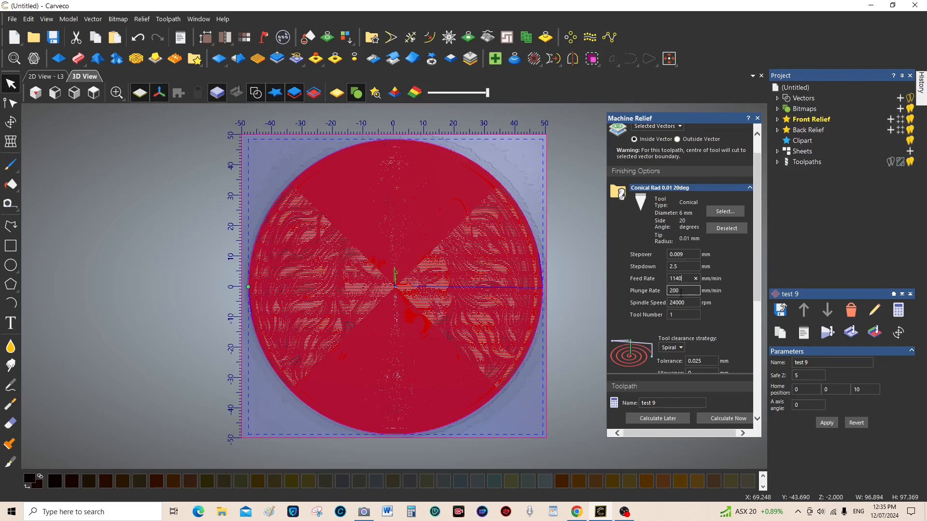
click(683, 290)
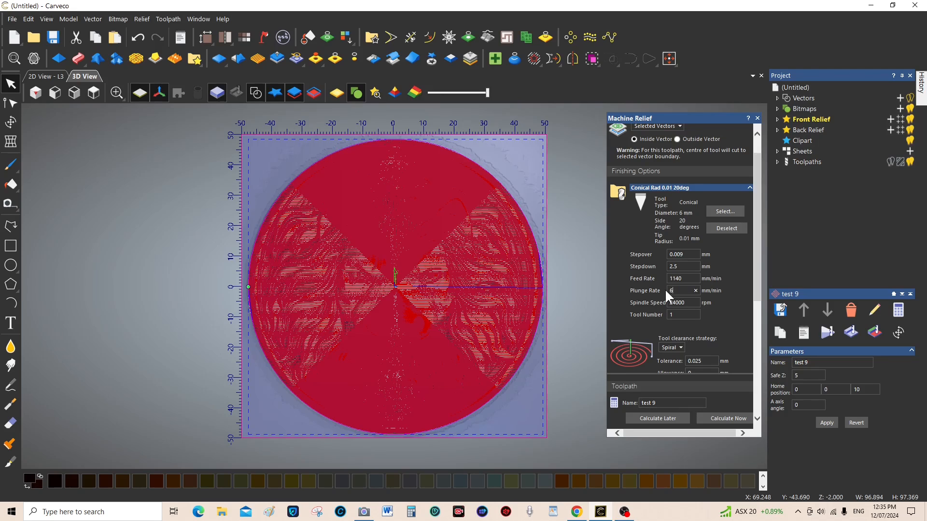
text(600)
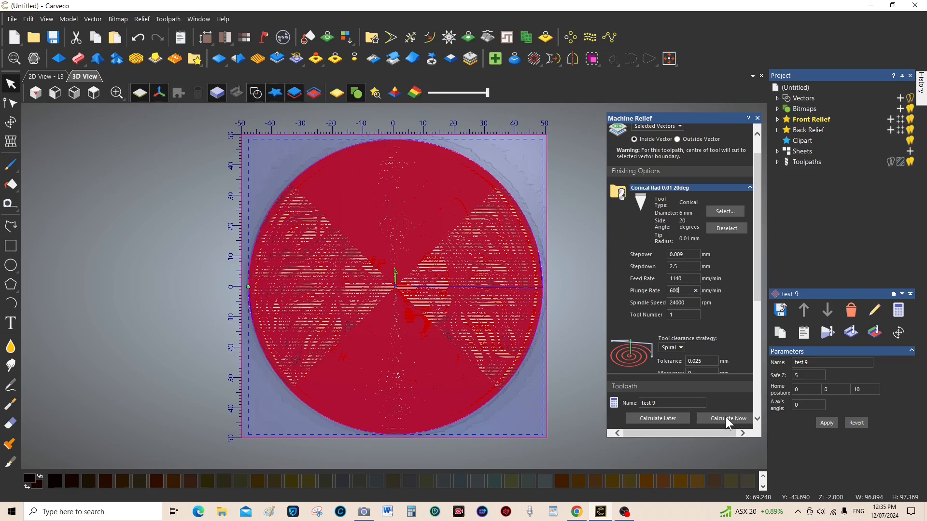
click(727, 418)
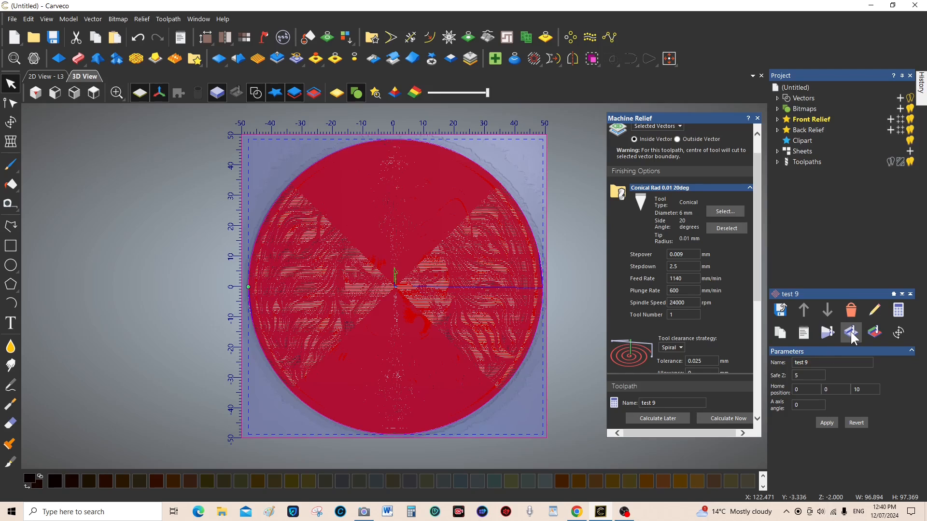
mouse_move(855, 337)
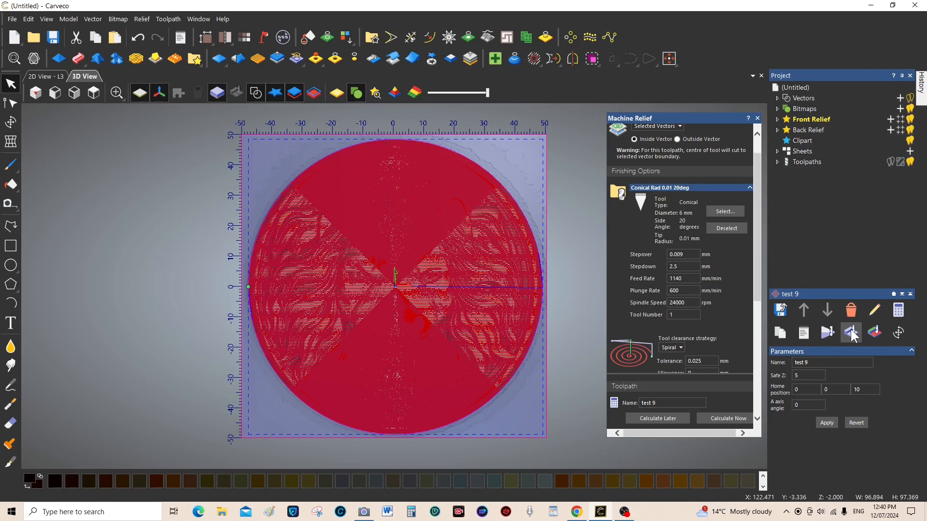
Simulate the 'test 9' toolpath at Fast resolution over the whole model
click(850, 332)
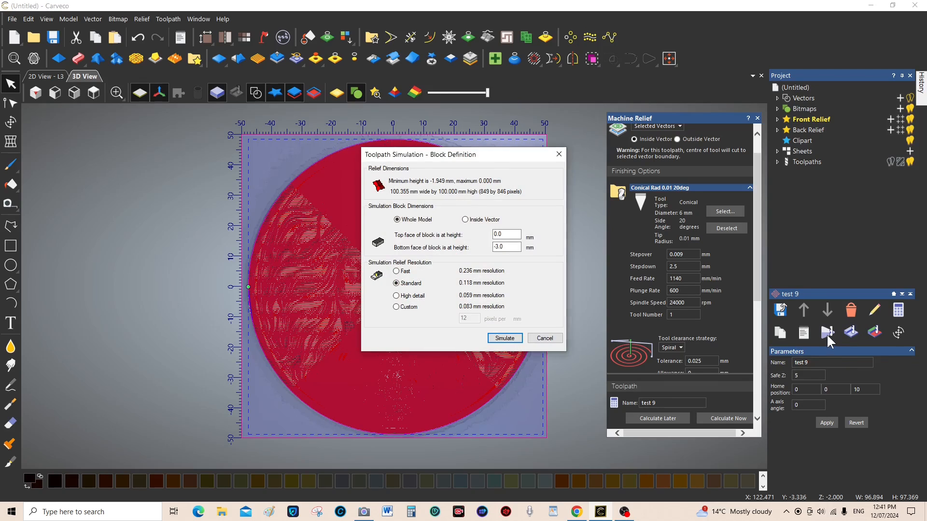
click(396, 270)
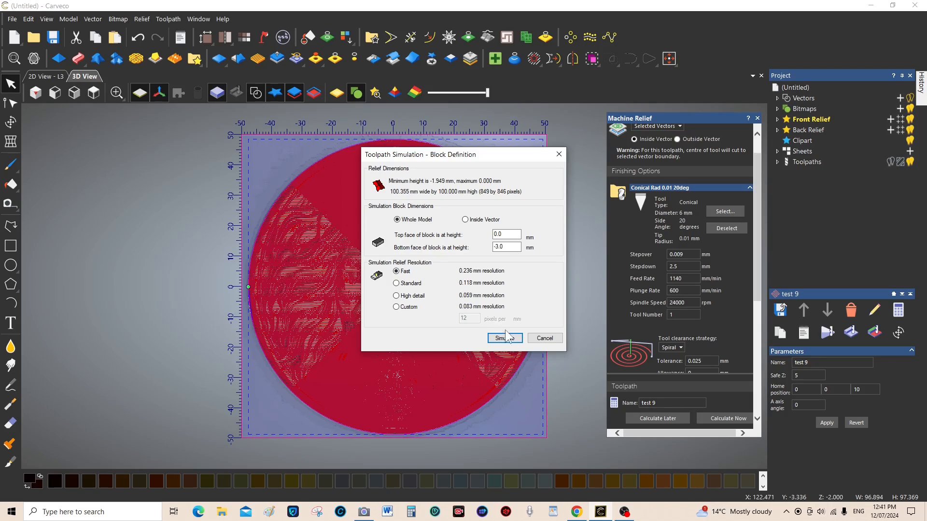
click(502, 338)
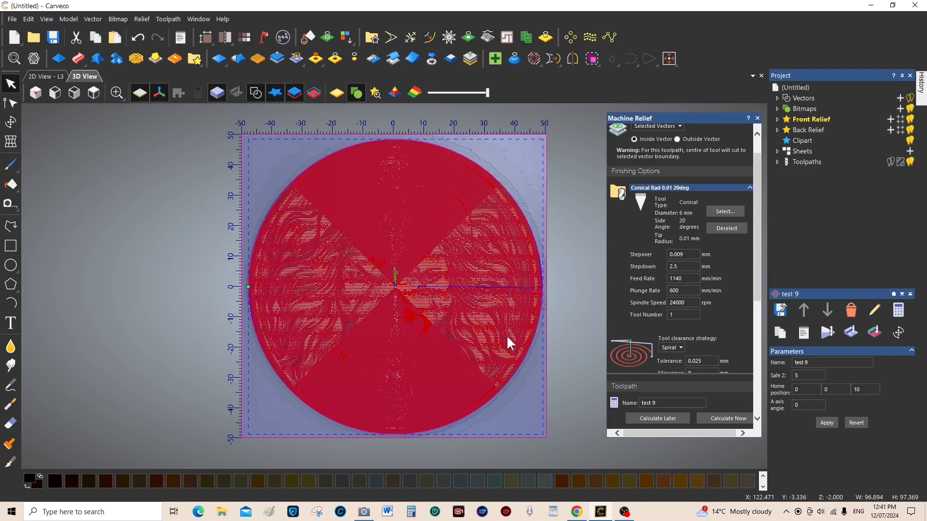
mouse_move(593, 355)
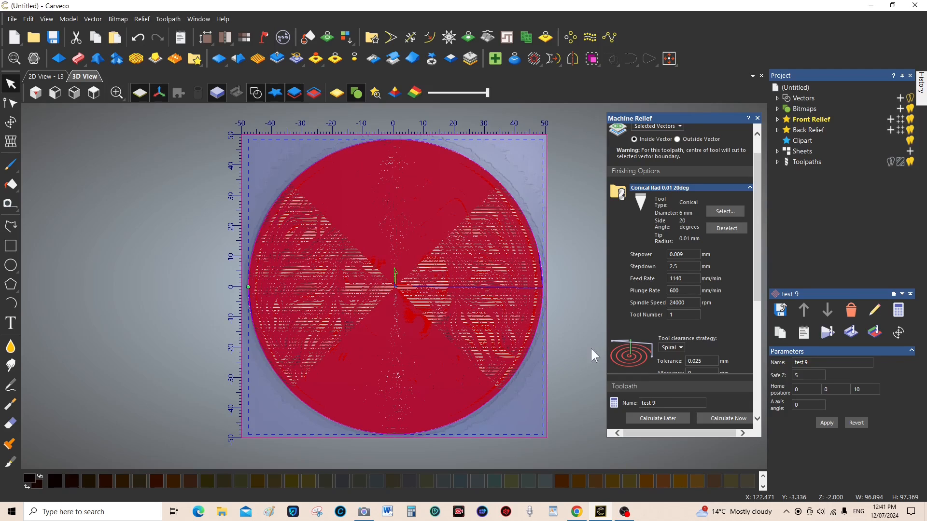
click(723, 421)
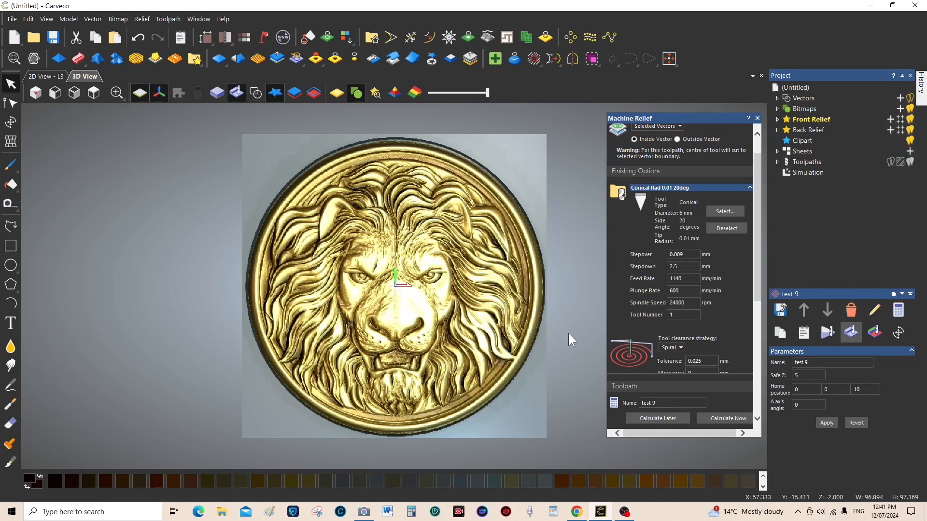
mouse_move(559, 342)
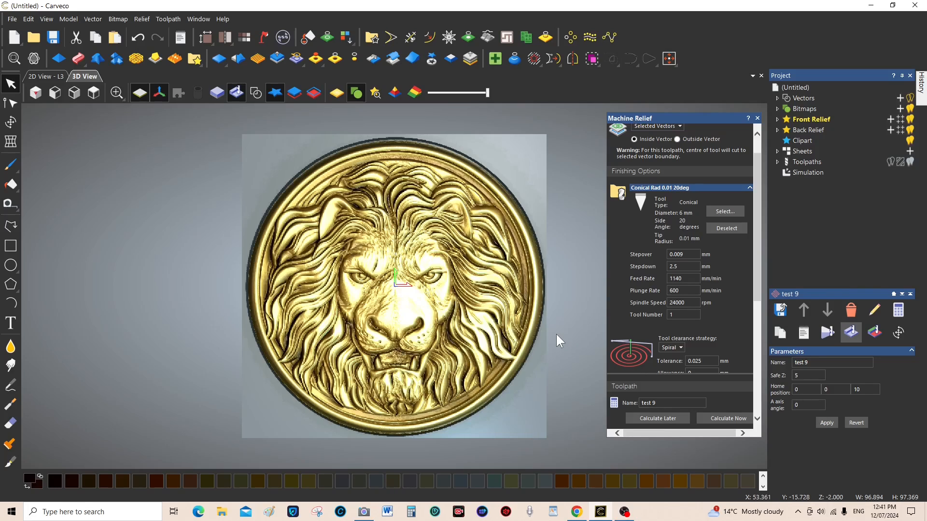
mouse_move(419, 224)
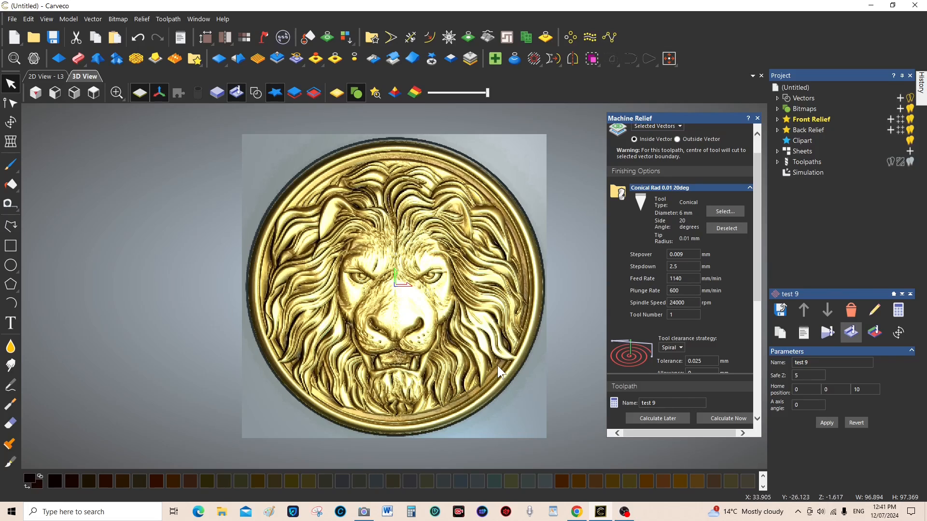
mouse_move(479, 361)
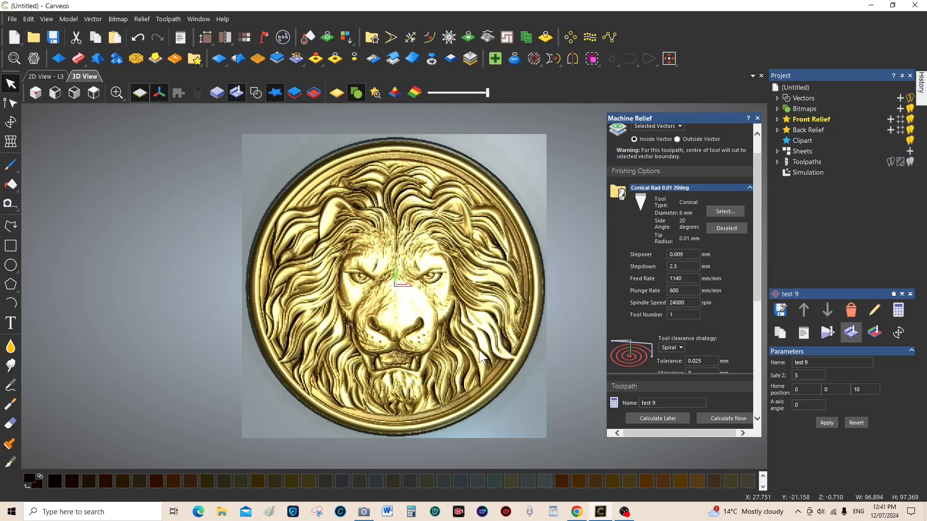
mouse_move(432, 337)
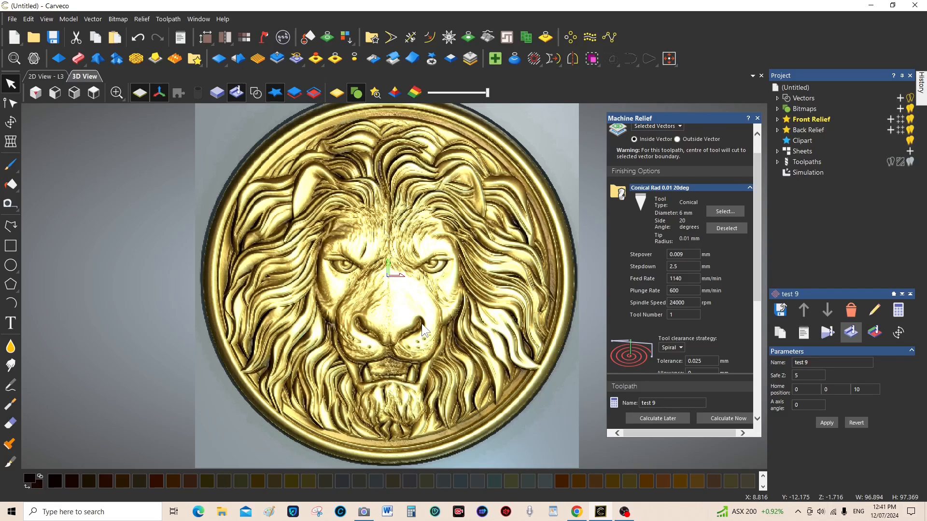
mouse_move(266, 230)
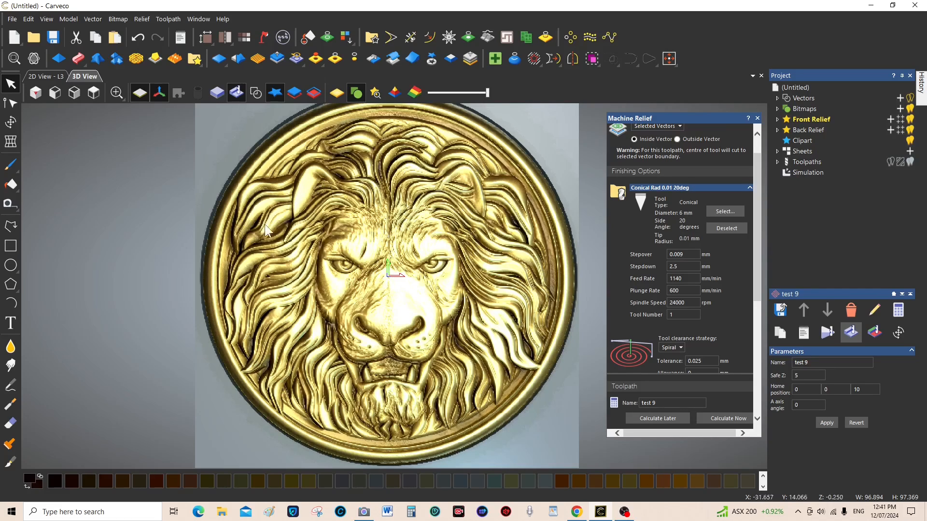
mouse_move(601, 281)
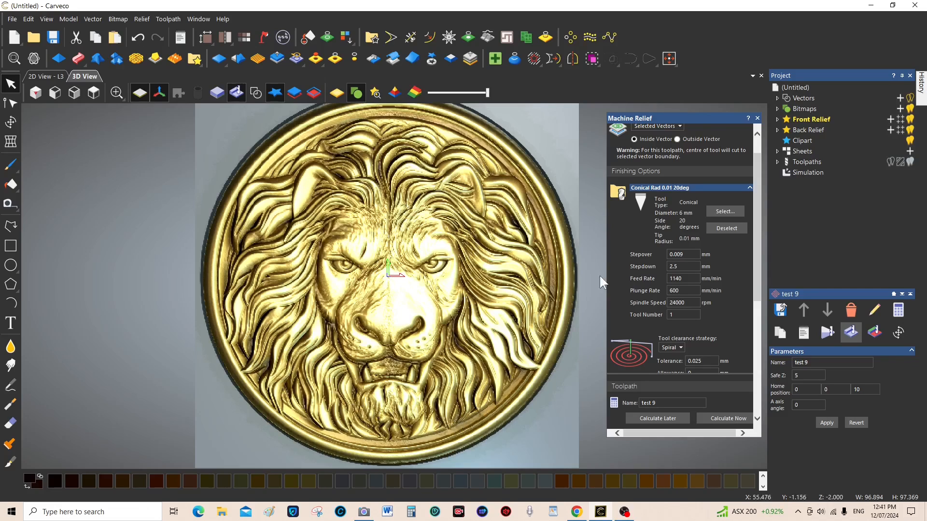
mouse_move(261, 172)
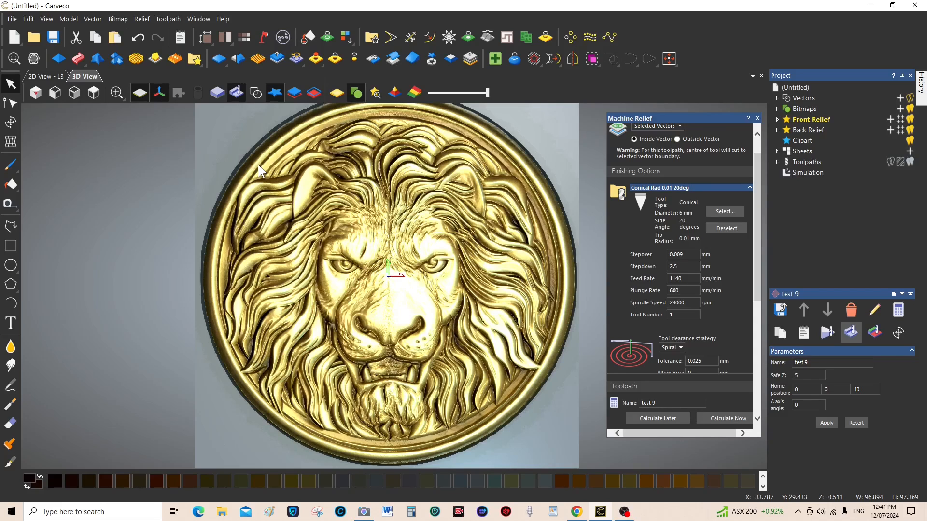
mouse_move(412, 239)
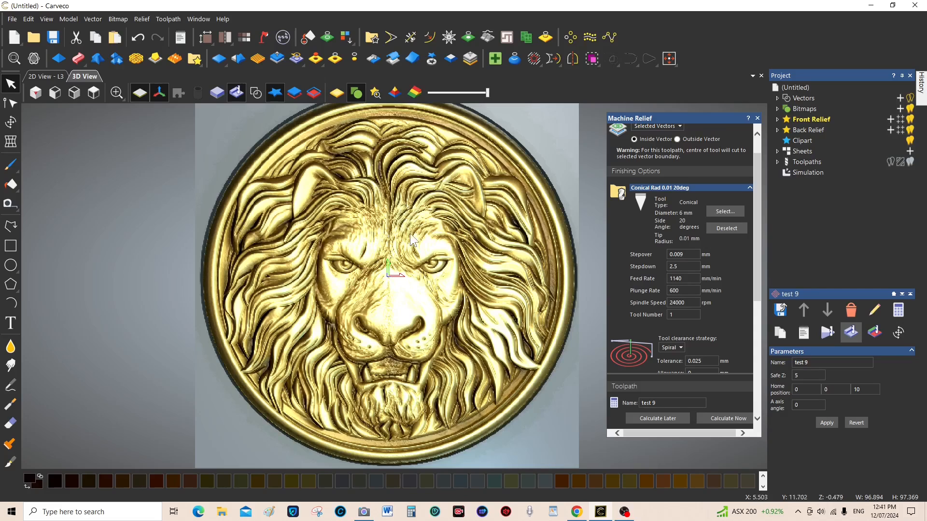
mouse_move(572, 298)
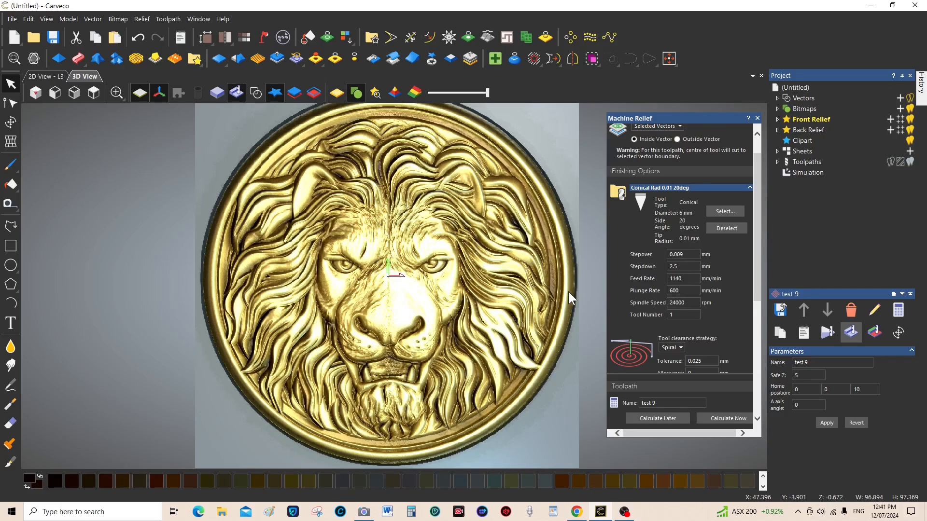
mouse_move(566, 299)
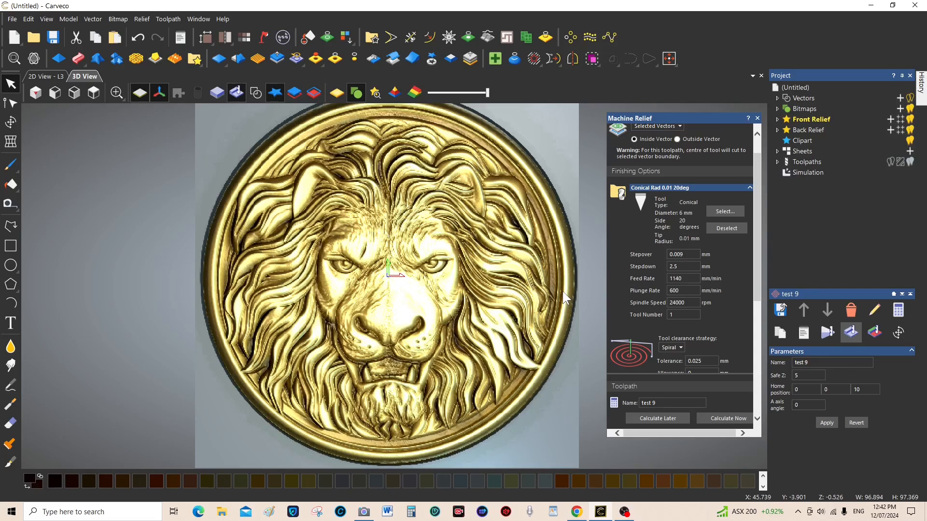
mouse_move(582, 240)
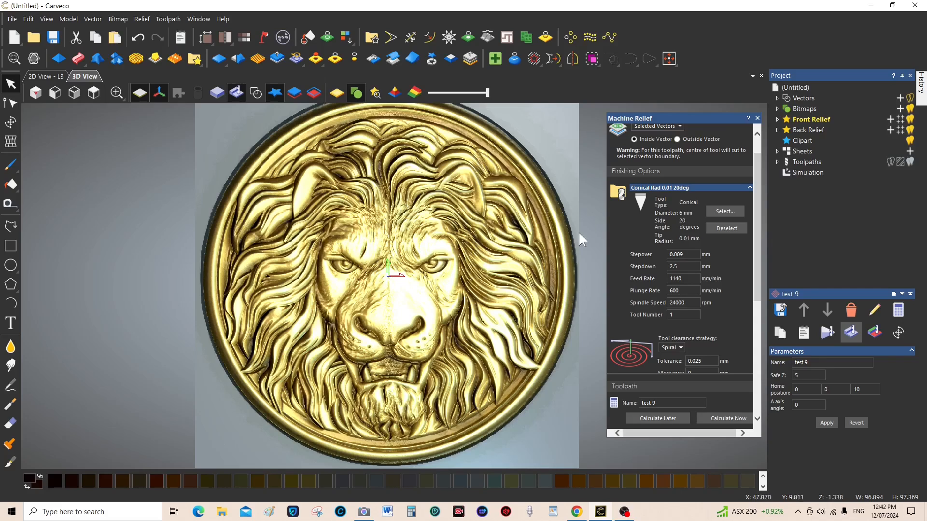
mouse_move(889, 239)
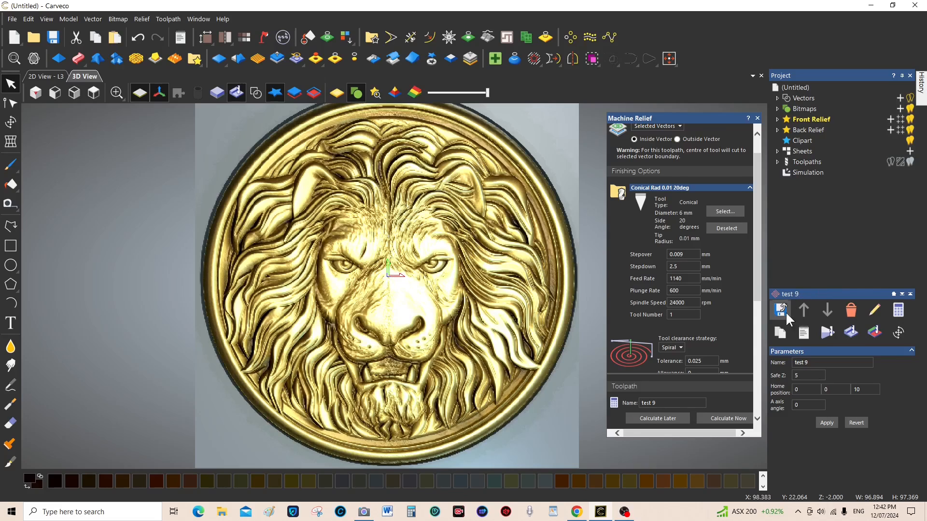
mouse_move(780, 310)
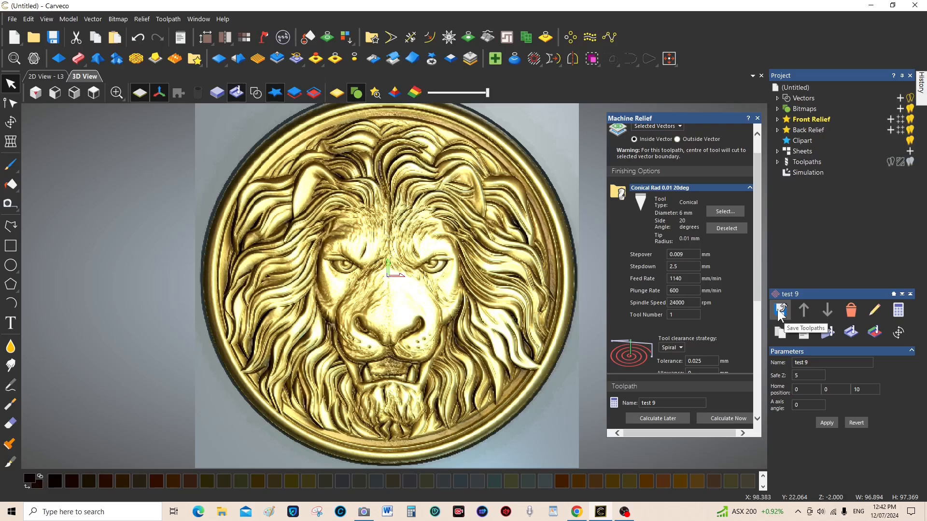
Save the toolpath as C2 in G-Code (mm) *.tap format on the Desktop
click(779, 310)
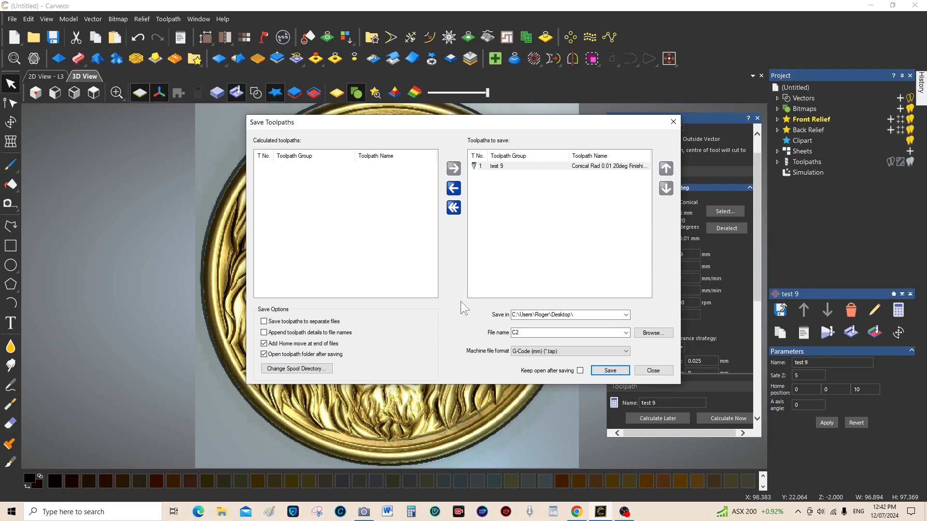
click(567, 314)
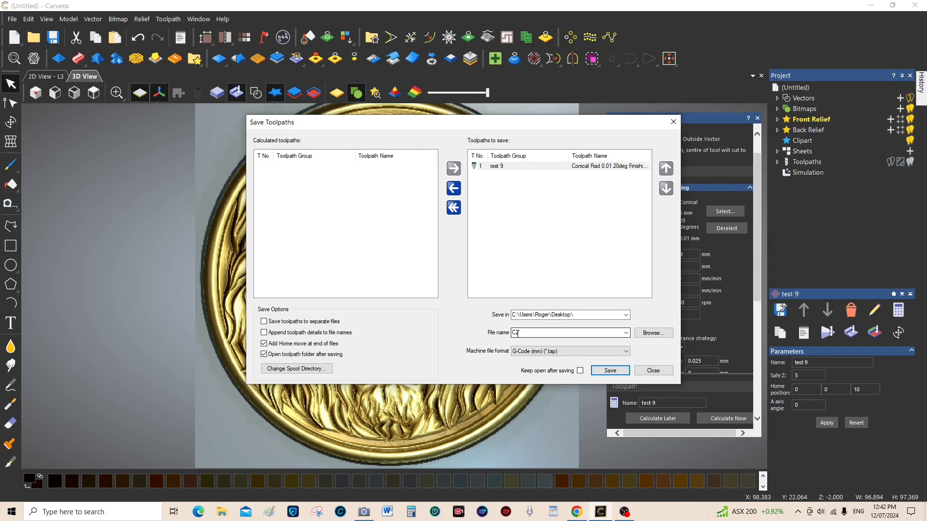
text(2)
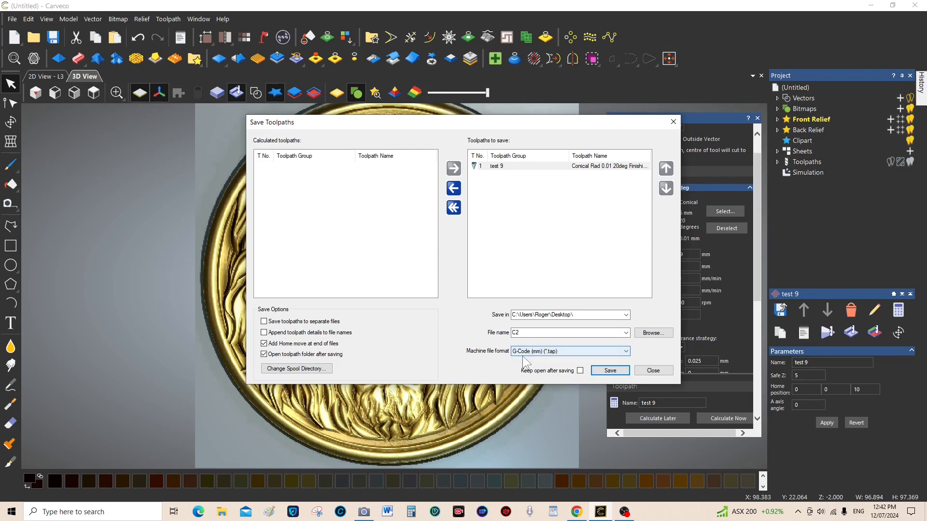
mouse_move(559, 358)
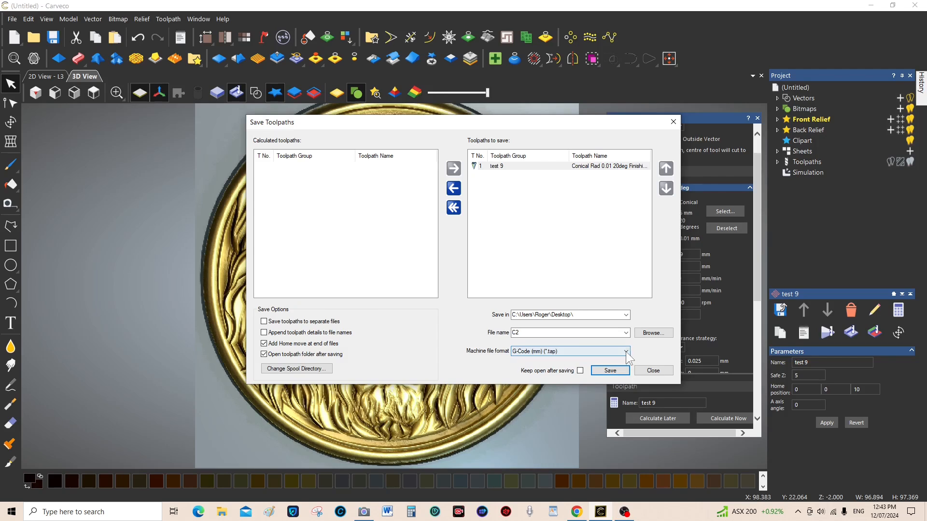
click(626, 351)
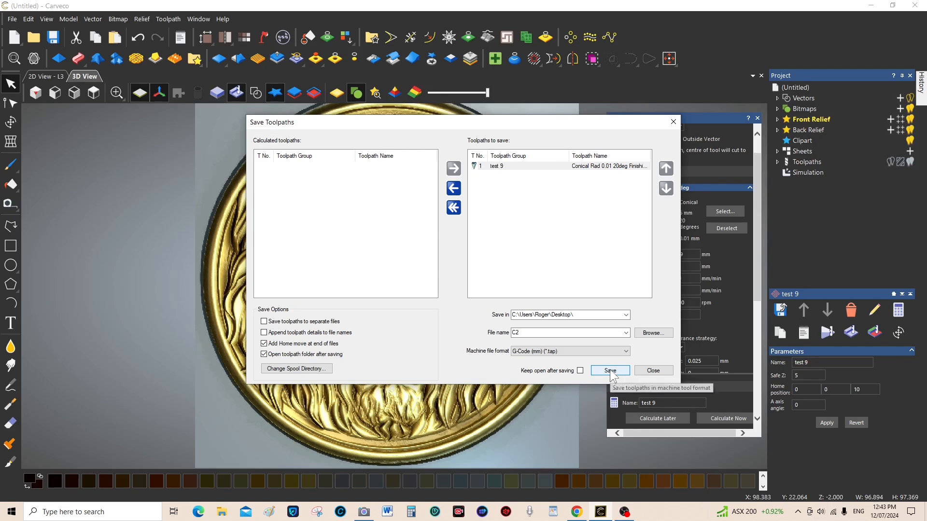
click(609, 371)
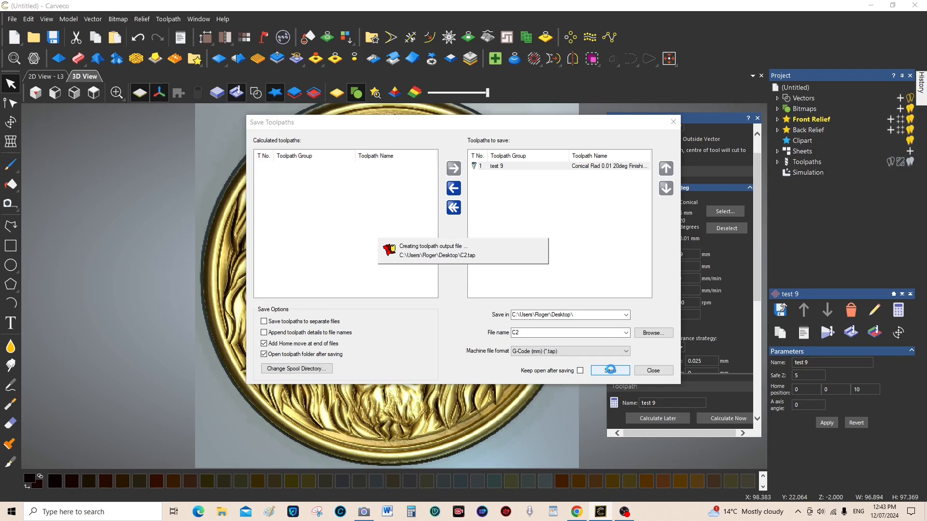
click(609, 370)
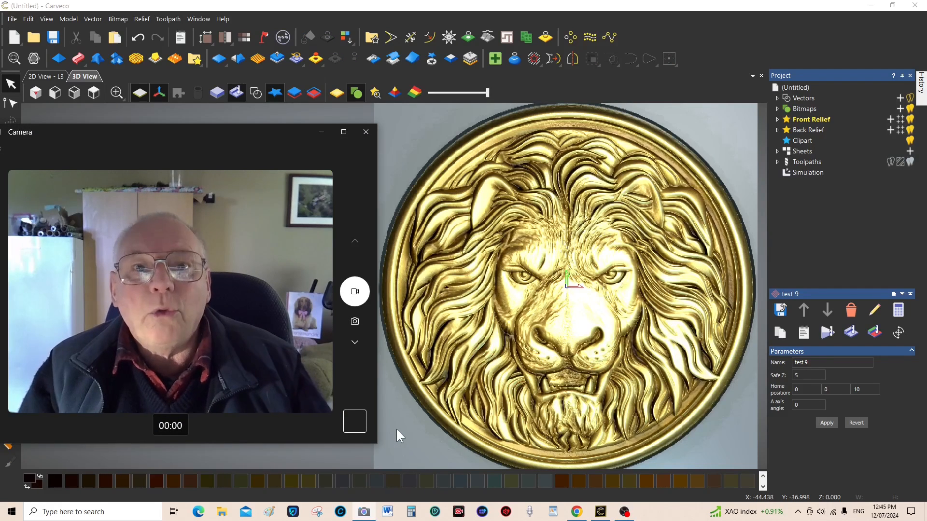